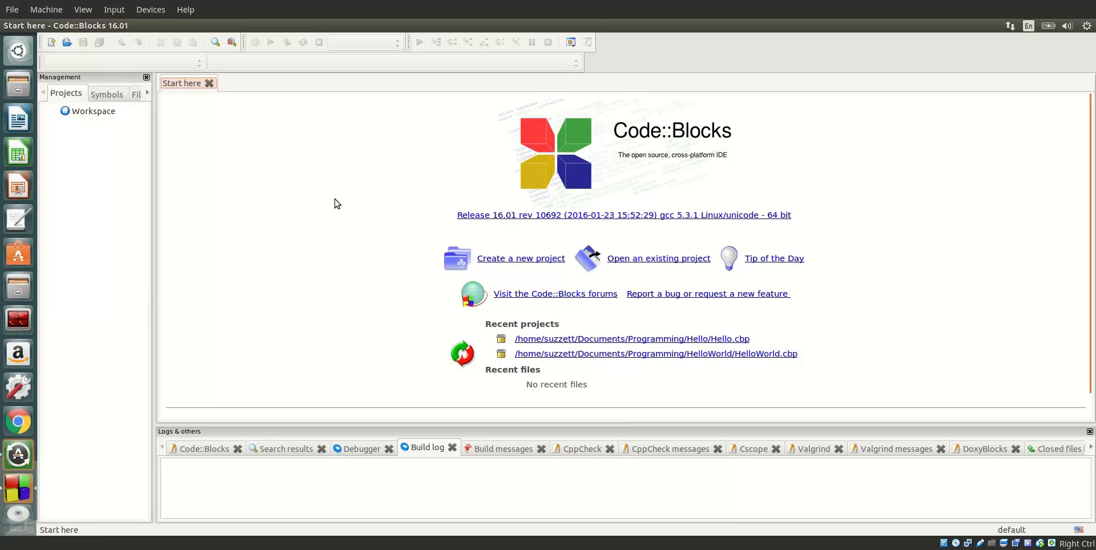
mouse_move(68, 42)
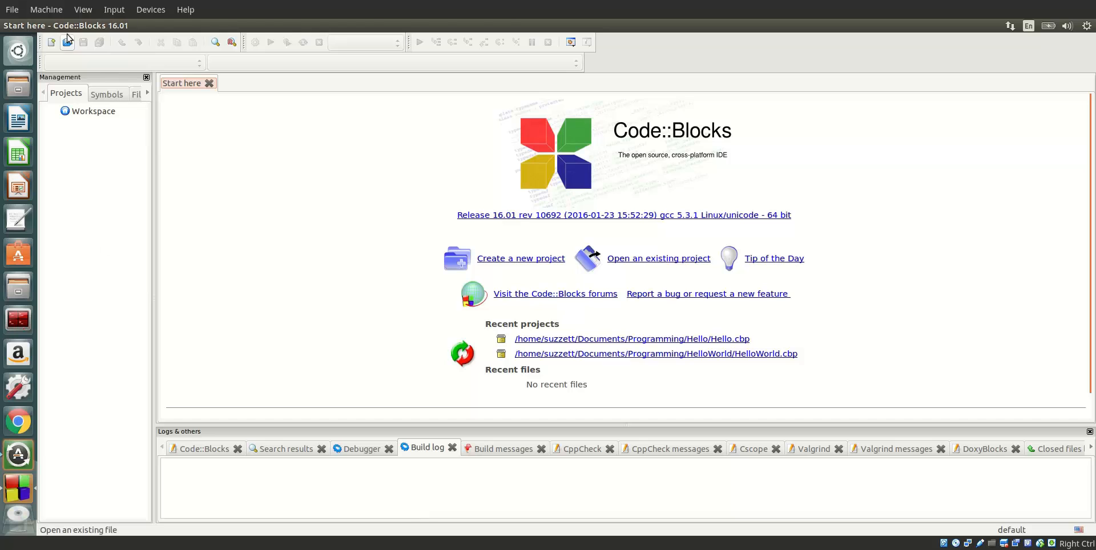
Start a new project from File > New and choose the Console application wizard
left_click(46, 25)
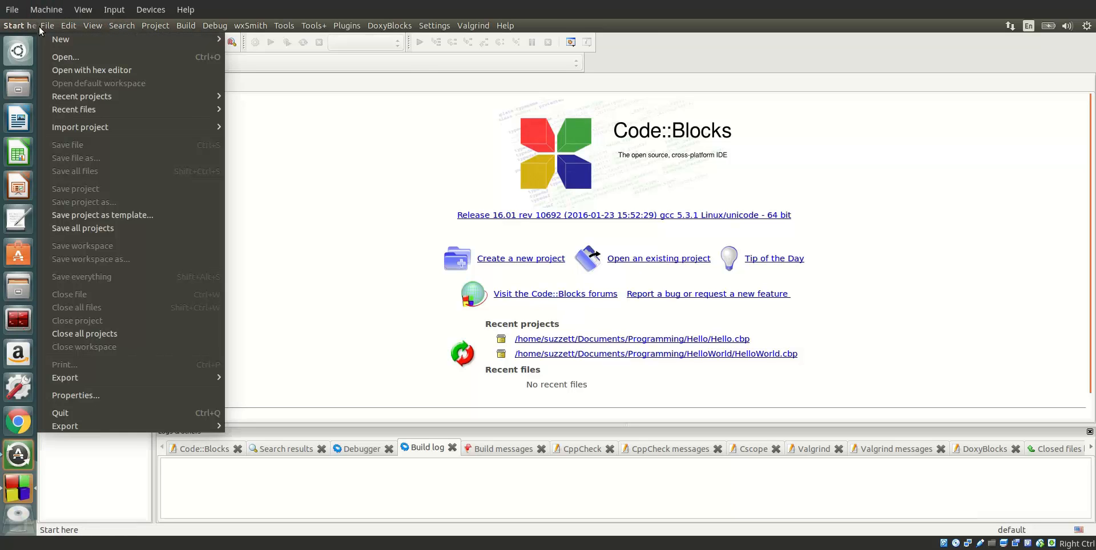
left_click(60, 39)
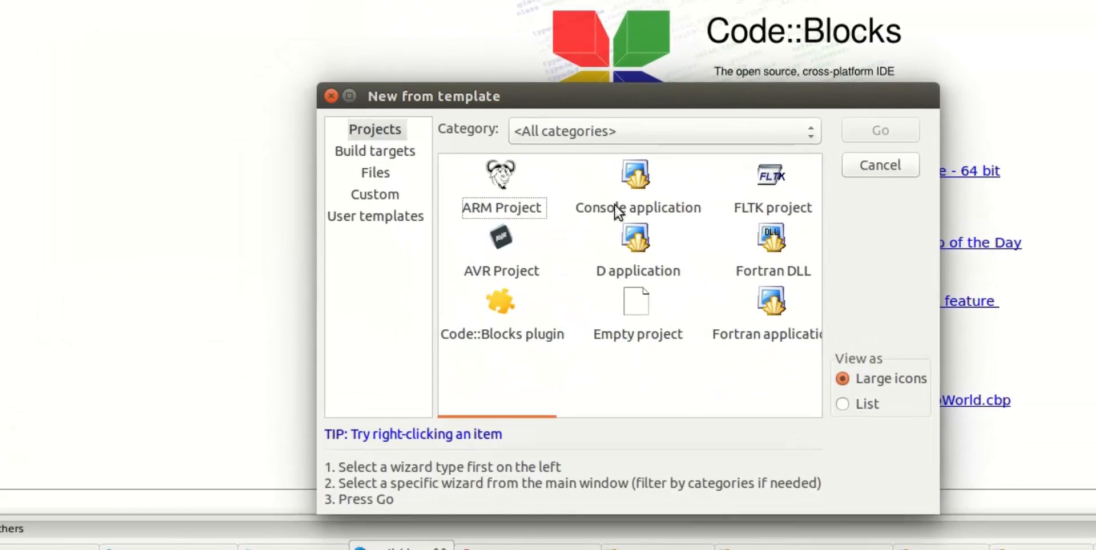
double_click(637, 185)
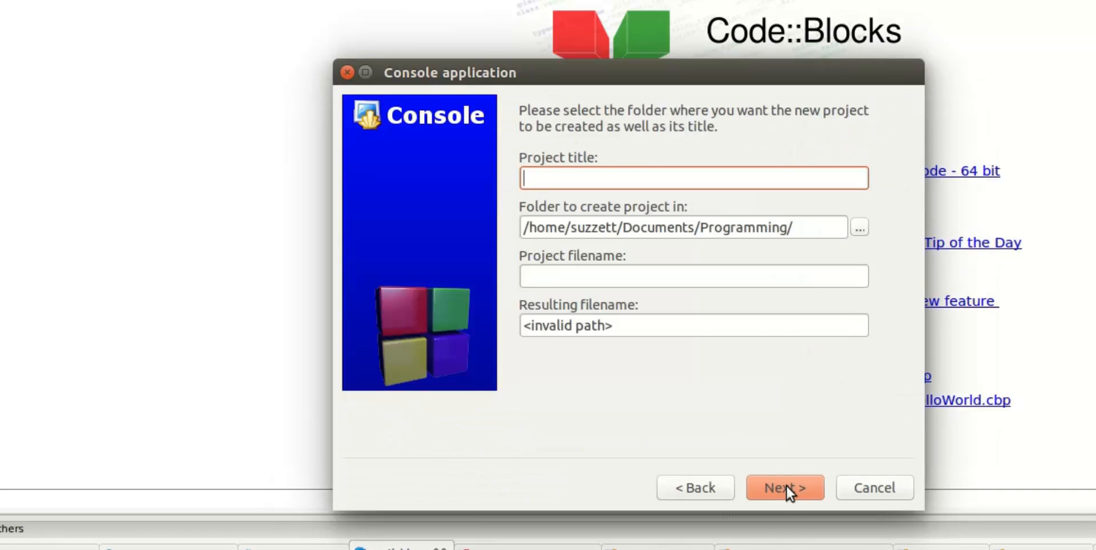
left_click(784, 488)
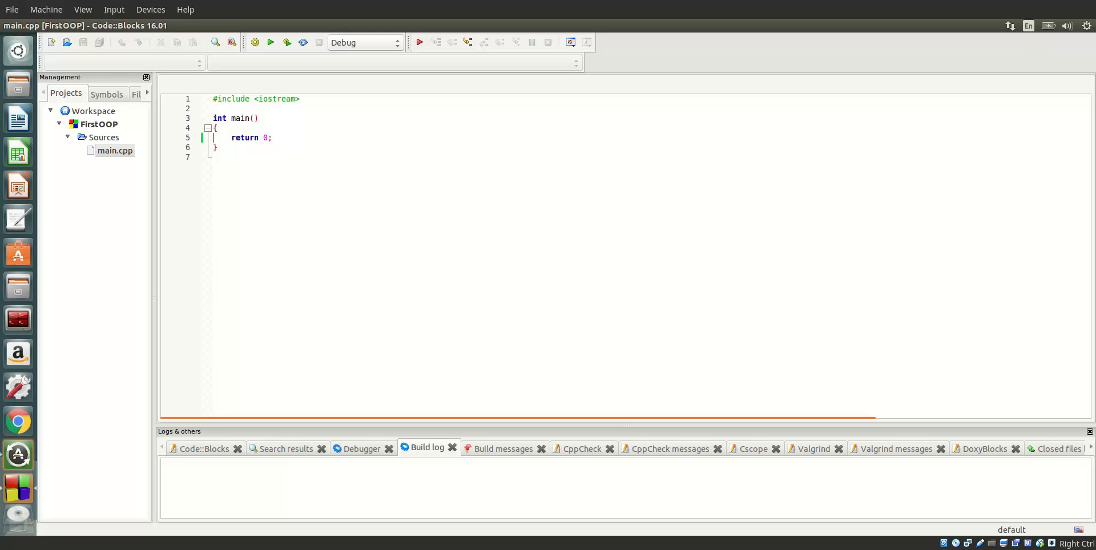
mouse_move(212, 405)
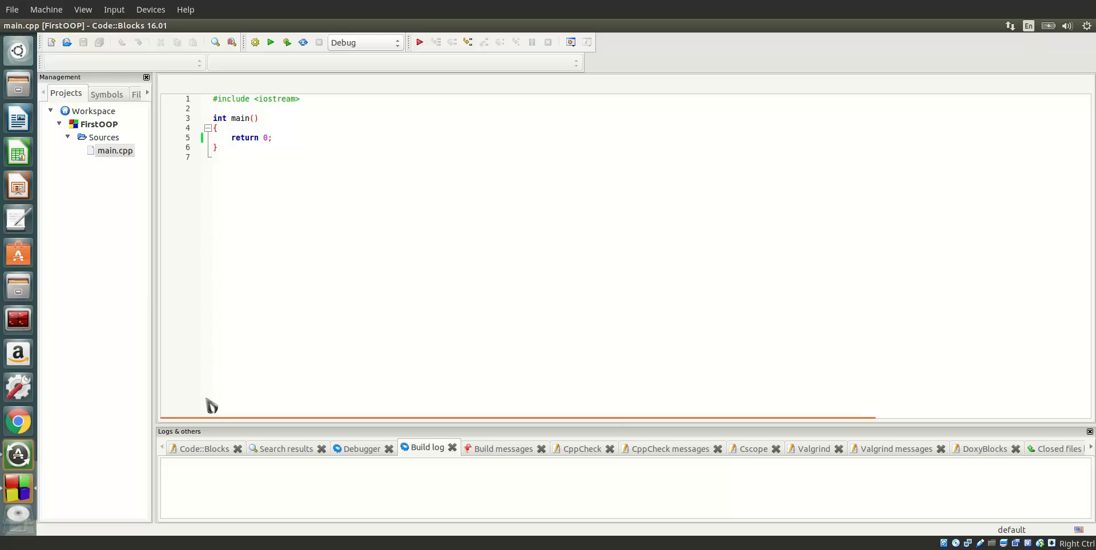
mouse_move(594, 271)
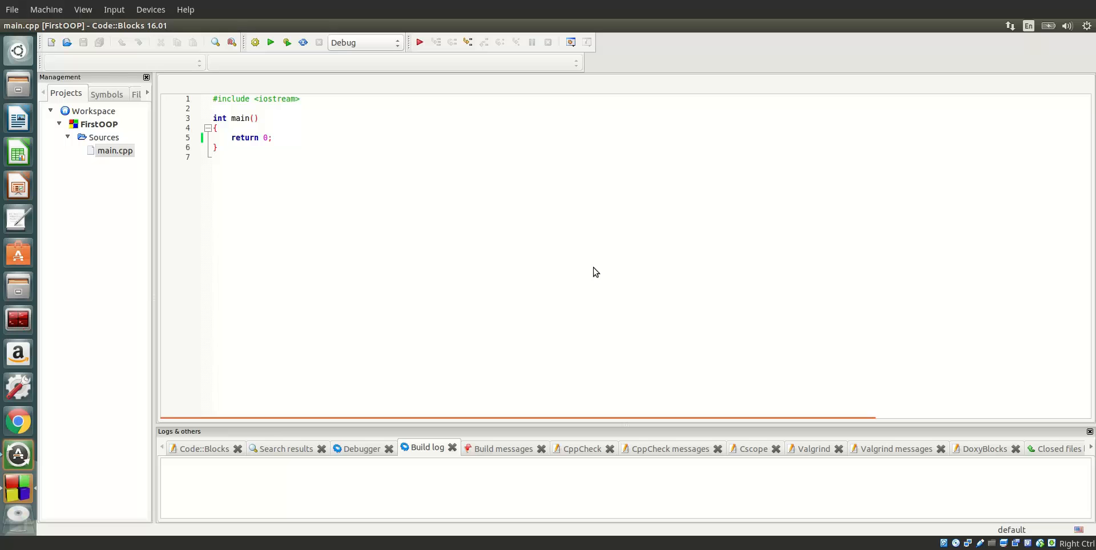
Declare an empty class Universe, create Universe x; in main, then build and run
type("class")
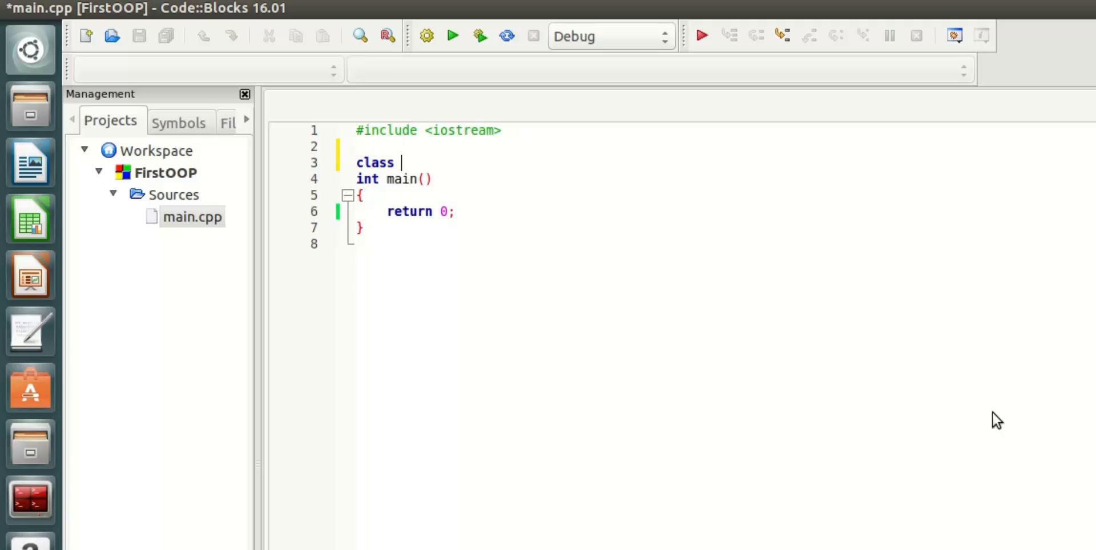
type("Universe")
type("{")
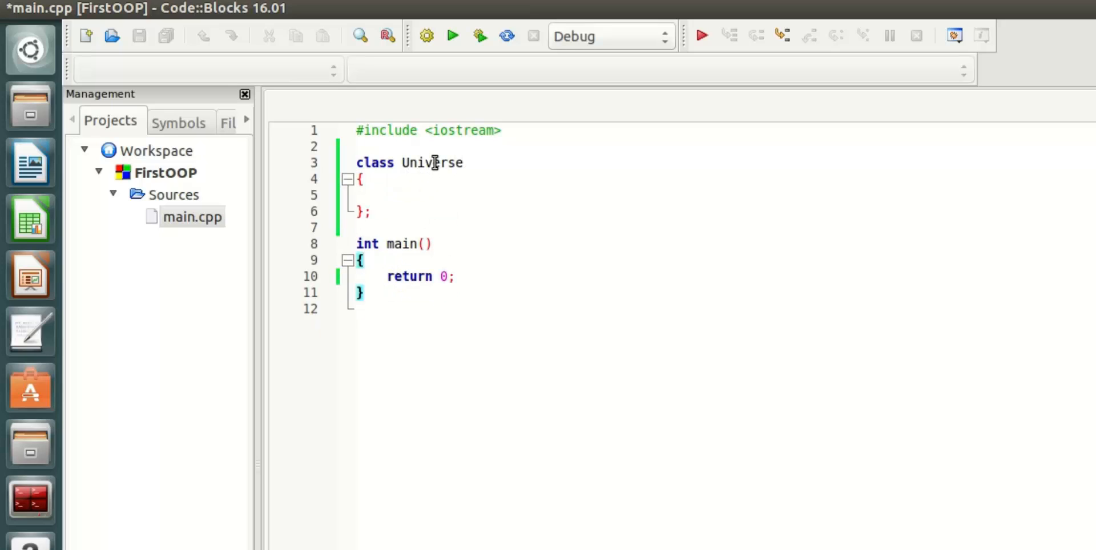
key("Return")
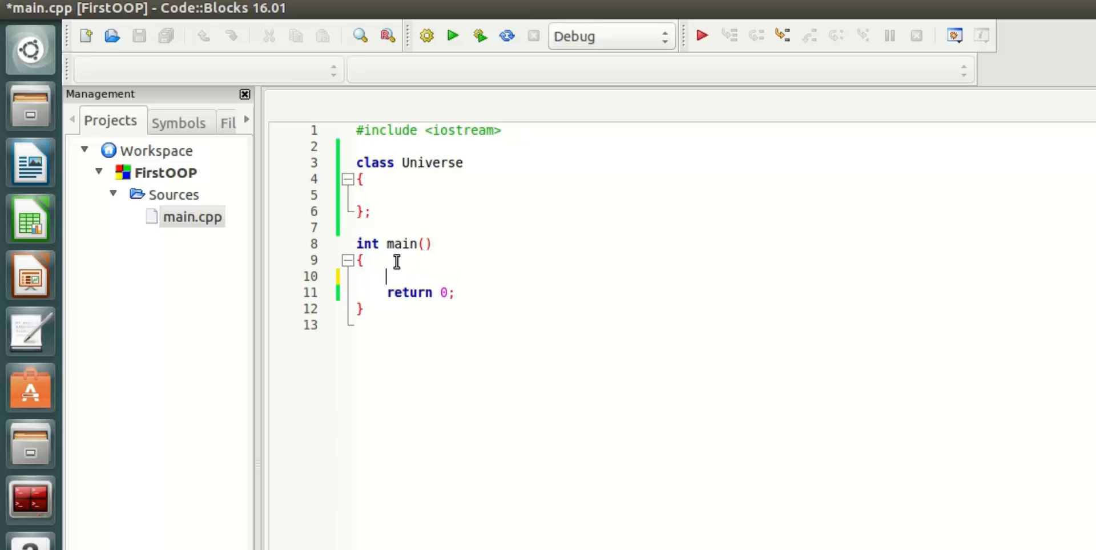
type("Universe x")
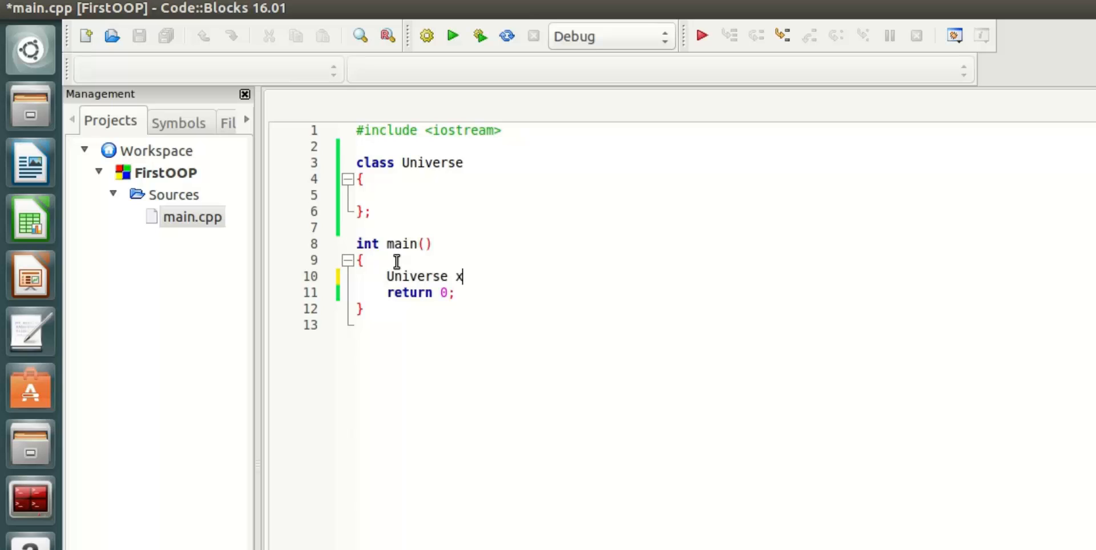
type(";")
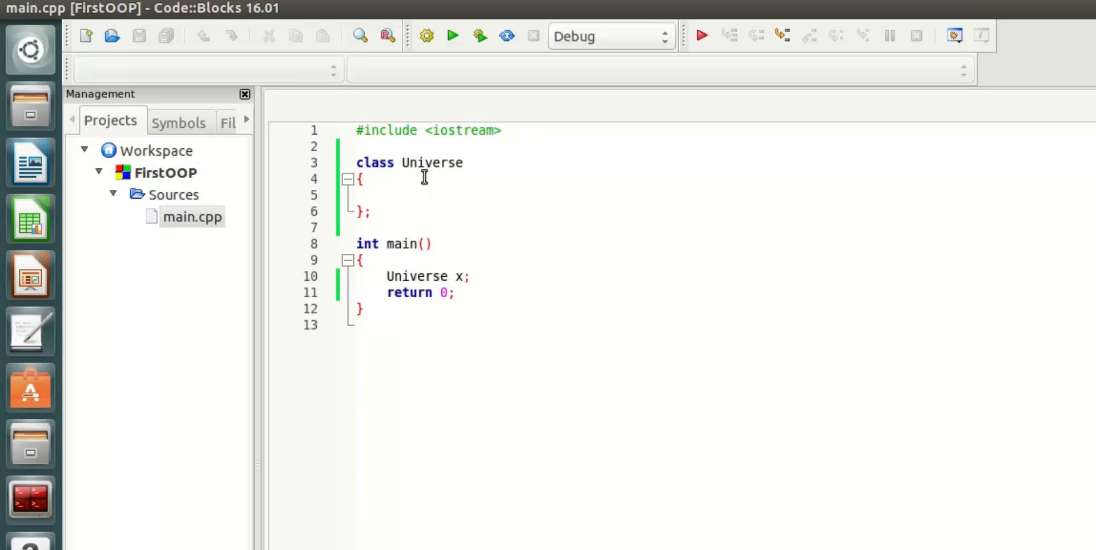
double_click(417, 276)
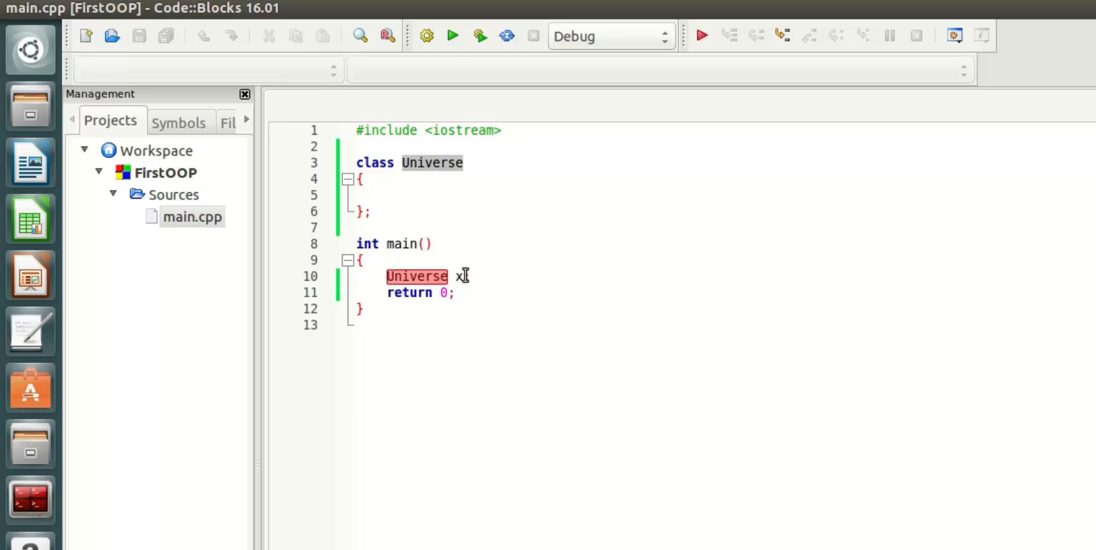
left_click(461, 276)
type(";")
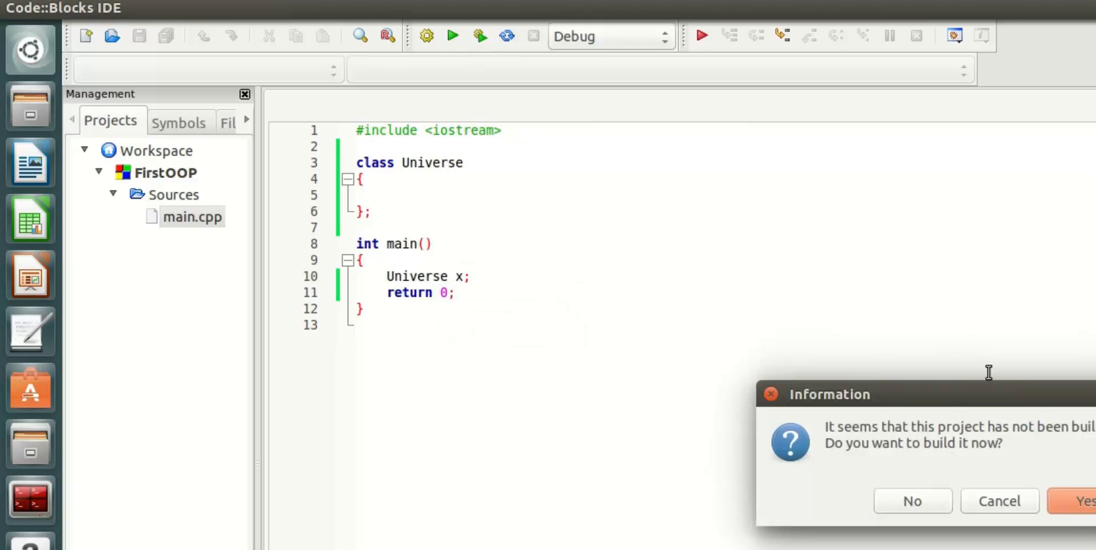
Accept the prompt to build the project now
left_click(911, 501)
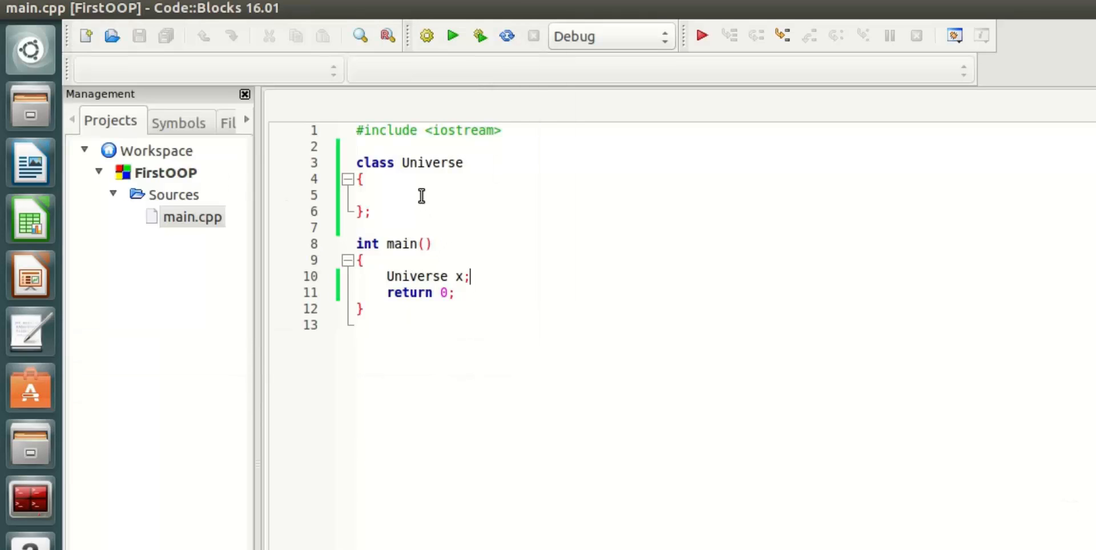
mouse_move(482, 279)
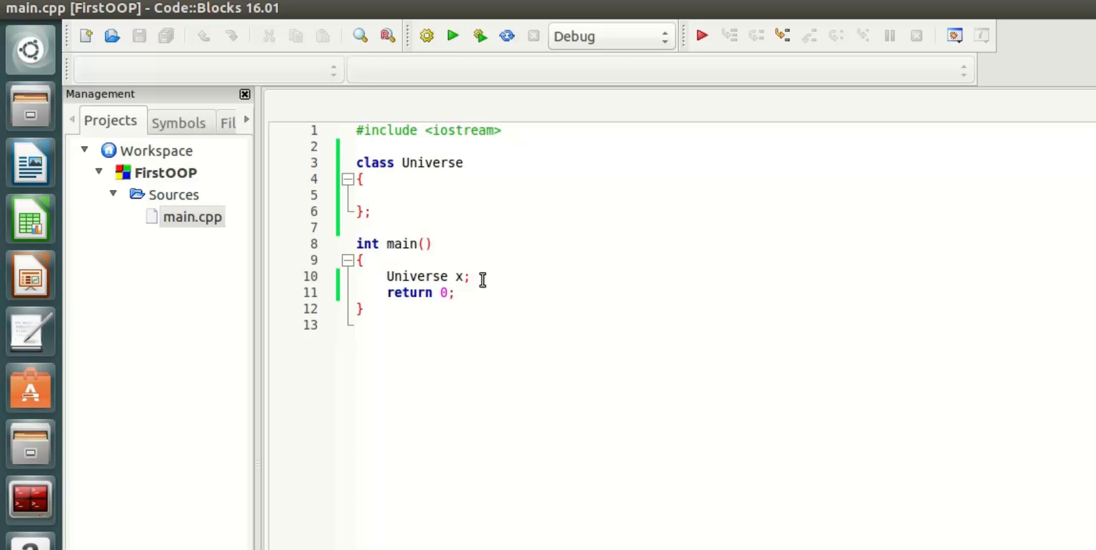
mouse_move(412, 276)
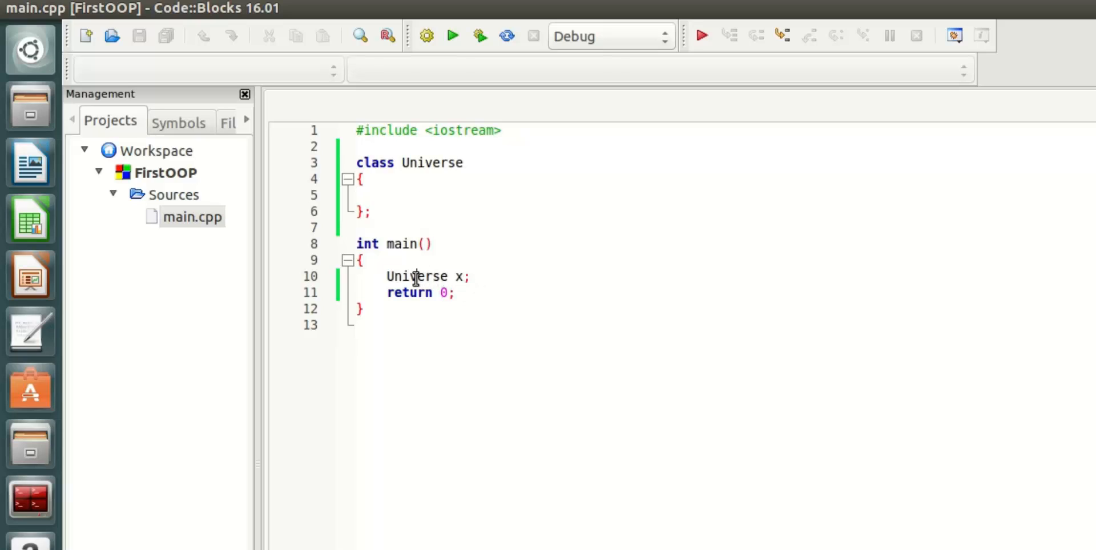
Give Universe the members int TotalCharacters; and std::string Name; and save
left_click(388, 193)
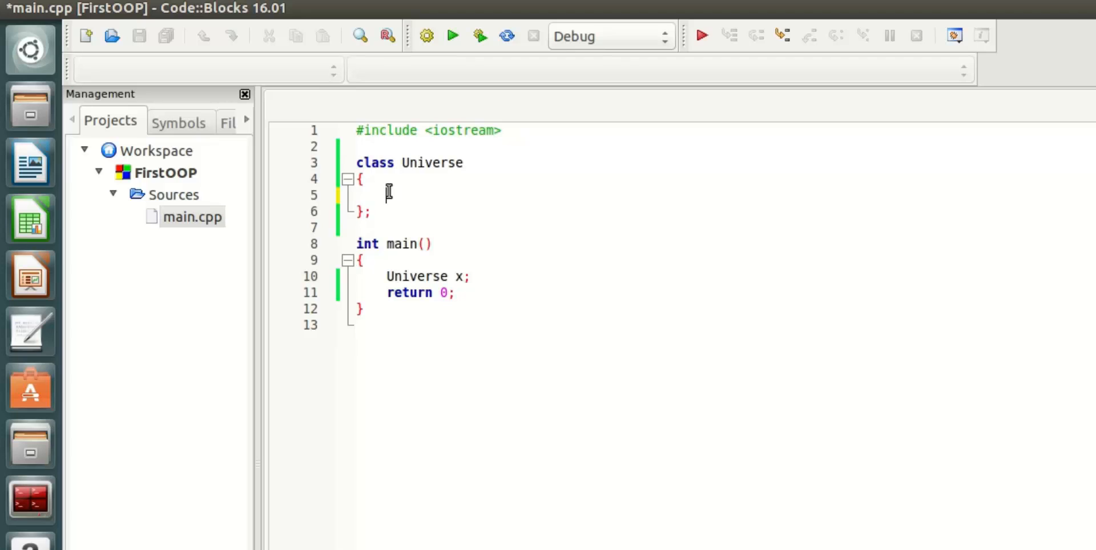
type("int")
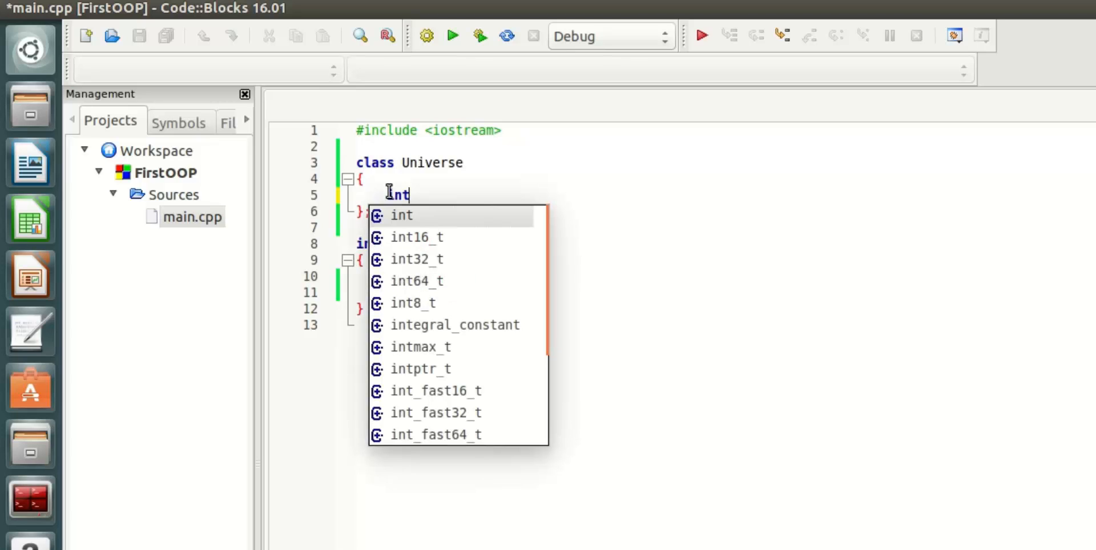
type("X =")
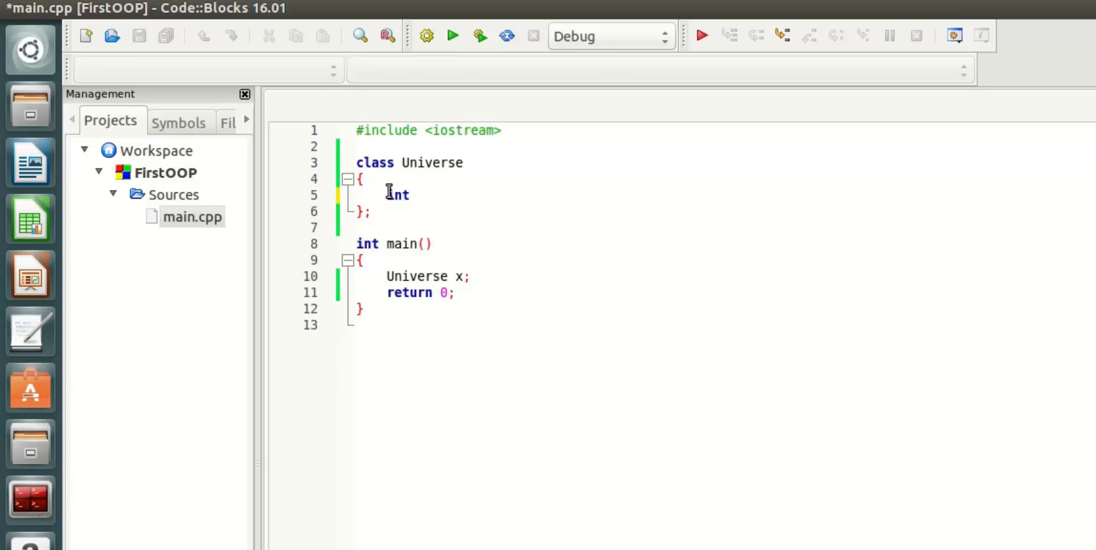
type("TotalCha")
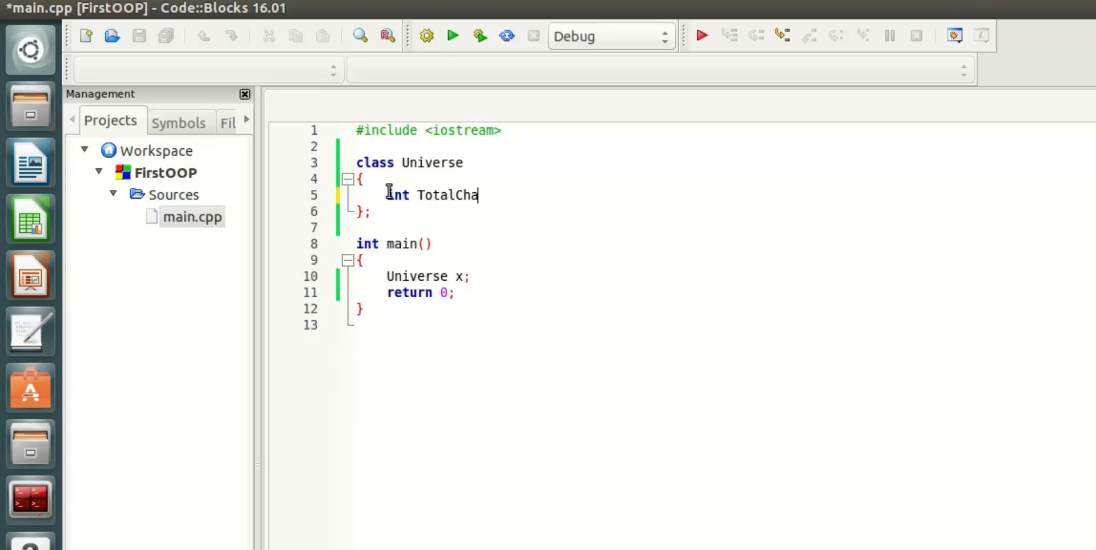
type("racters;")
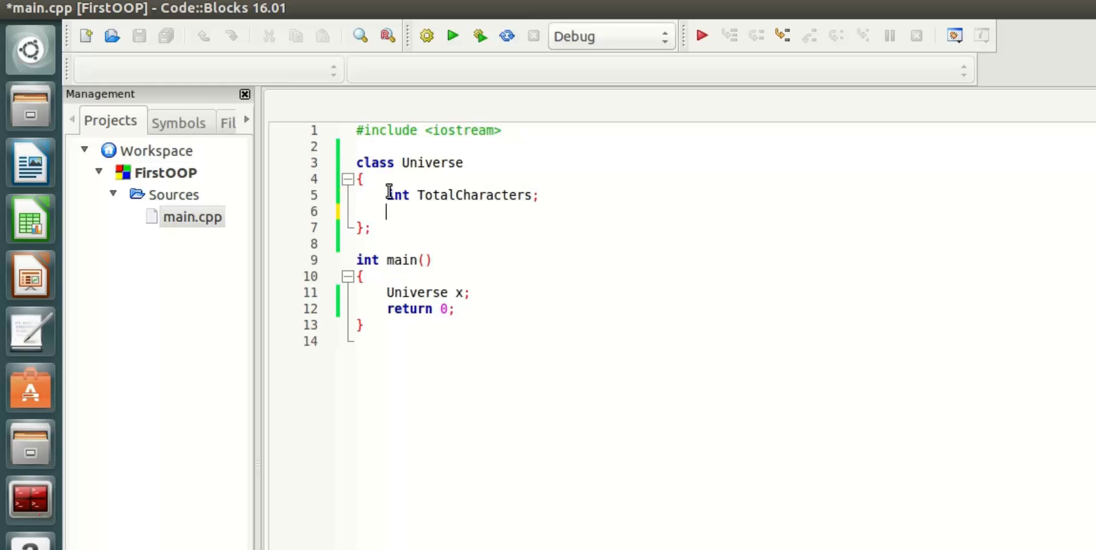
type("std::s")
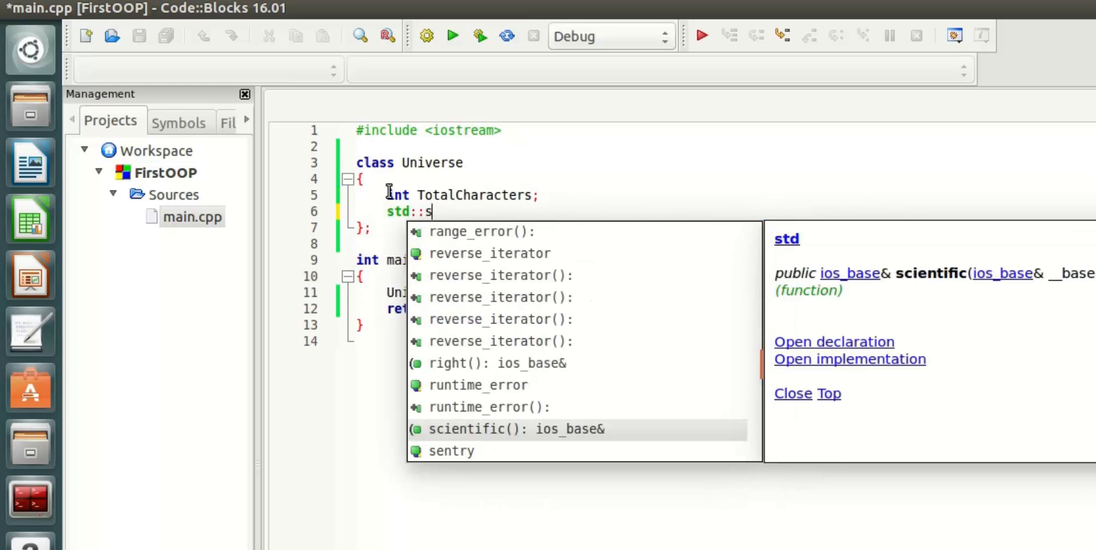
type("tring Name;")
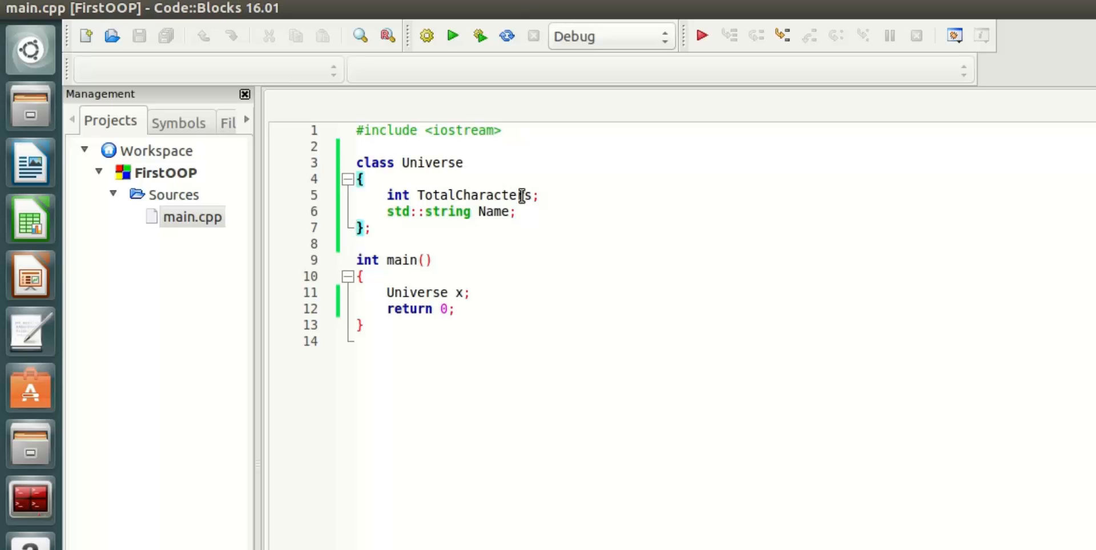
mouse_move(497, 211)
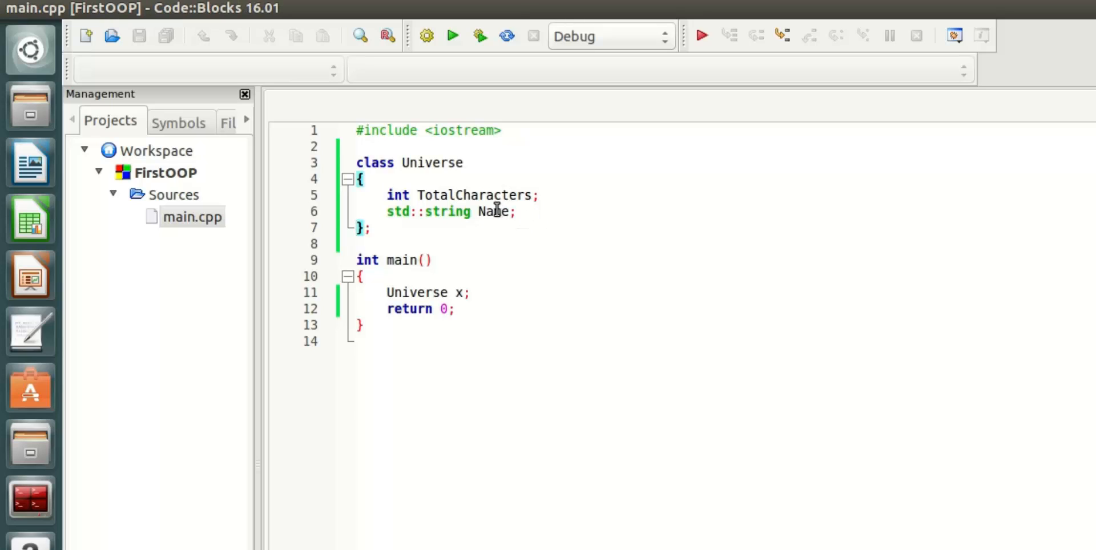
double_click(494, 211)
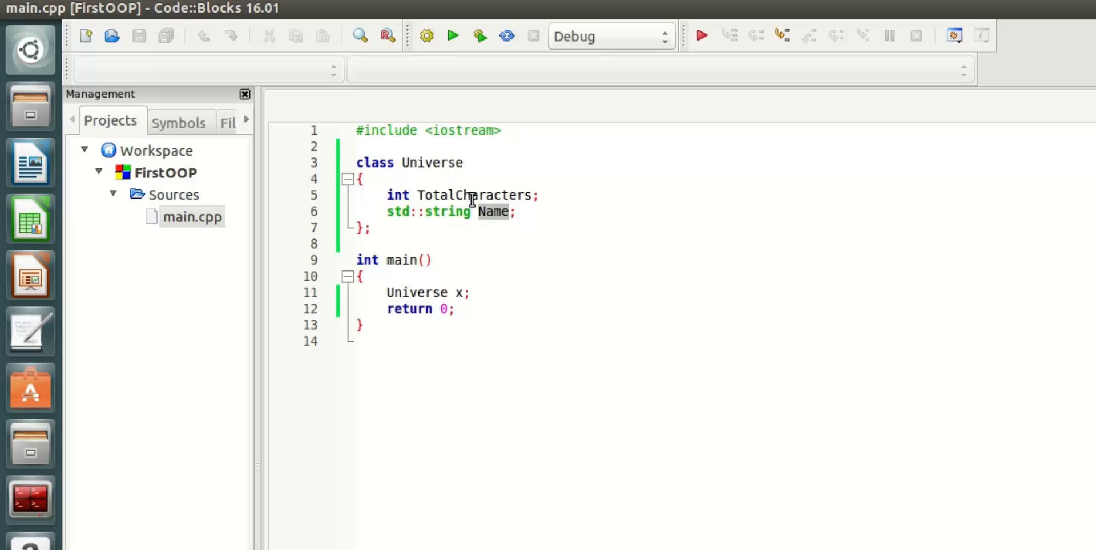
double_click(474, 195)
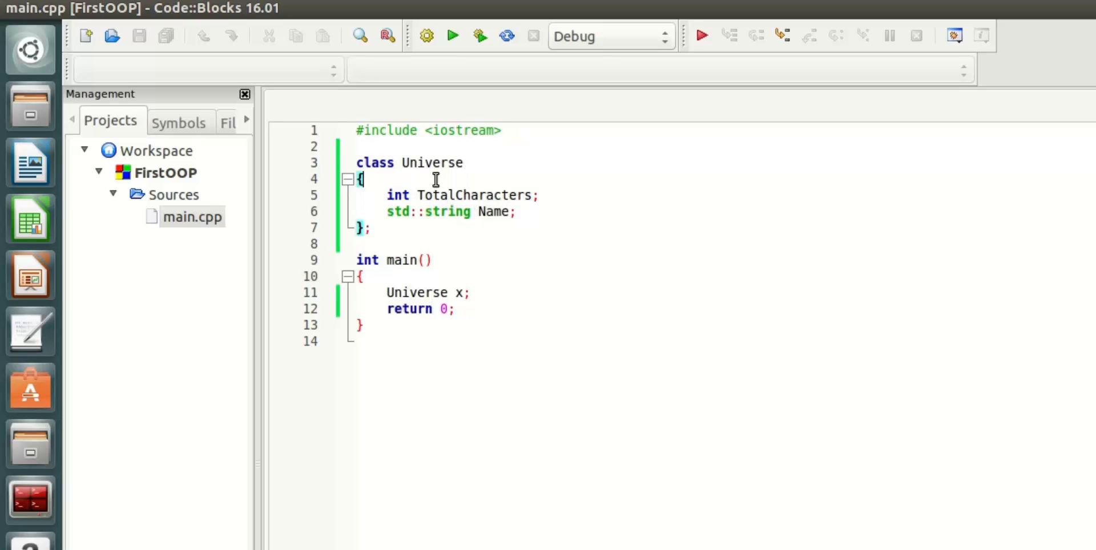
Label the two members private: and add a public: section below them, saving the file
type("private:")
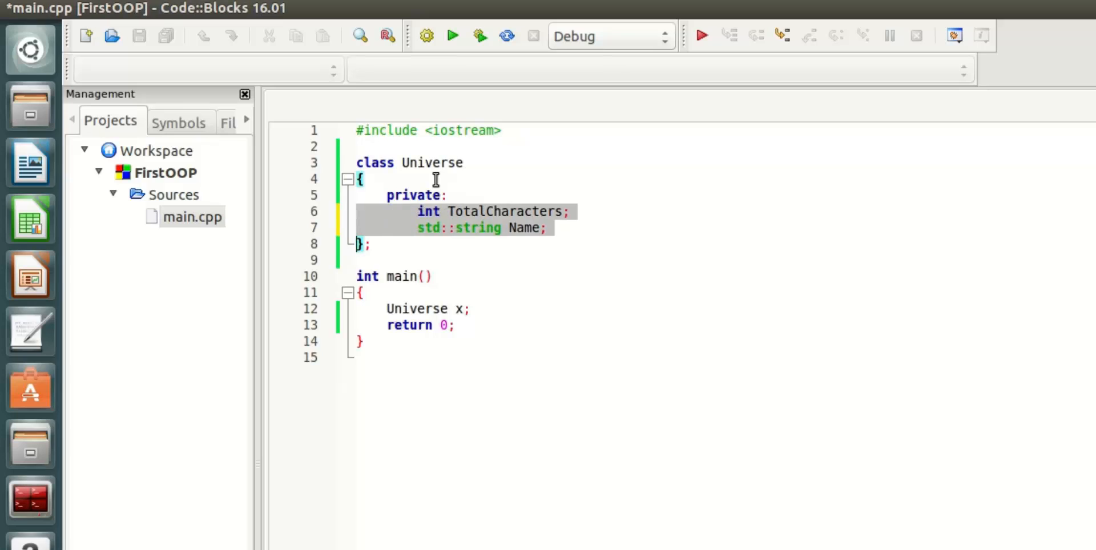
key("ctrl+s")
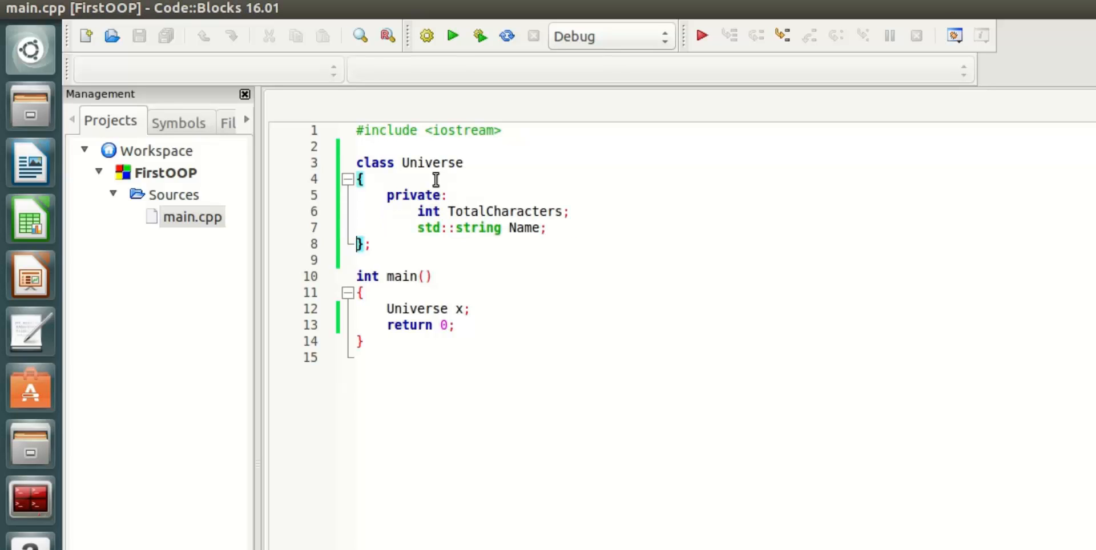
left_click(357, 308)
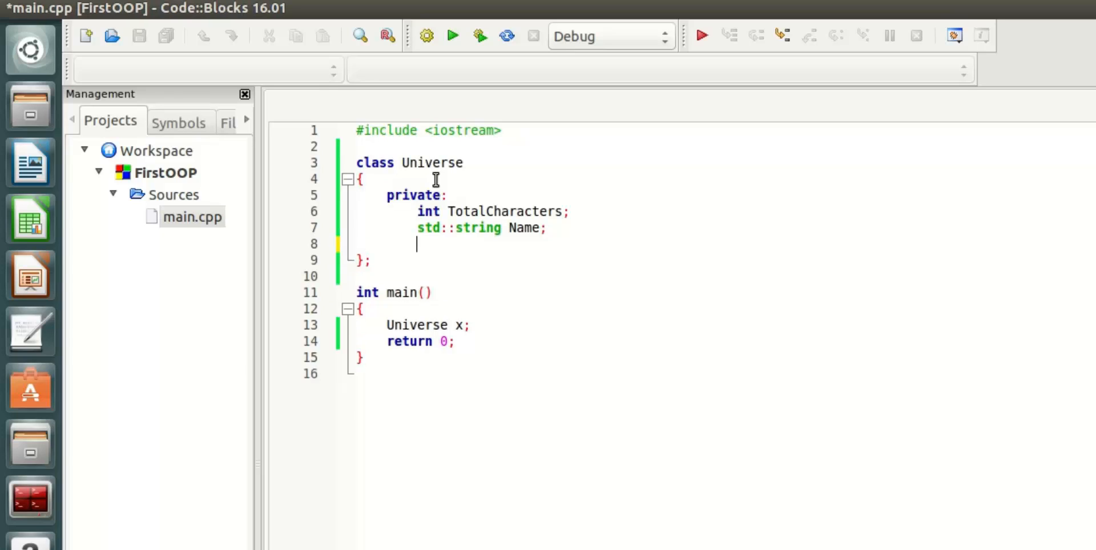
type("priva")
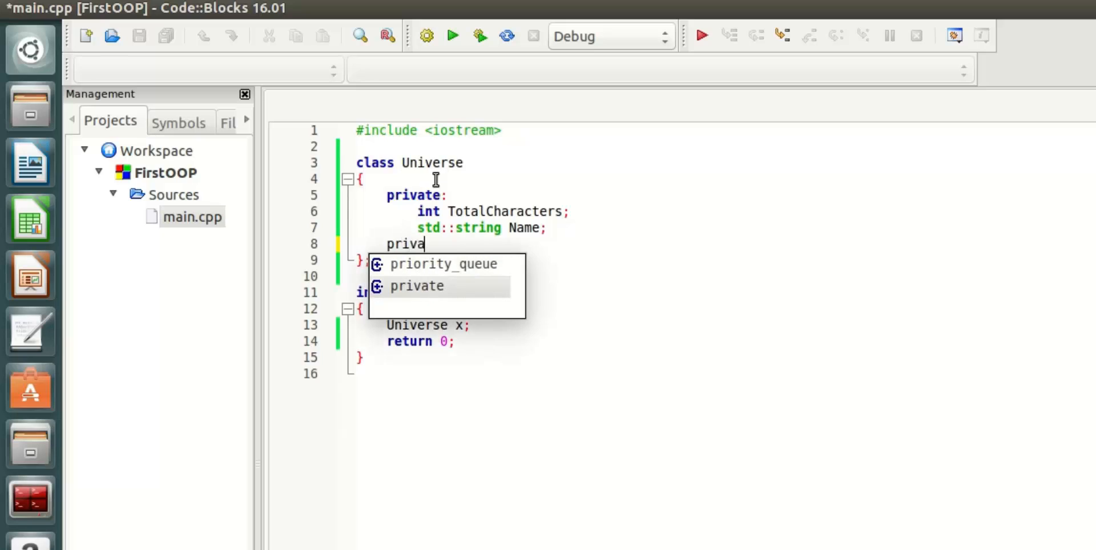
type("public:")
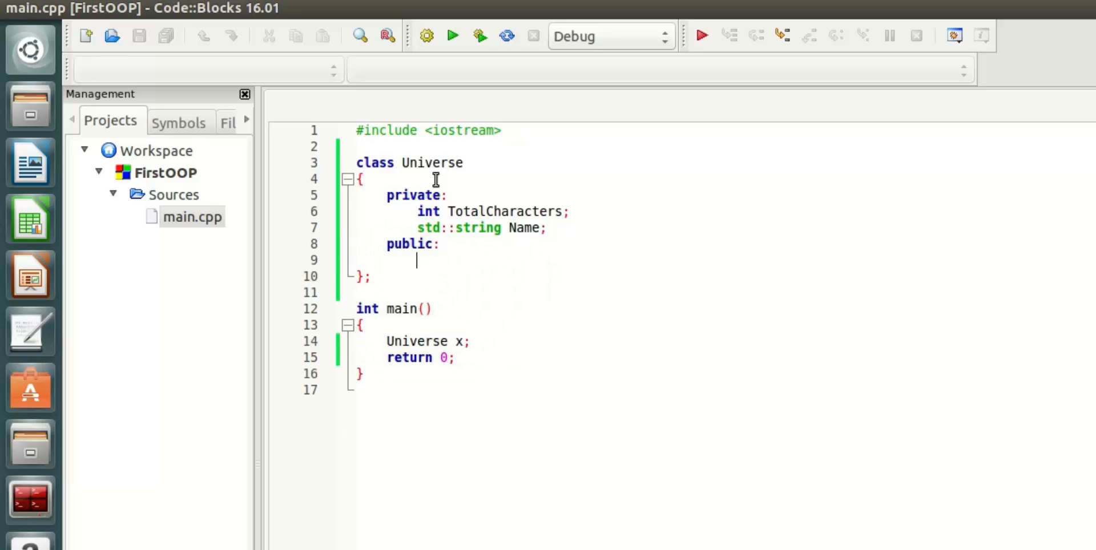
Add a public Universe() header commented //Default Constructor with an empty body
double_click(503, 211)
type("Universe(")
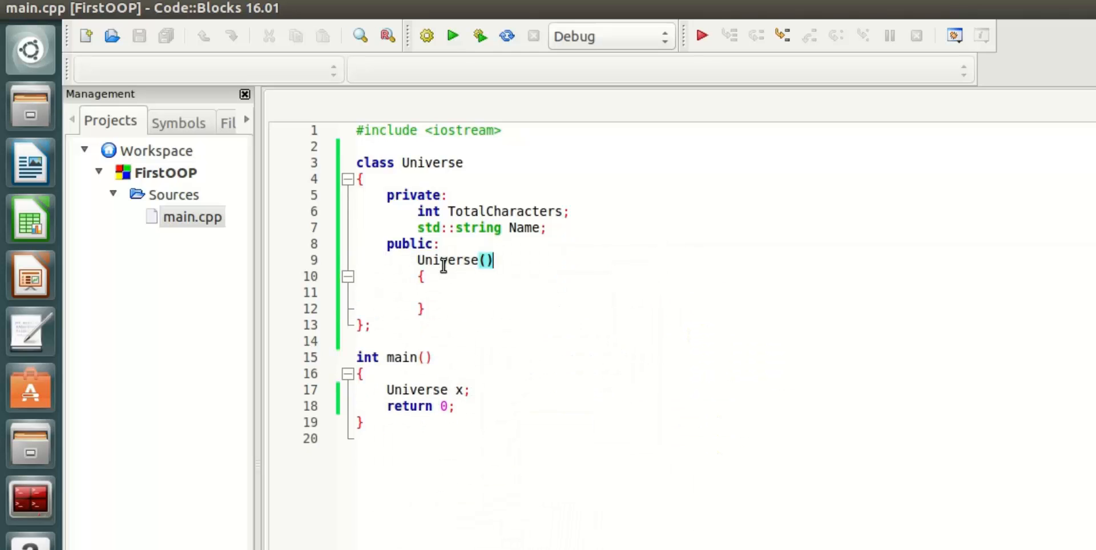
type("//Default Contructor")
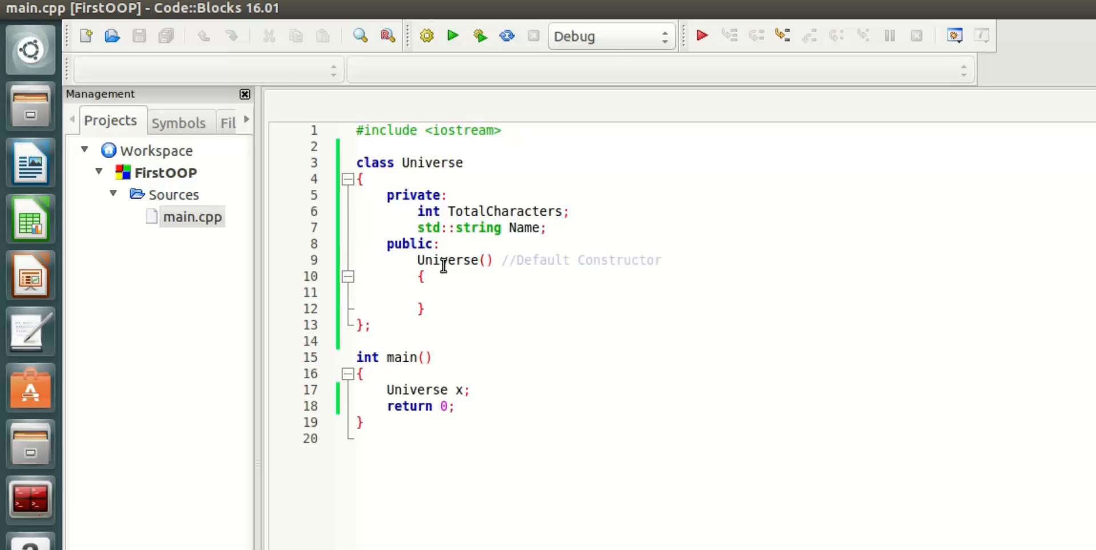
left_click(357, 293)
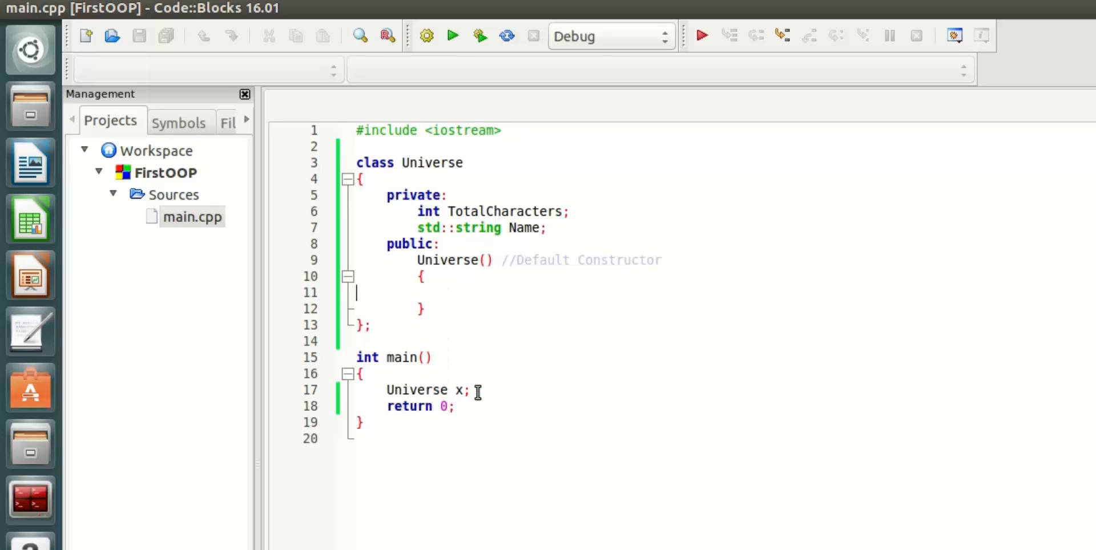
left_click(468, 390)
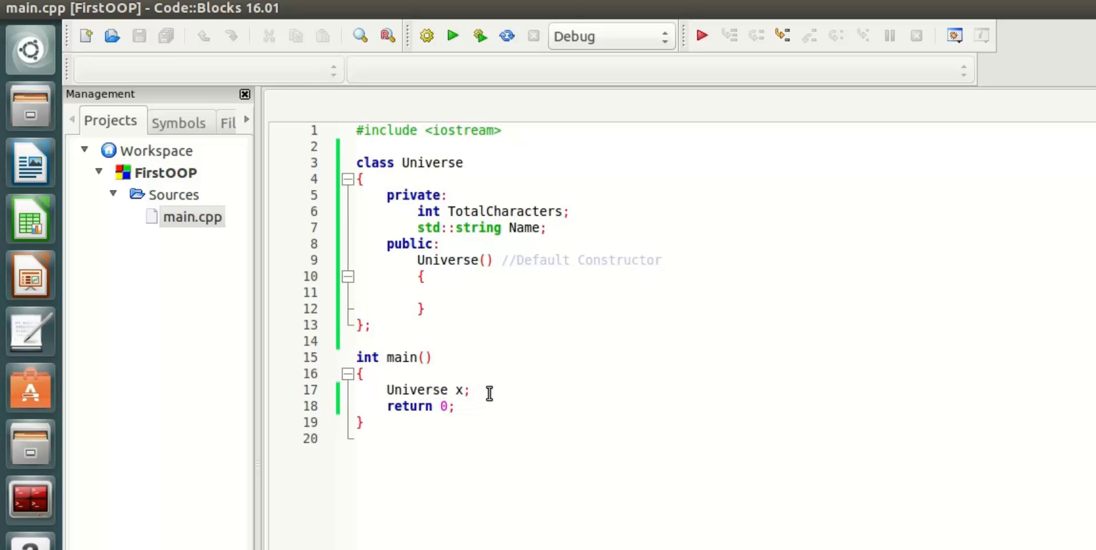
mouse_move(432, 382)
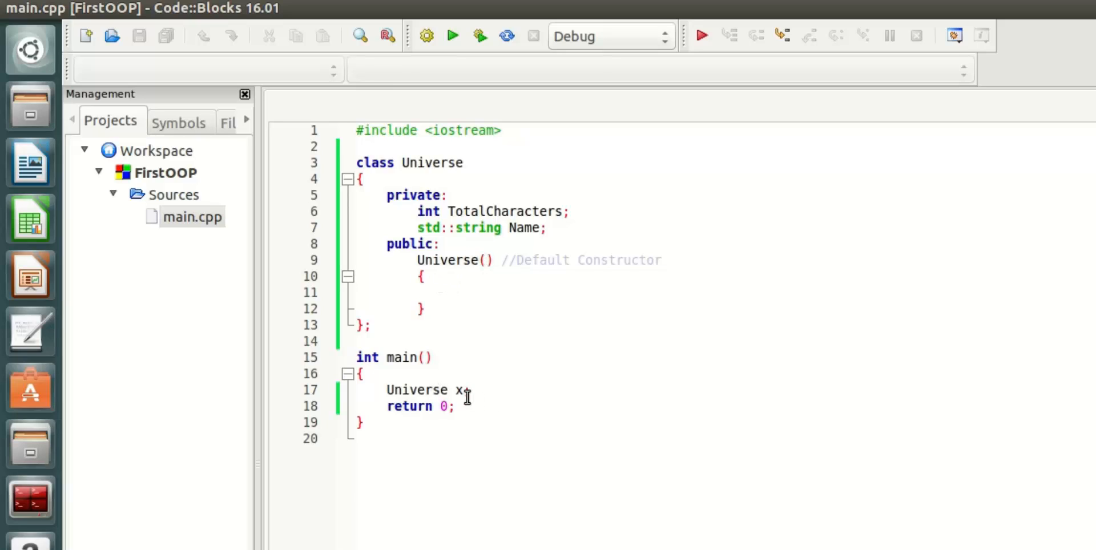
double_click(446, 260)
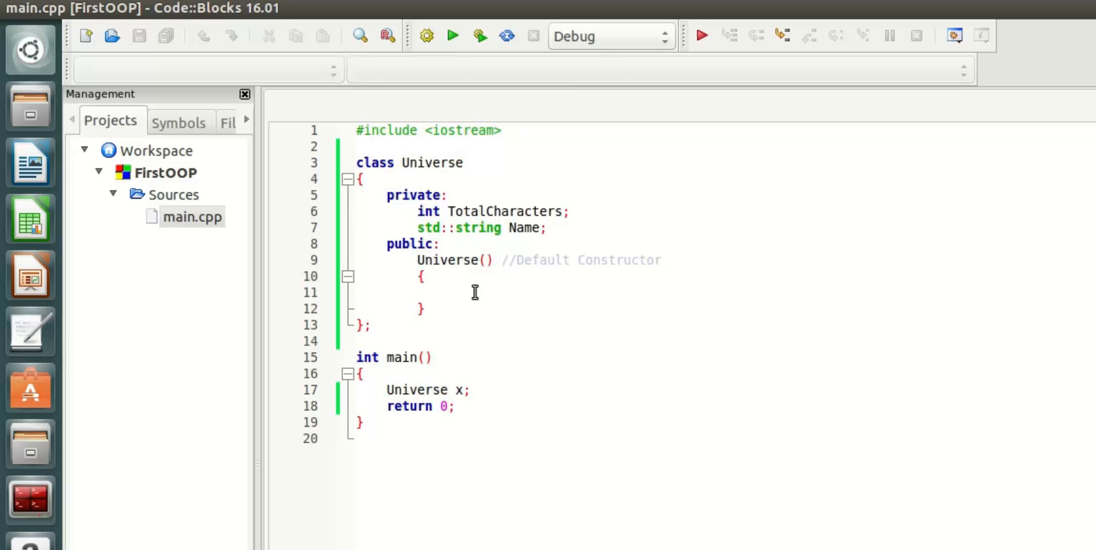
Set TotalCharacters = 10; and Name = "Default"; in its body, and declare a second object y in main
left_click(384, 292)
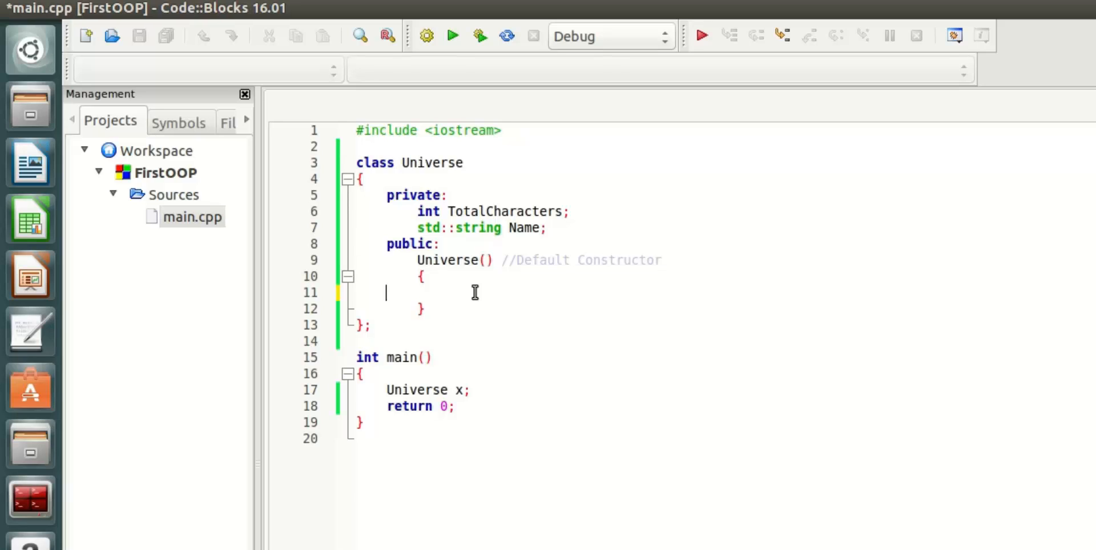
type("To")
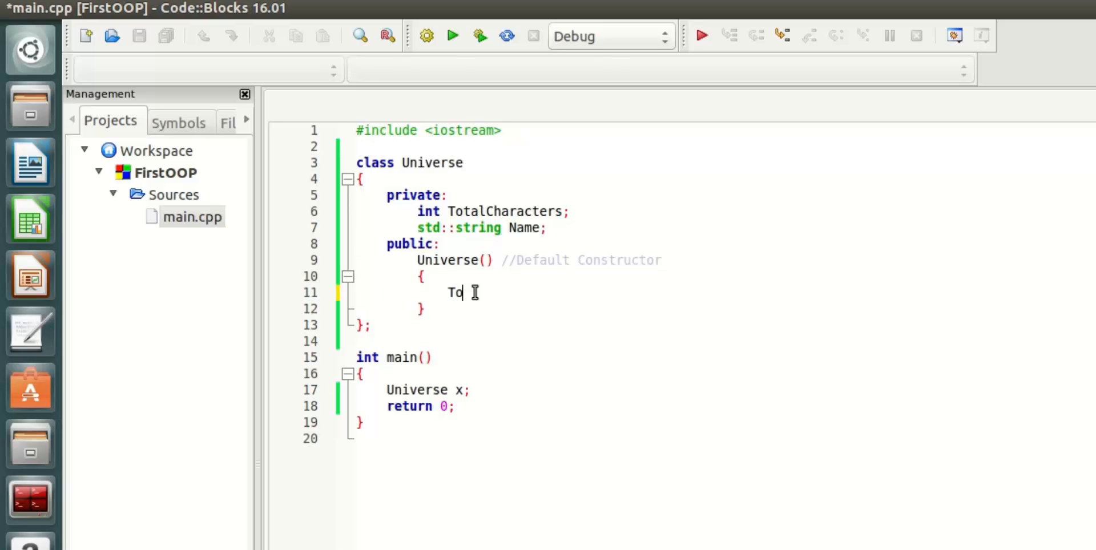
type("talCharacters")
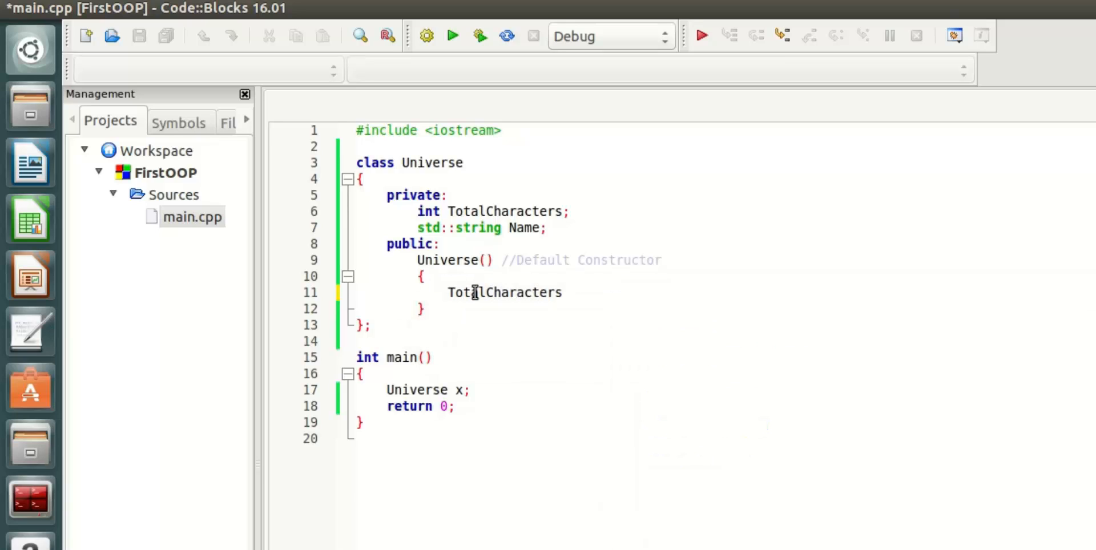
type("= 10;")
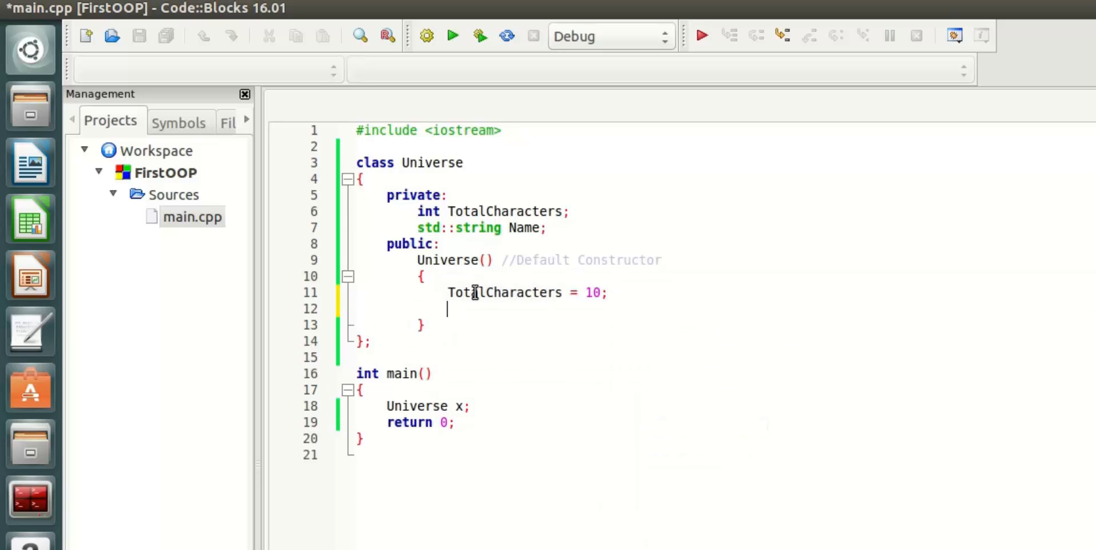
type("Name =- \"\"")
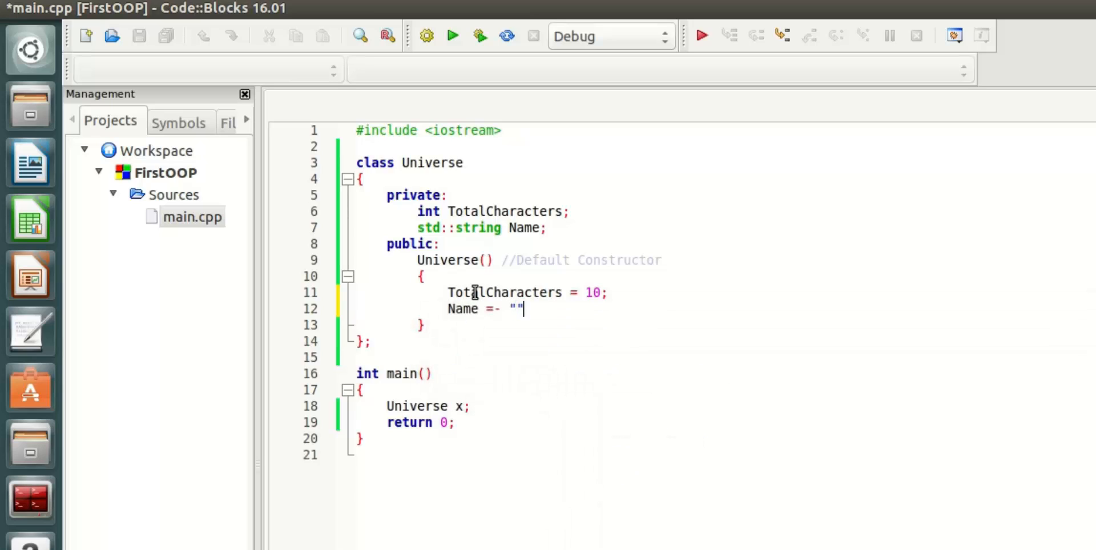
type("Default")
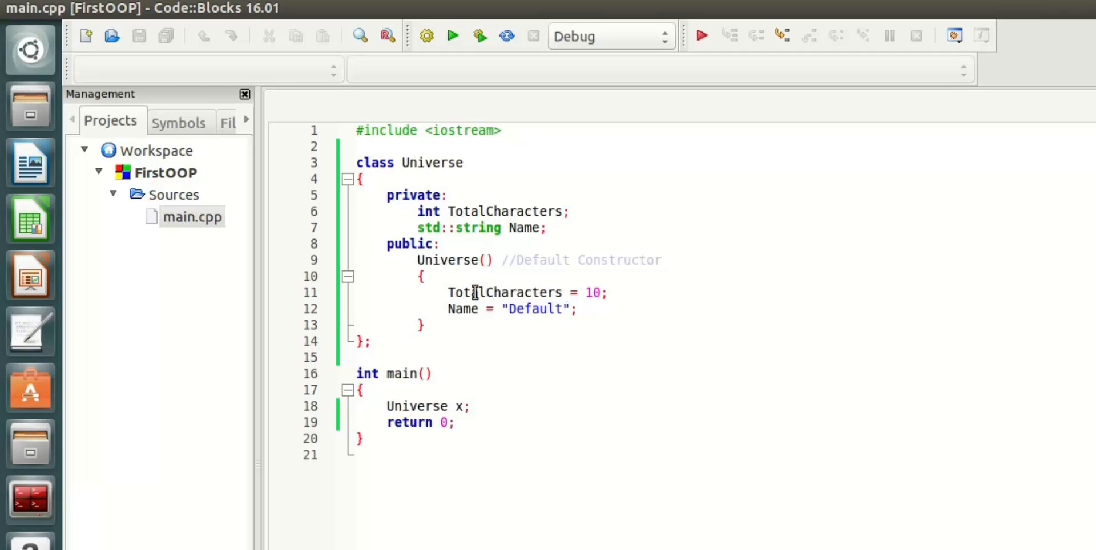
double_click(417, 406)
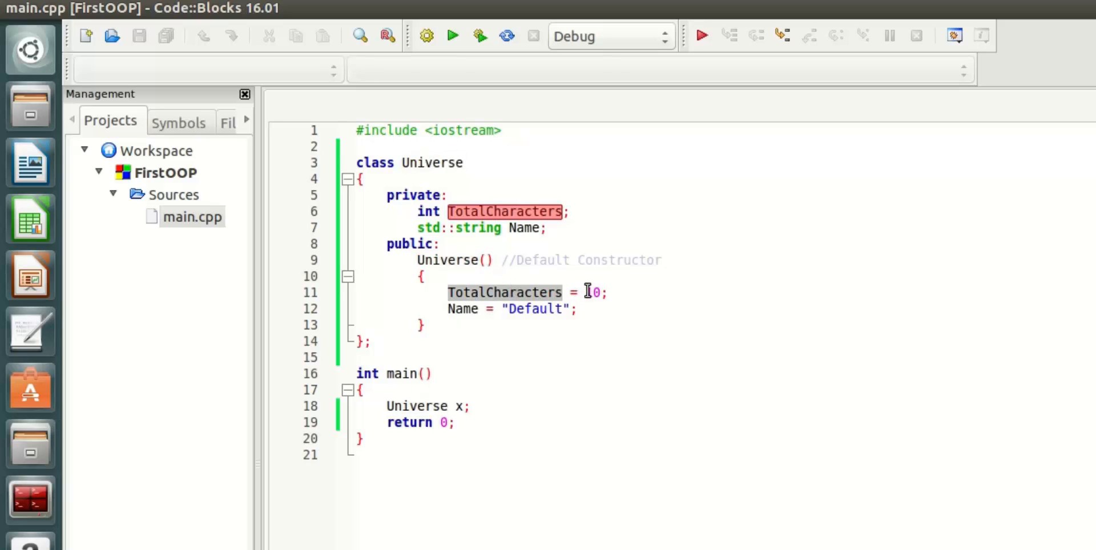
type("1")
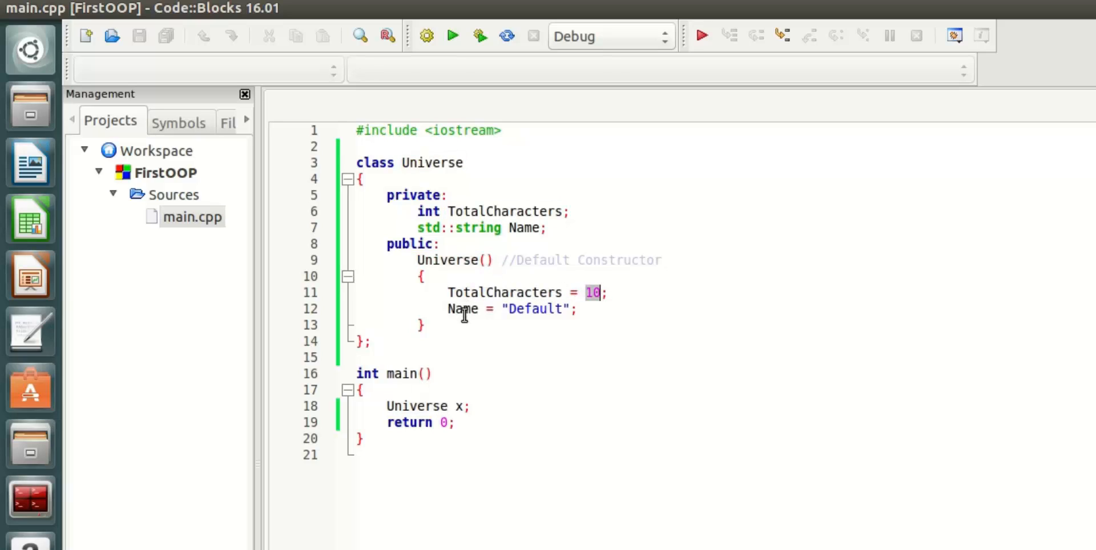
double_click(534, 310)
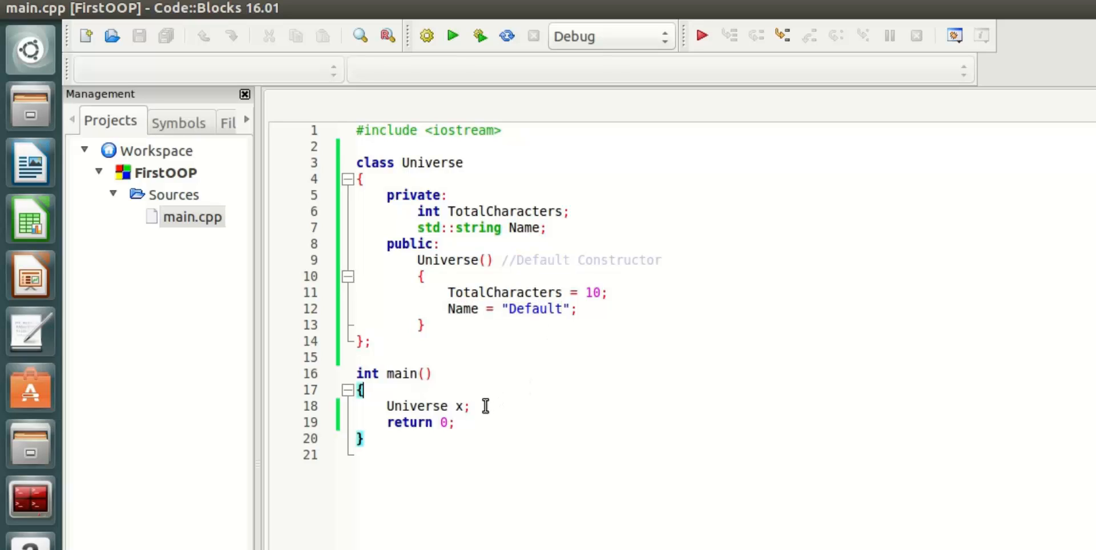
type("Universe x;")
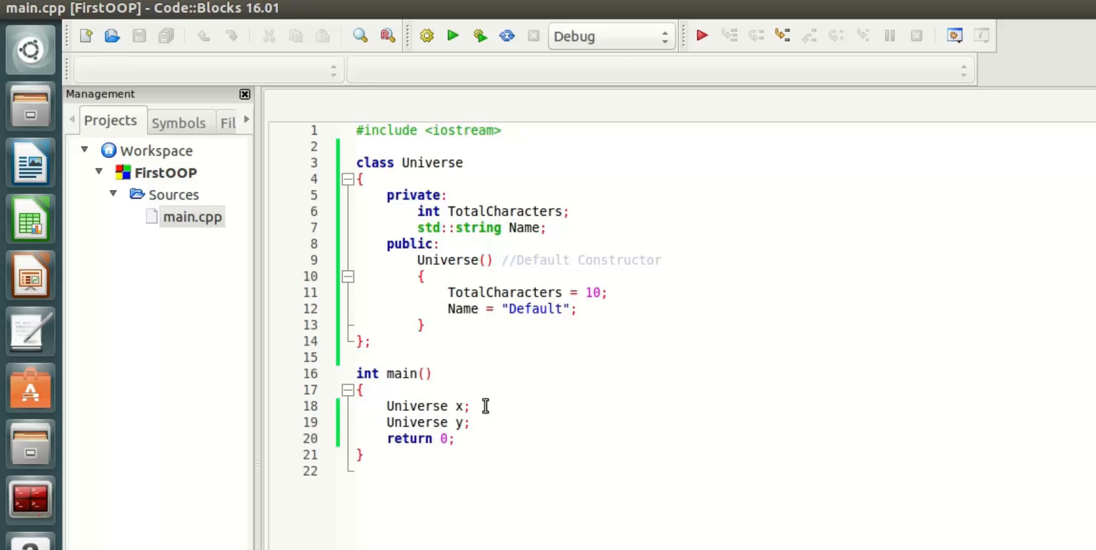
mouse_move(473, 406)
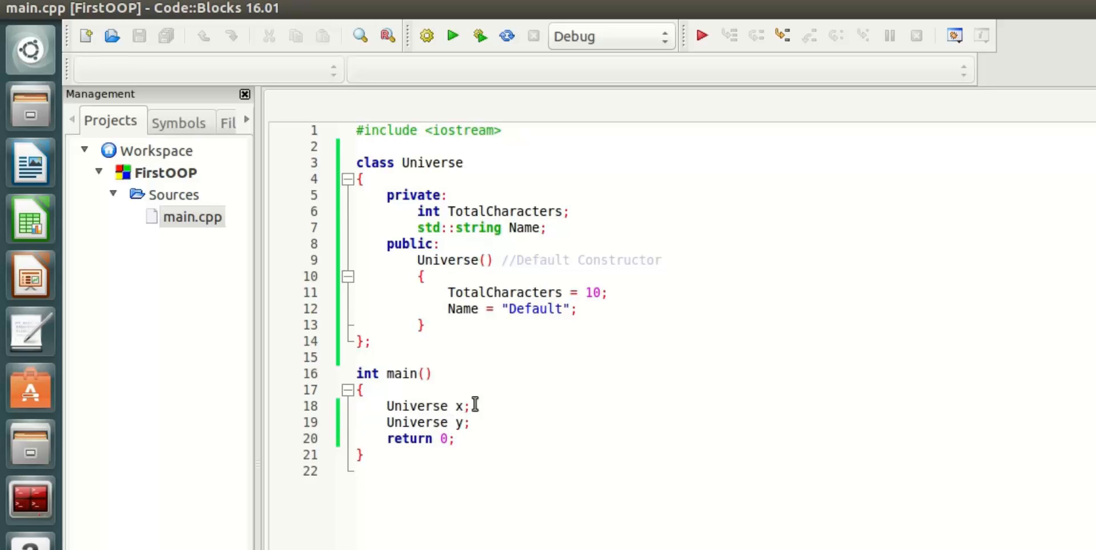
mouse_move(467, 350)
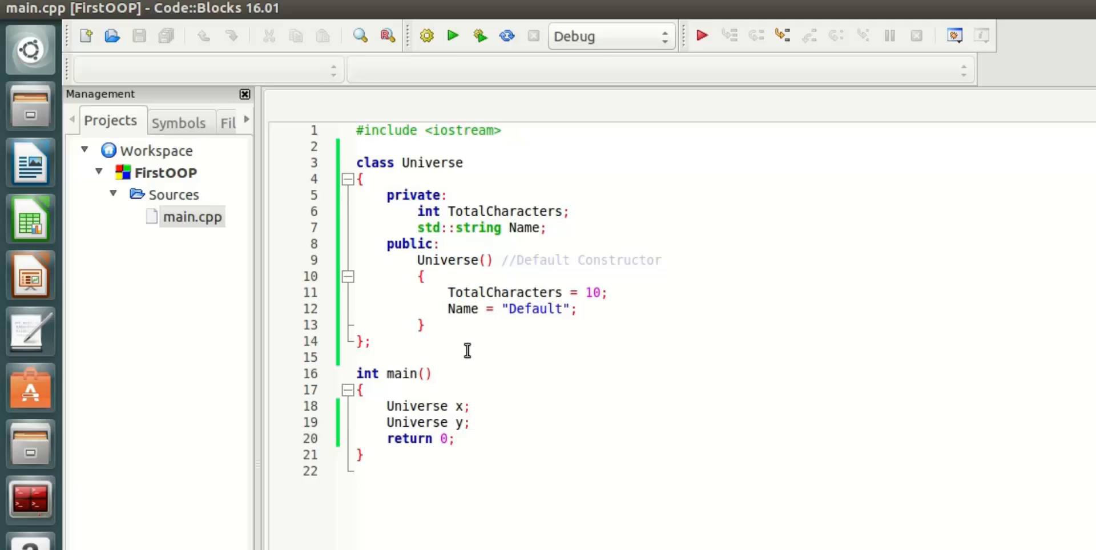
mouse_move(461, 422)
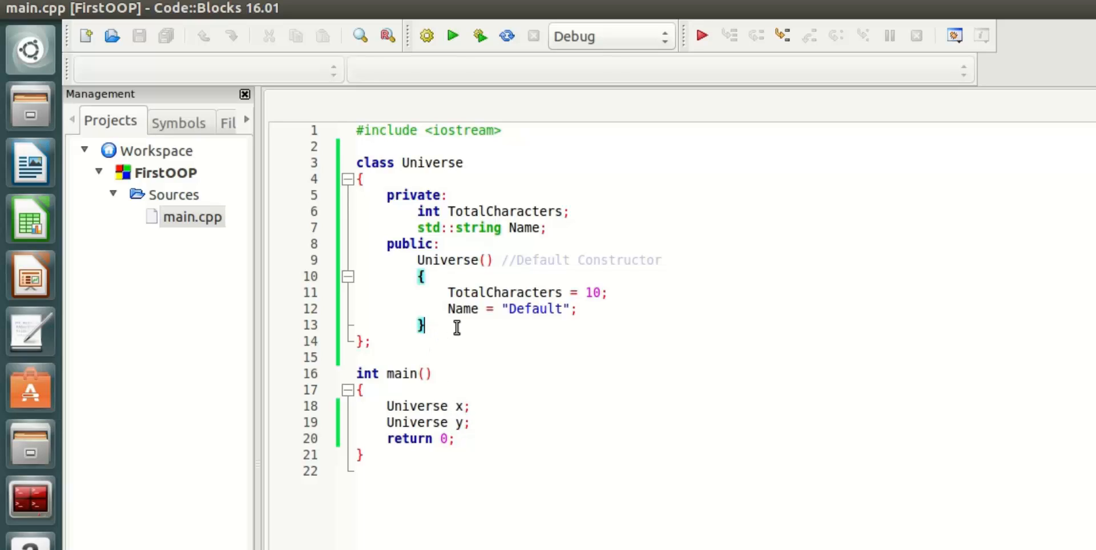
Add a second constructor Universe(int TotalCharacters, std::string Name) with an empty body
type("u")
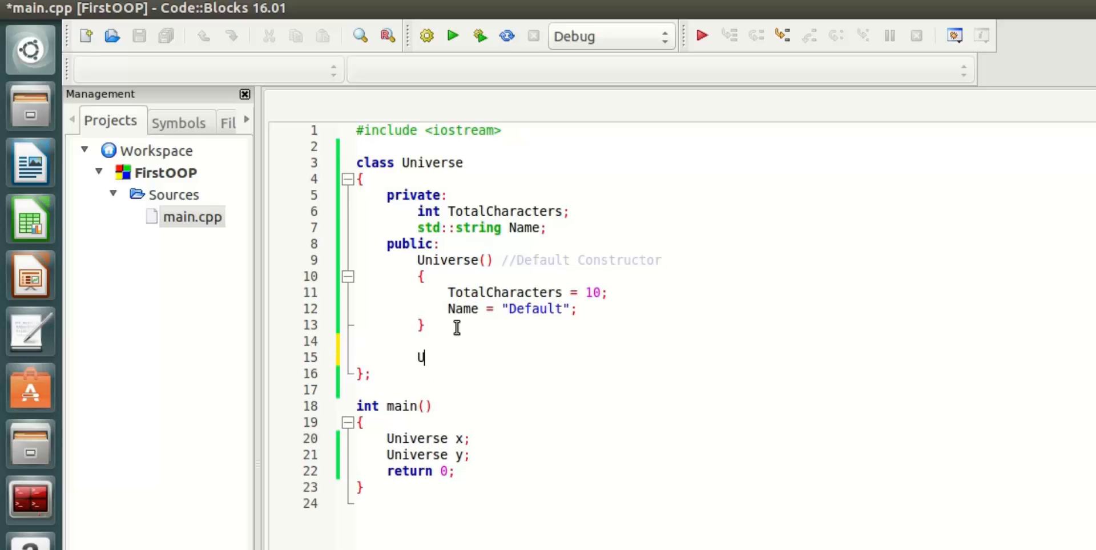
type("niverse ()")
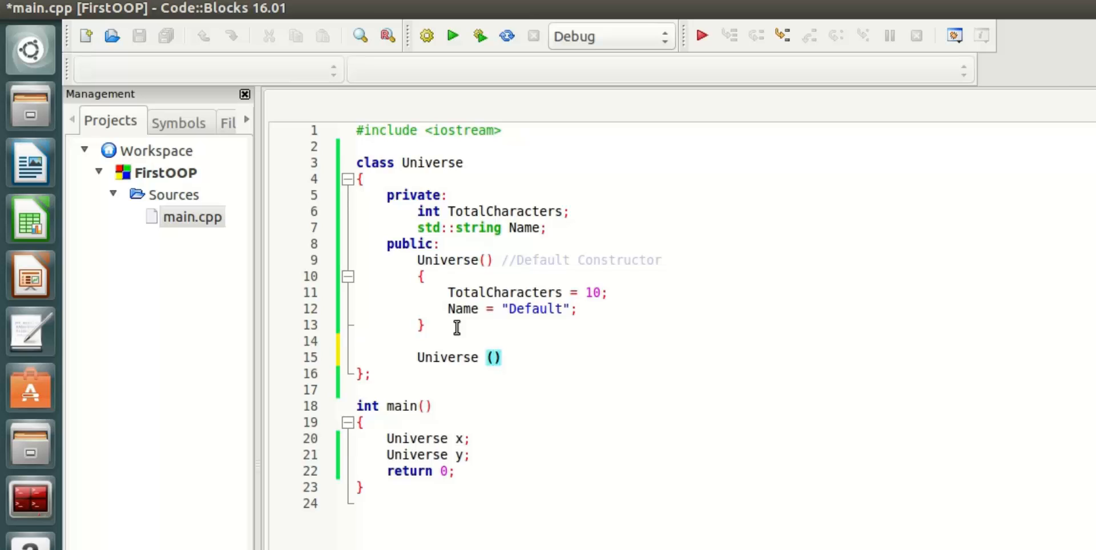
type("int TotalCharacters,")
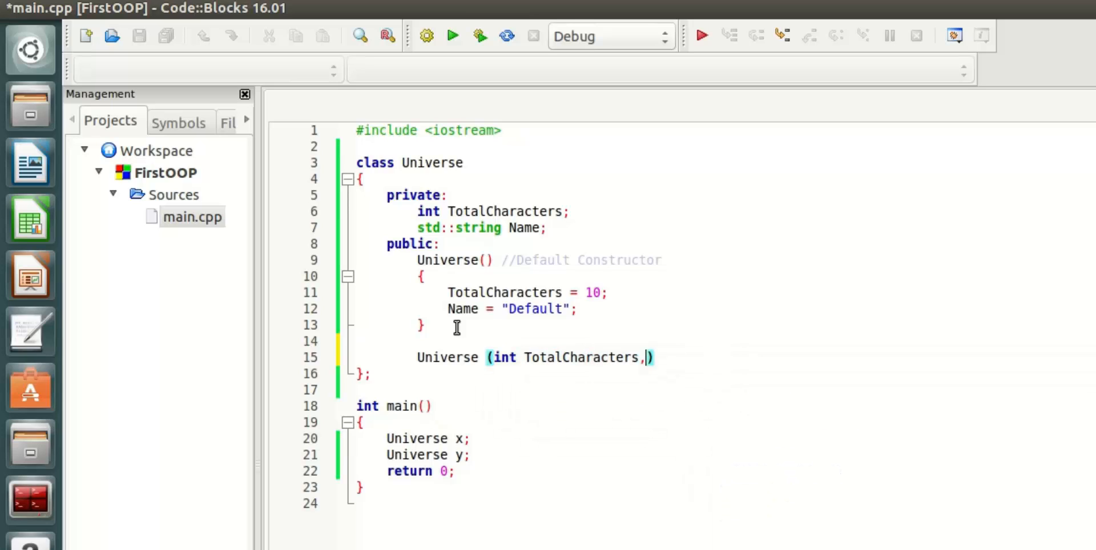
type("std::string Name")
type("{")
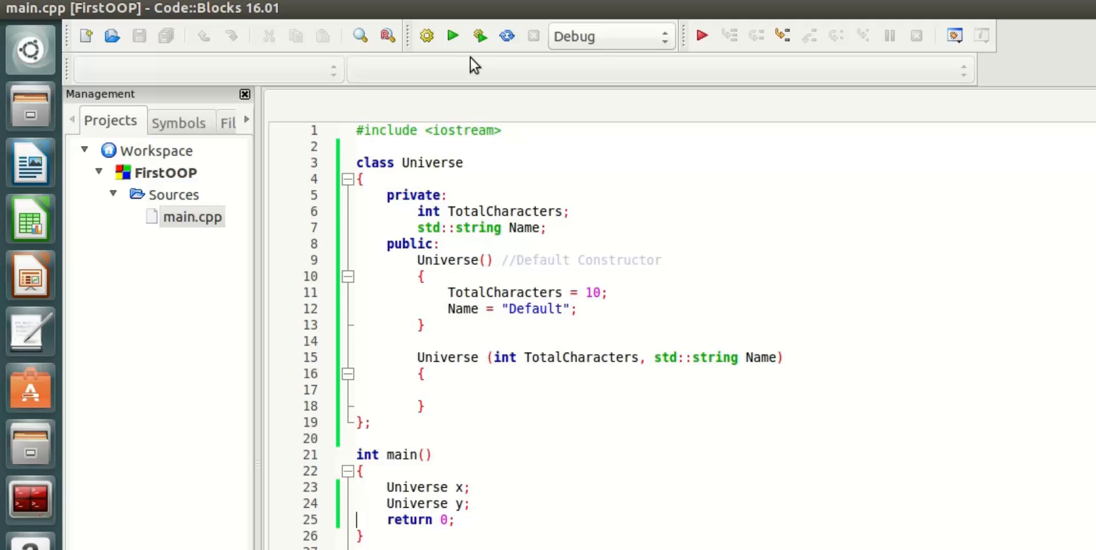
left_click(452, 36)
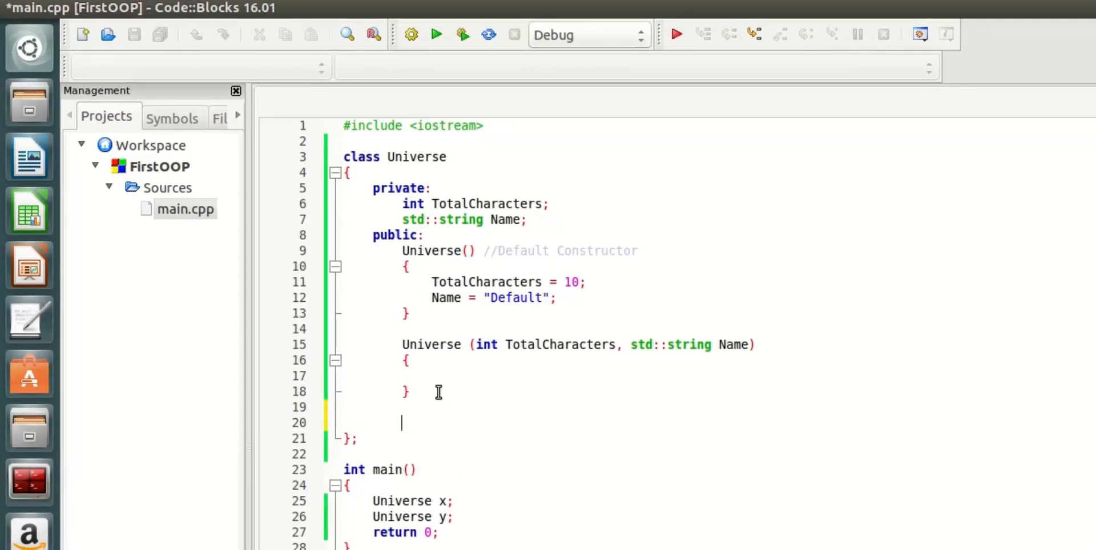
Declare a void PrintUniverse() method in the class and save
type("void")
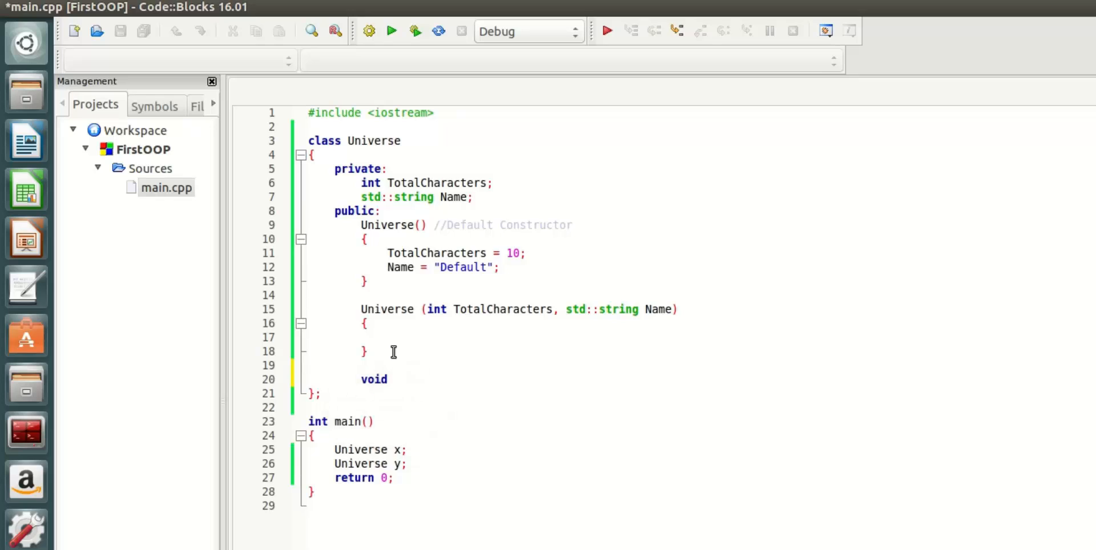
type("Print")
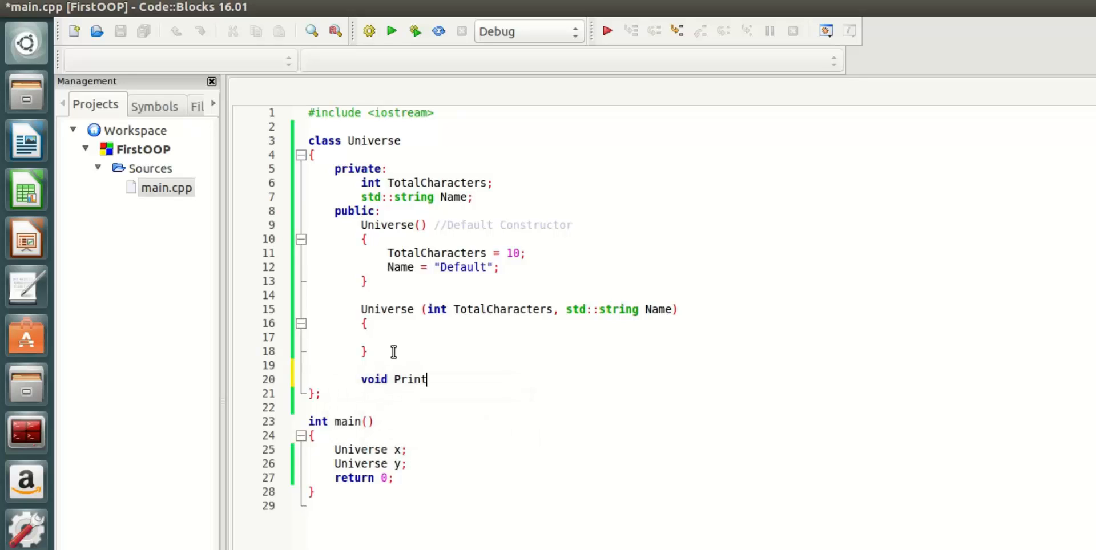
type("Universe(")
type("{")
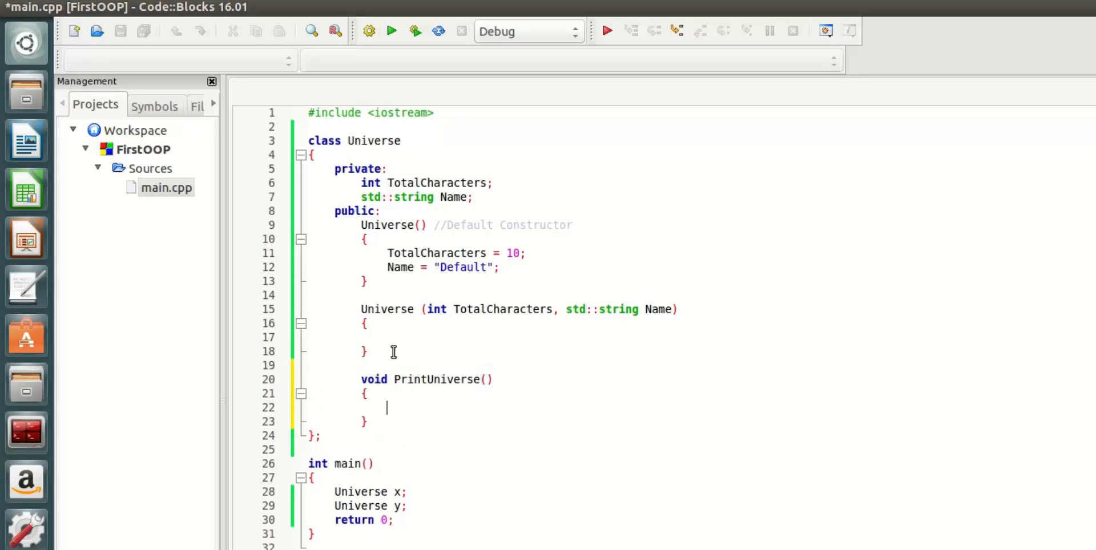
key("ctrl+s")
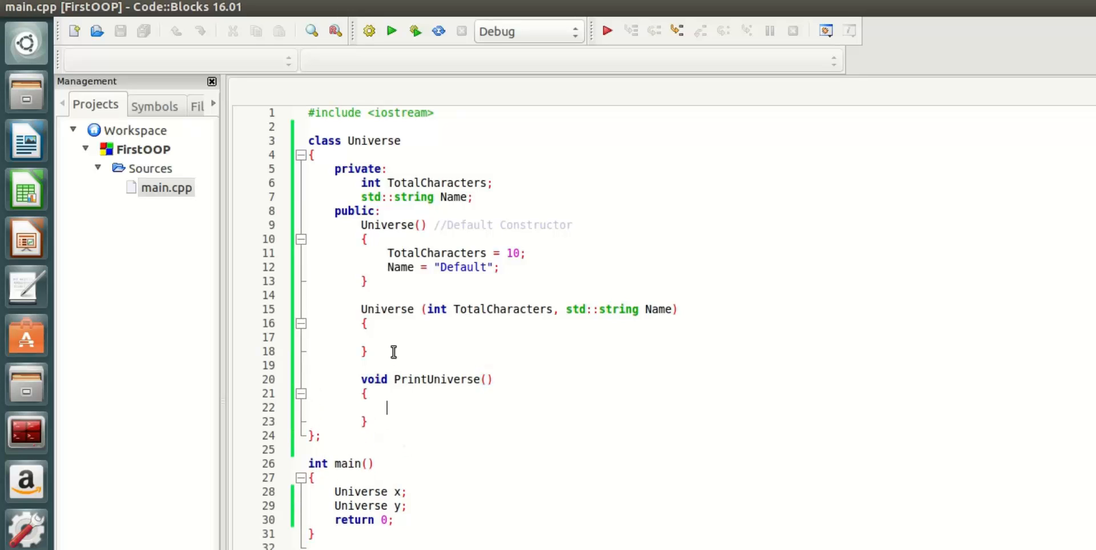
Print this->Name and this->TotalCharacters with std::cout and std::endl, then call PrintUniverse() in main
type("std::cout << \"Name: \"")
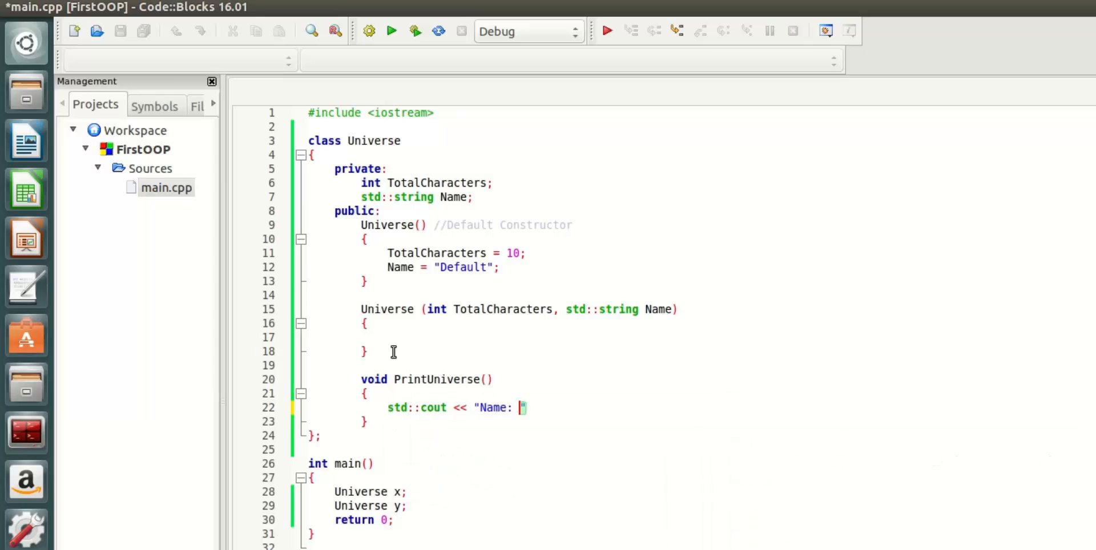
type("\" <<")
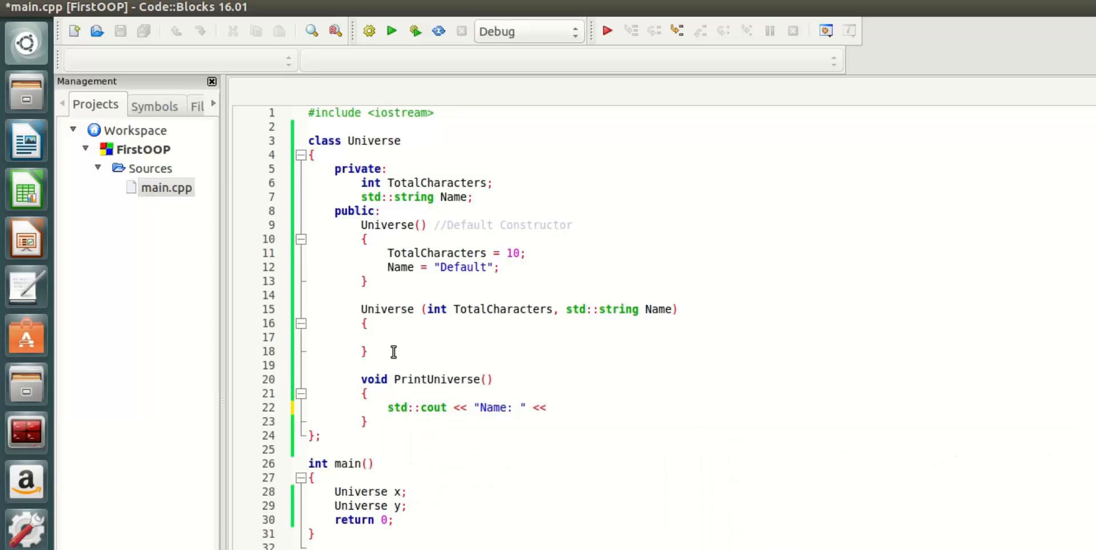
type("this->Name << \", Total Characters: \" <<")
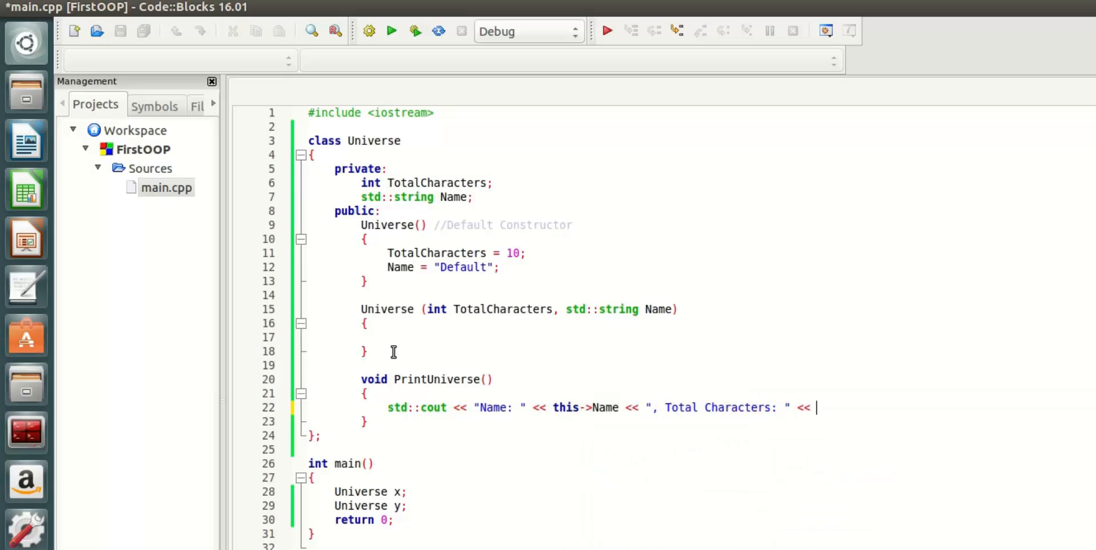
type("this->TotalCharacters << std::endl;")
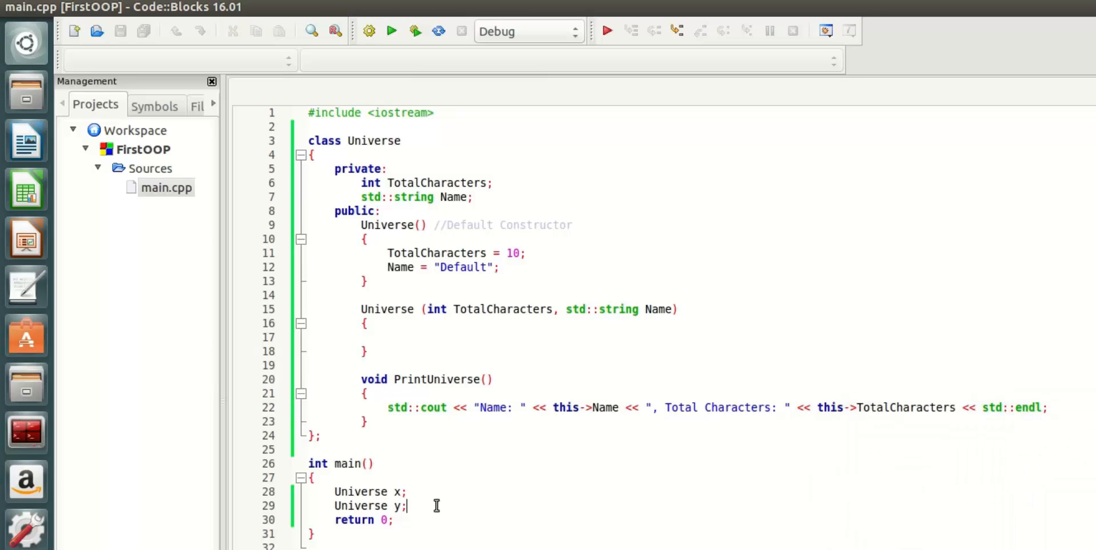
type("PrintUniverse();")
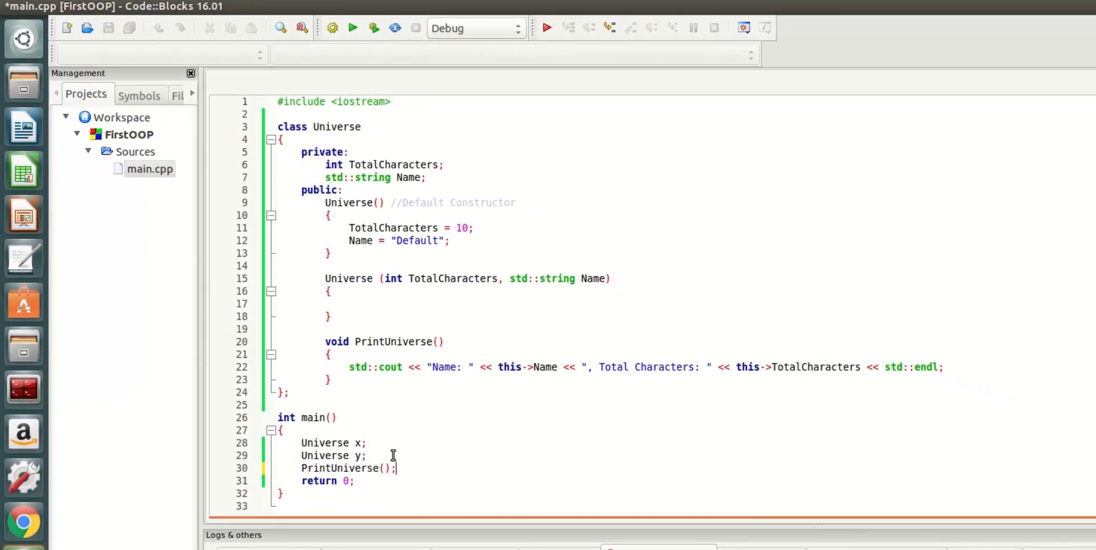
Call x.PrintUniverse(); and y.PrintUniverse(); in main, run to print Default/10 twice, and close the console
key("ctrl+s")
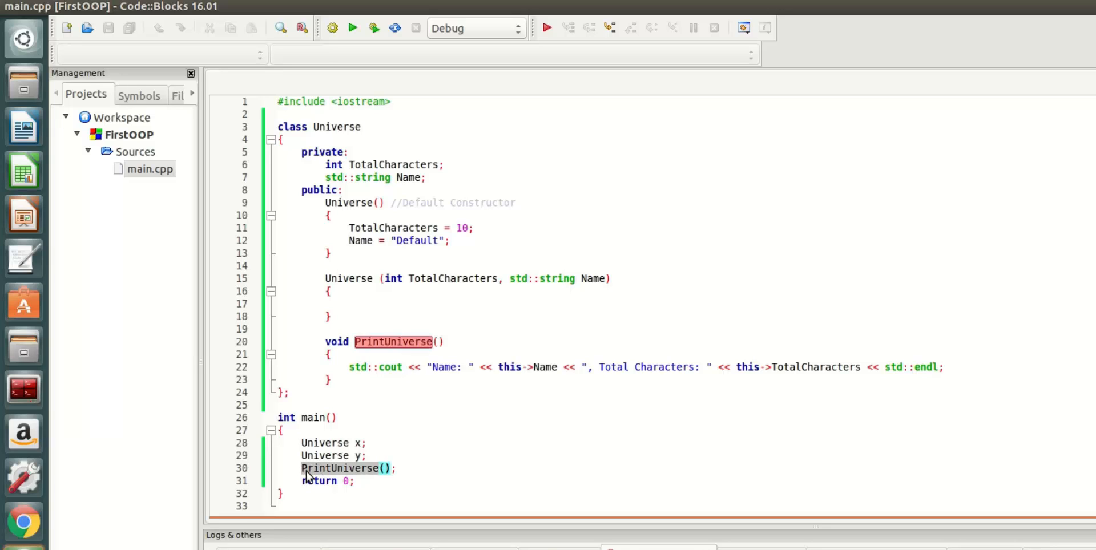
left_click(355, 443)
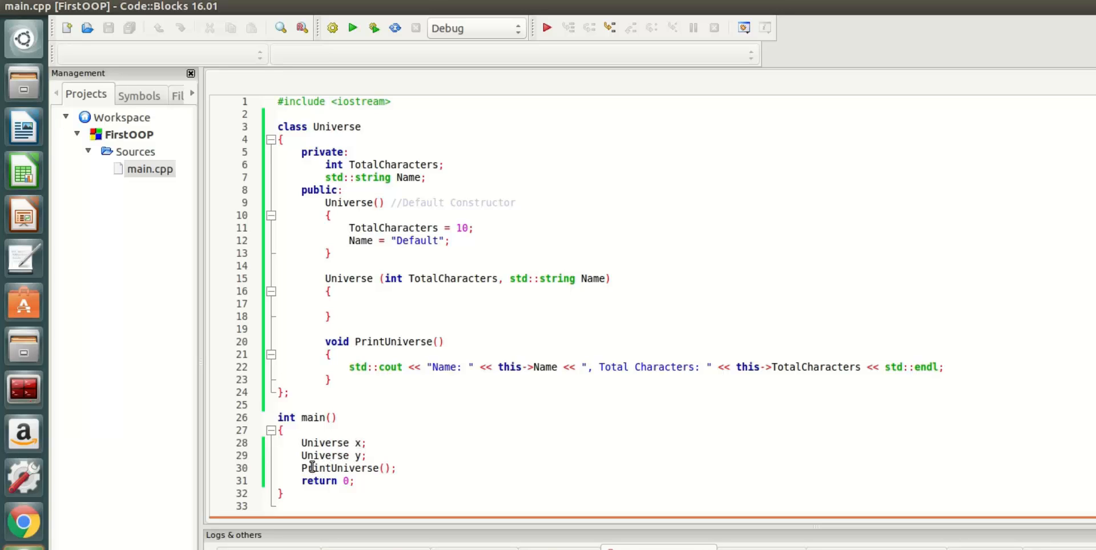
type("x.")
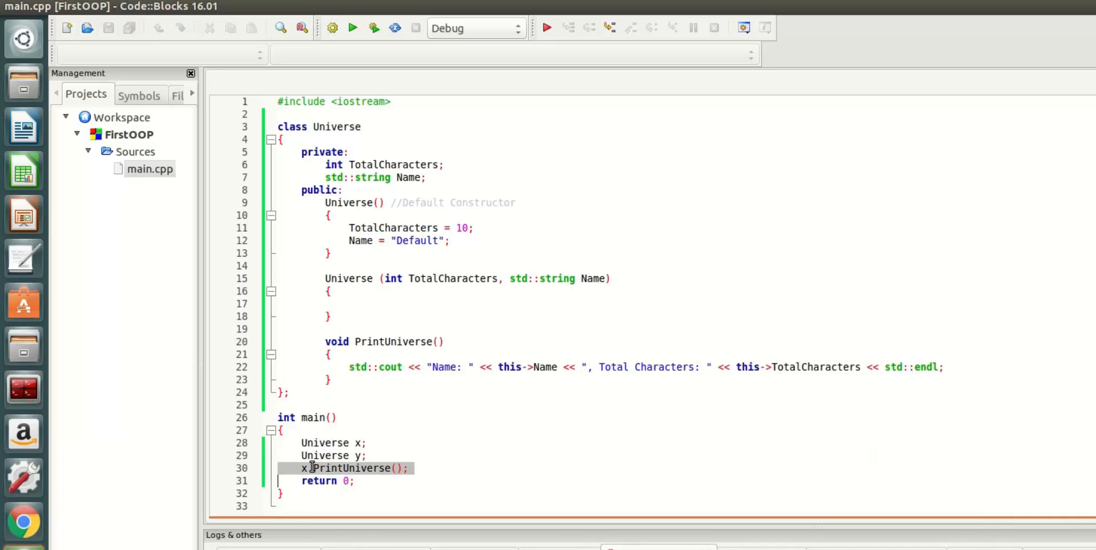
type("x.PrintUniverse();")
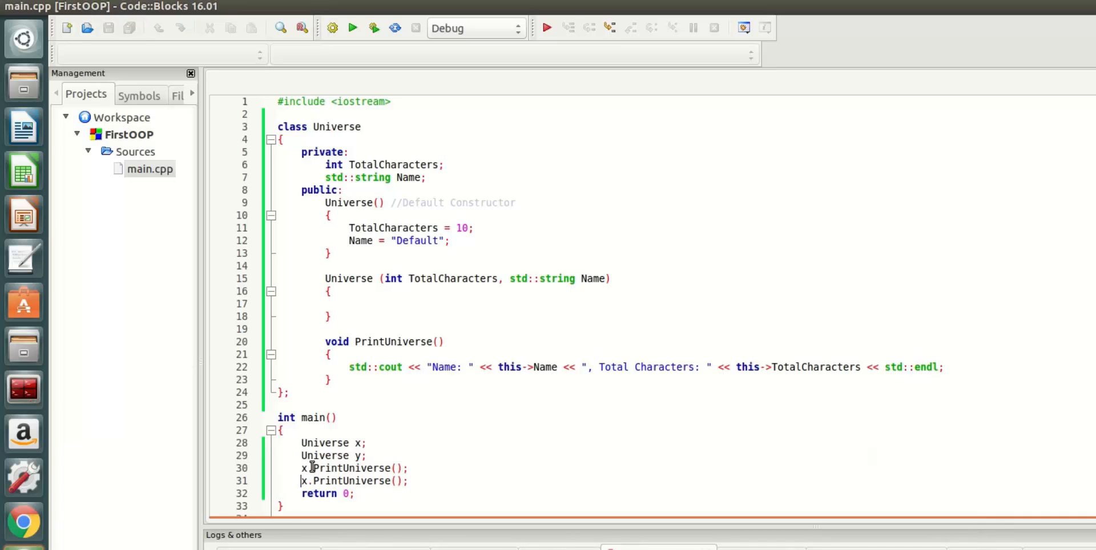
type("y")
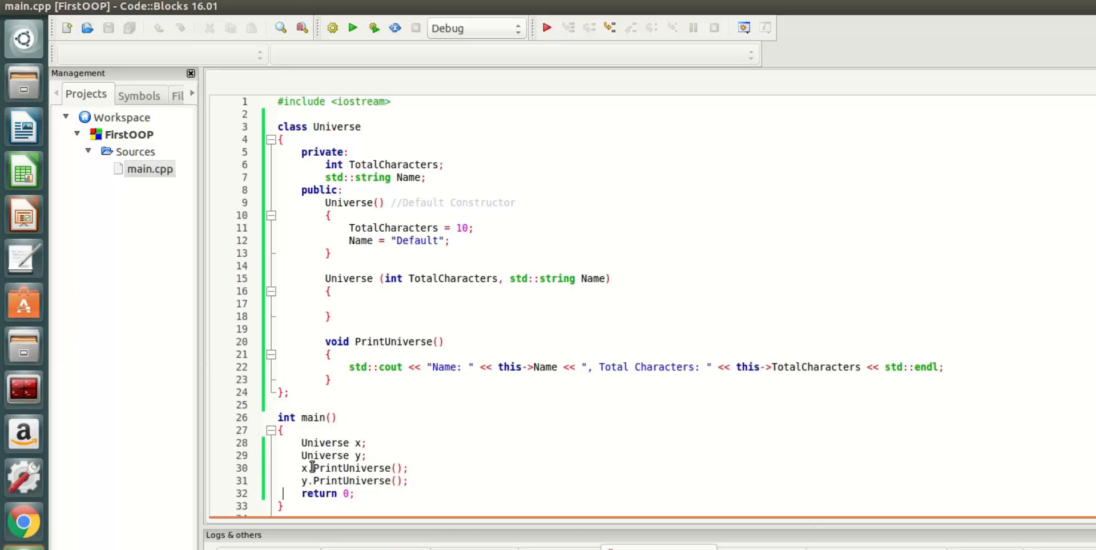
mouse_move(352, 32)
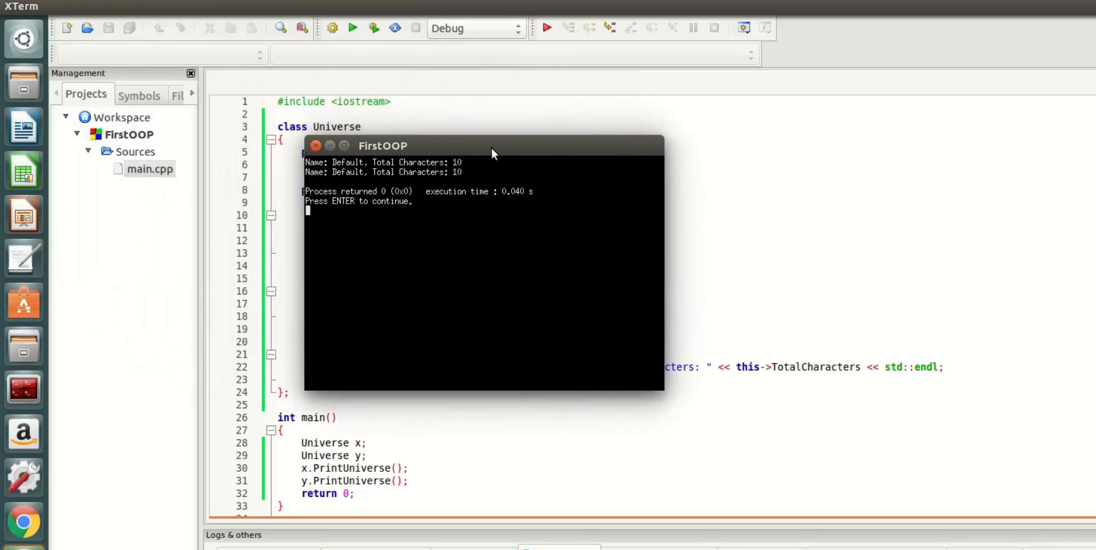
mouse_move(430, 176)
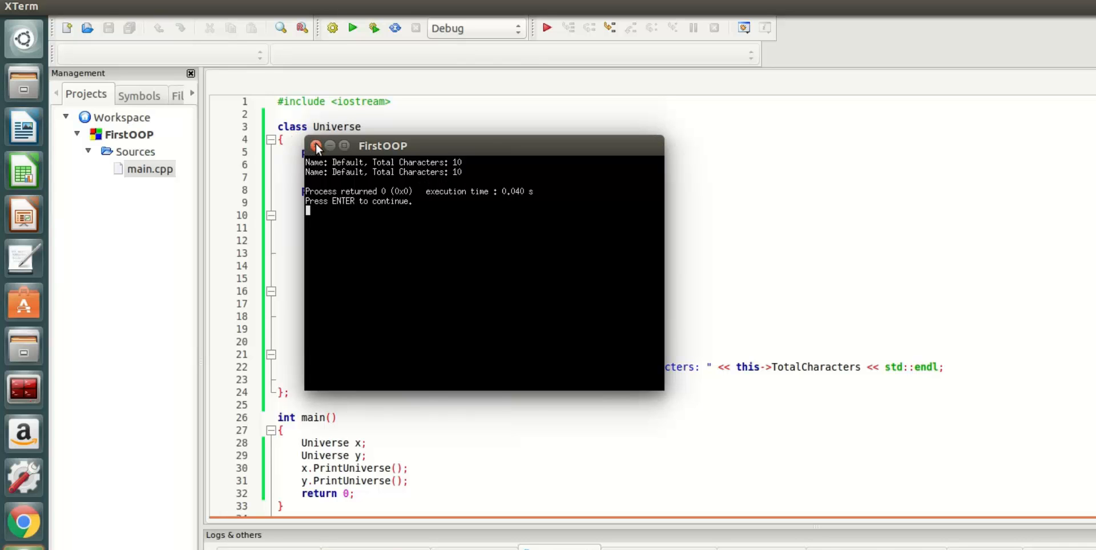
left_click(316, 145)
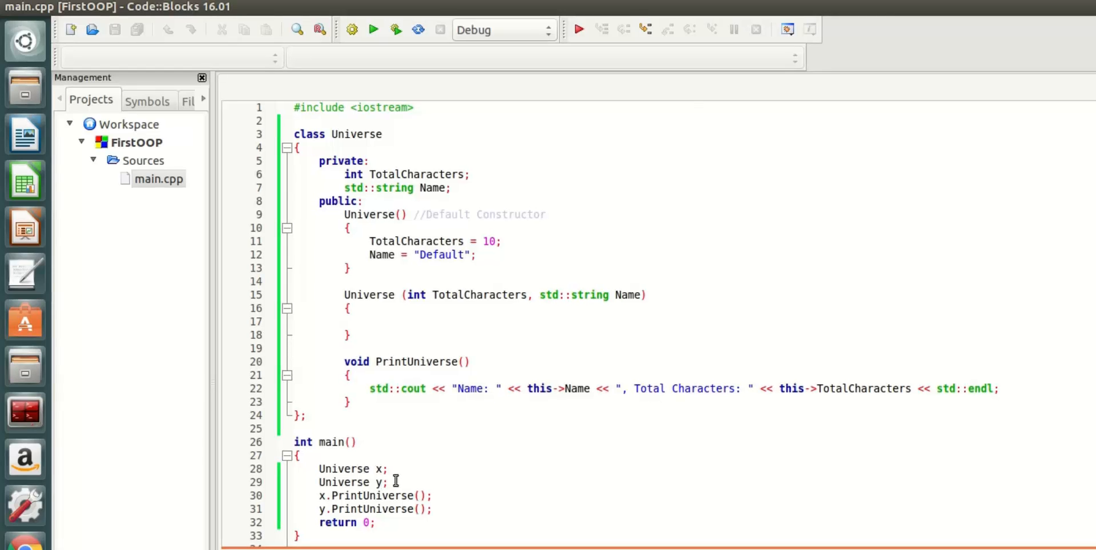
Construct y as Universe y(12, "DCEU");, build and run, and move the console aside
type("()")
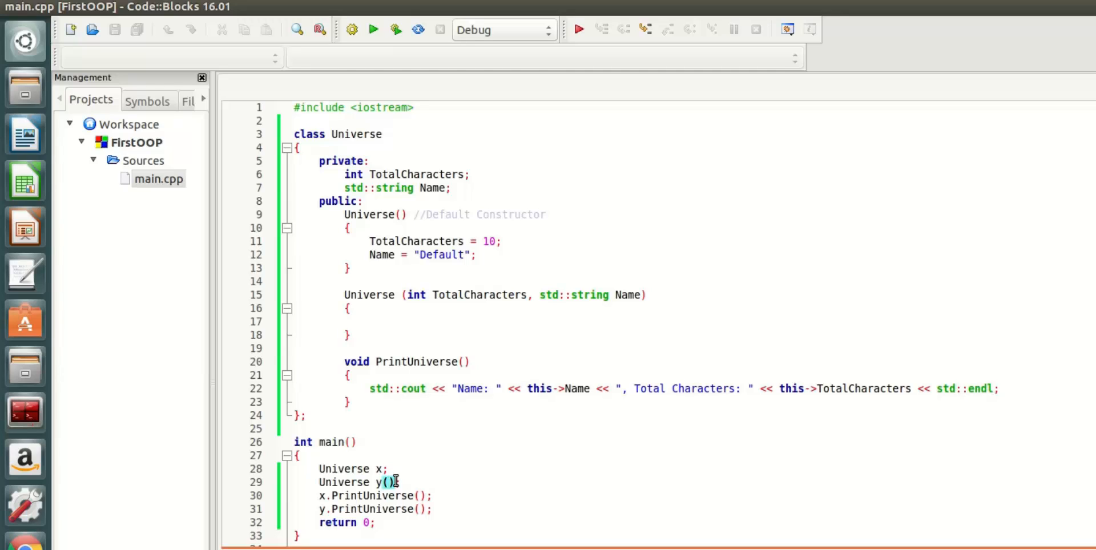
type("10, \"")
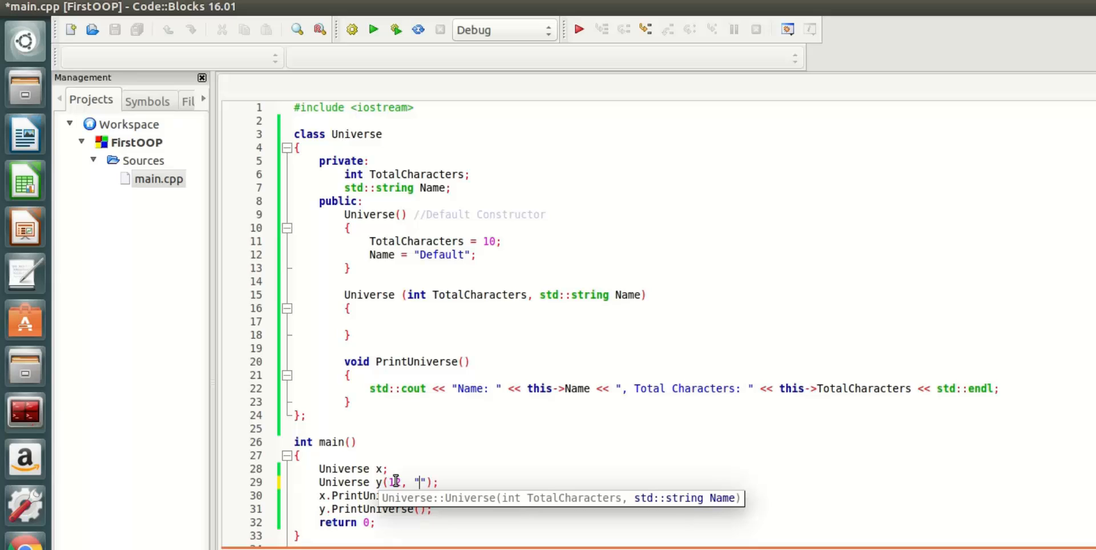
type("DCEU")
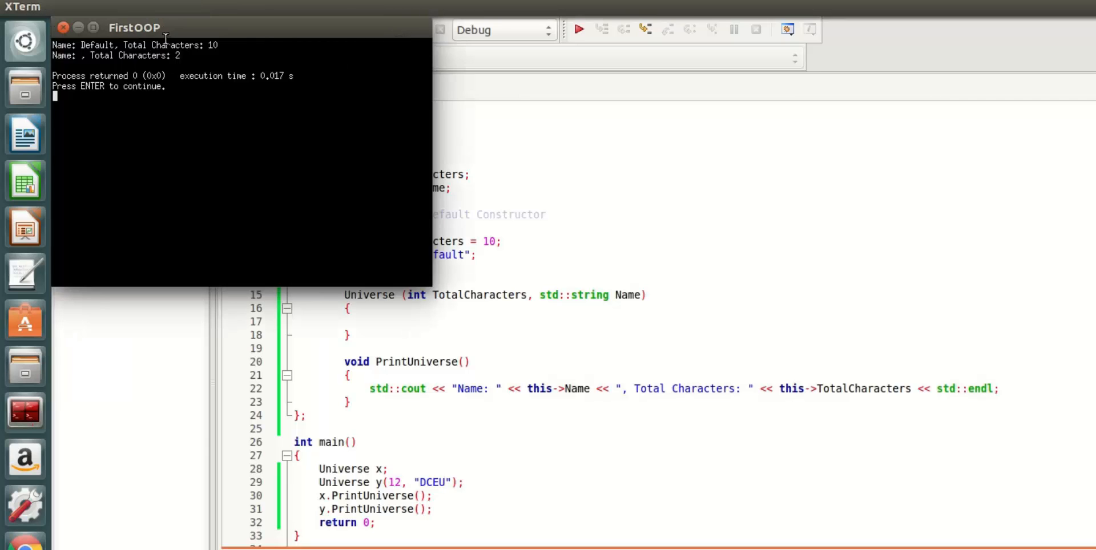
left_click_drag(133, 28, 798, 243)
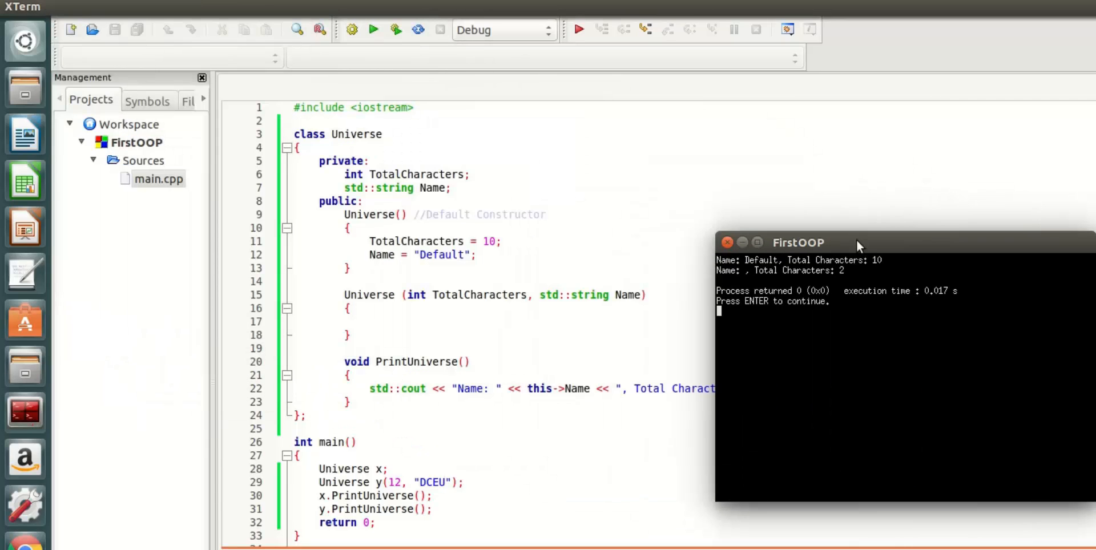
mouse_move(823, 256)
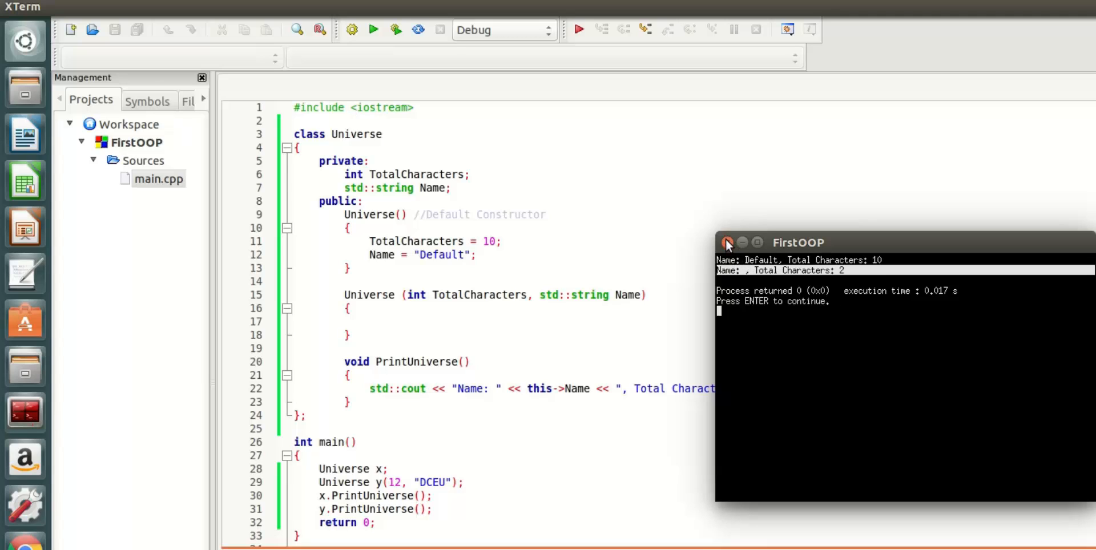
Close the output console and highlight that the TotalCharacters parameter shadows the member
left_click(727, 243)
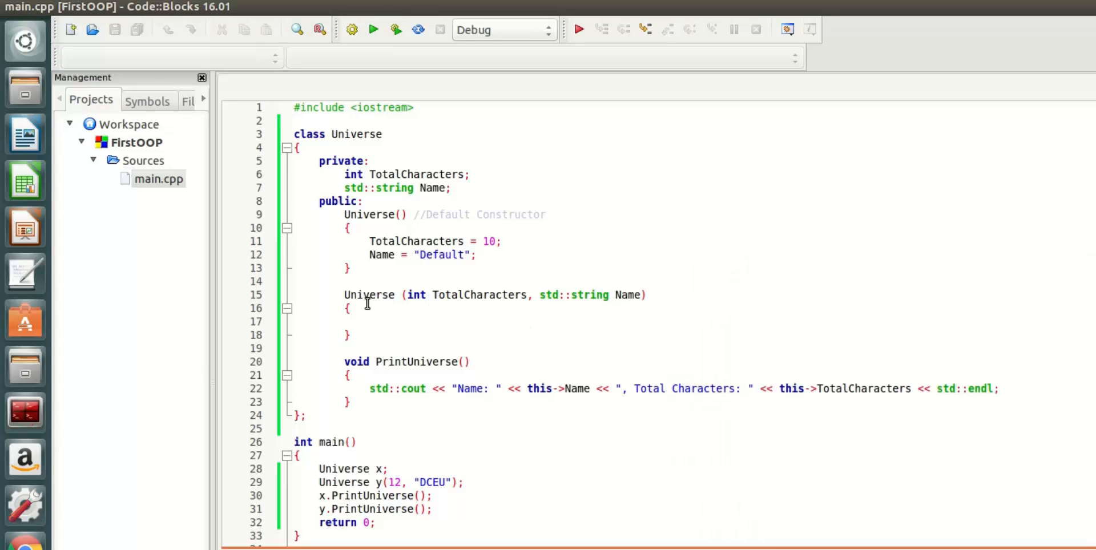
mouse_move(378, 320)
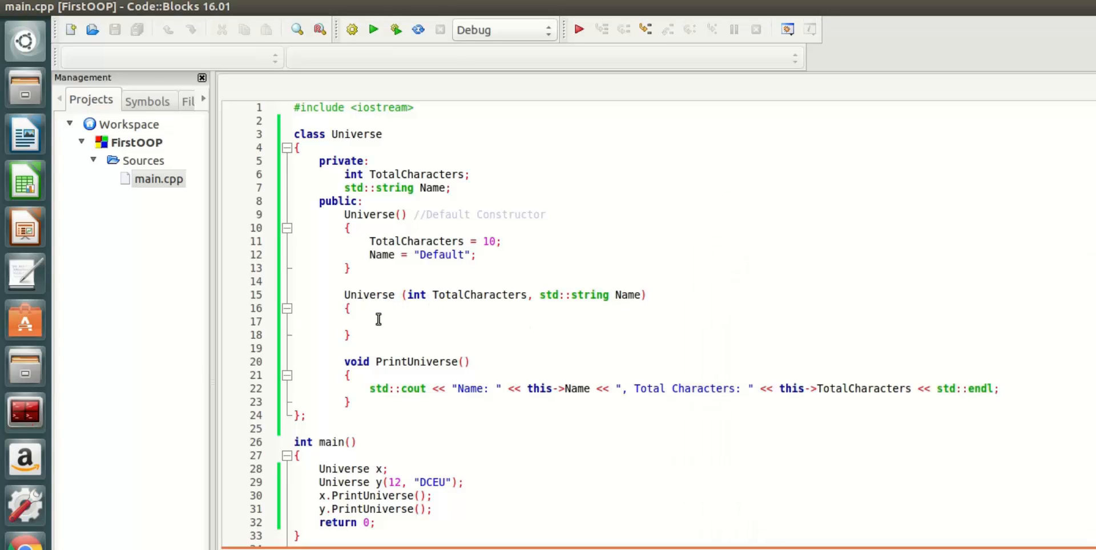
left_click(368, 321)
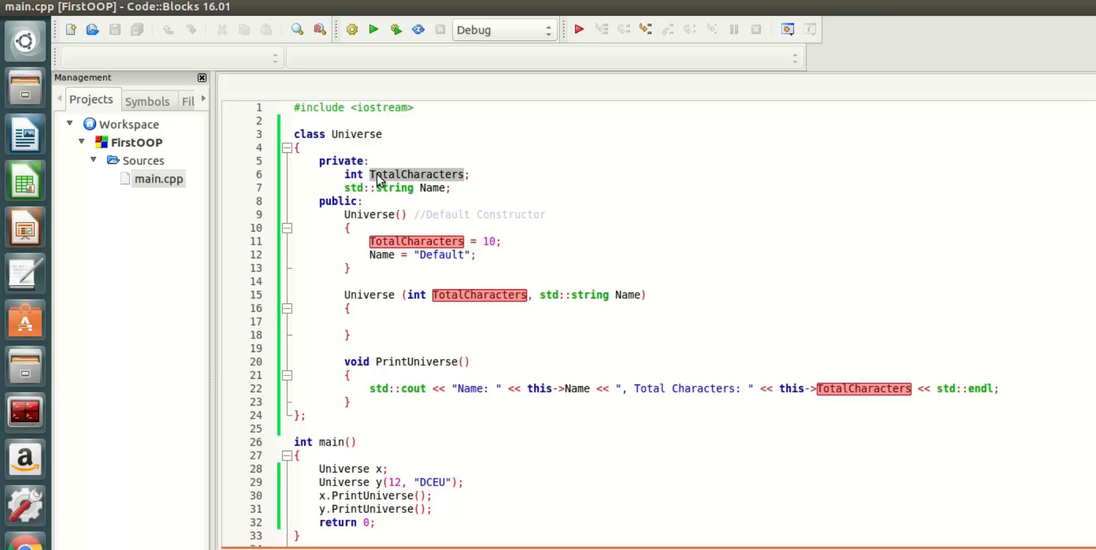
left_click(485, 333)
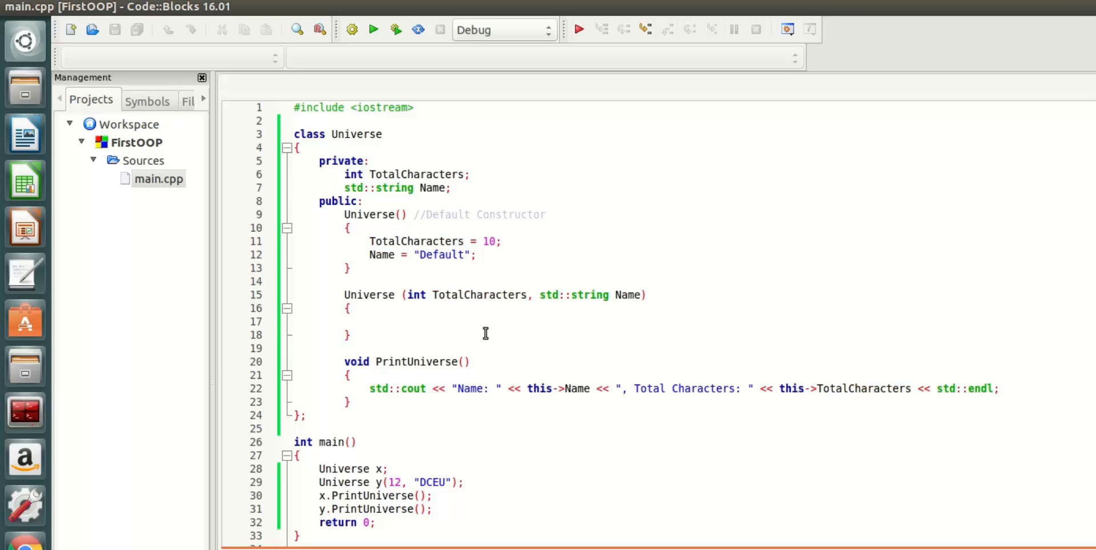
mouse_move(451, 294)
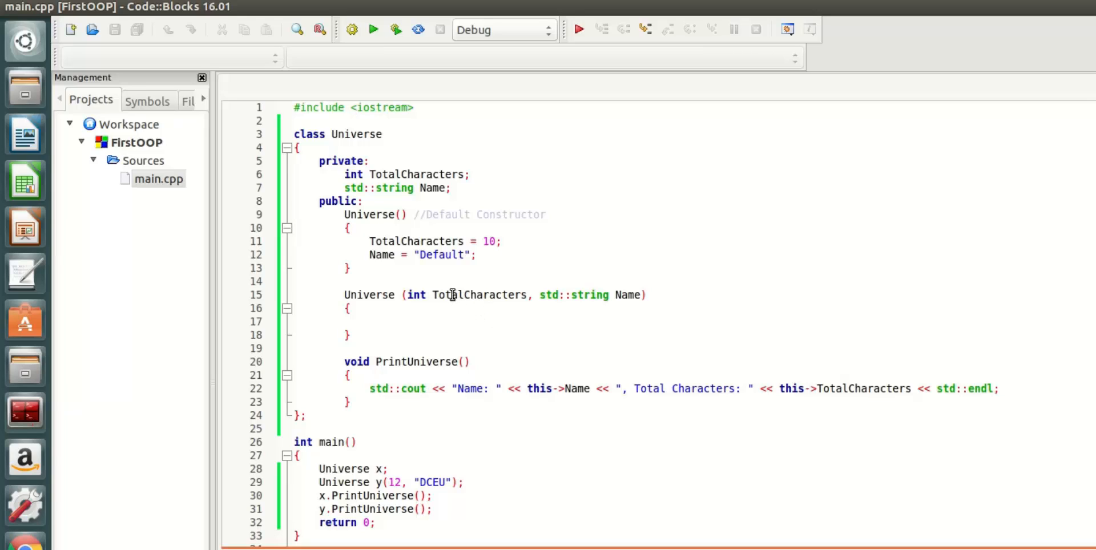
double_click(478, 295)
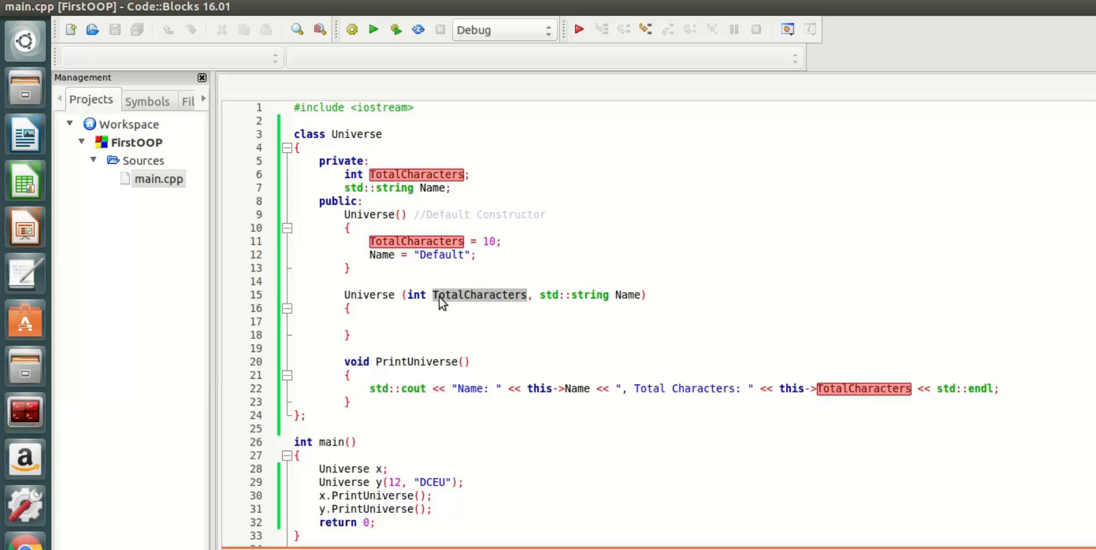
Compare with the TotalCharacters member declaration and position the cursor in the parameterized constructor body
left_click(390, 175)
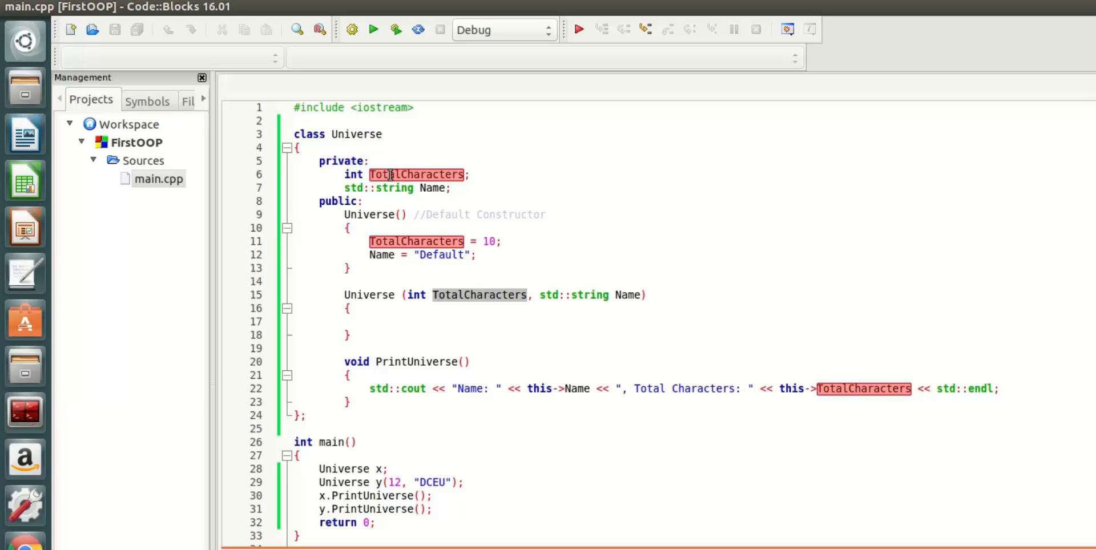
left_click(388, 175)
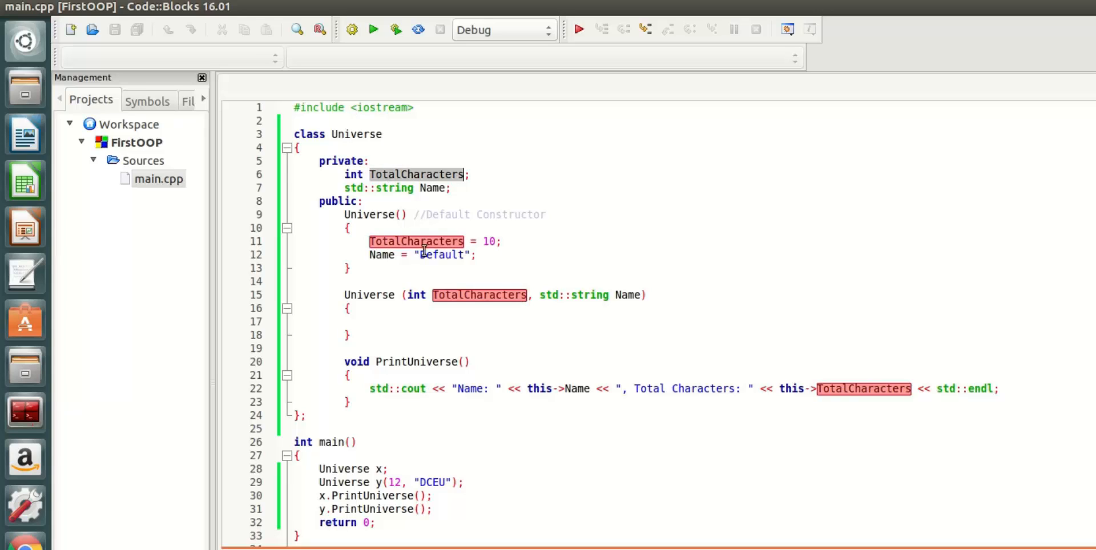
left_click(404, 175)
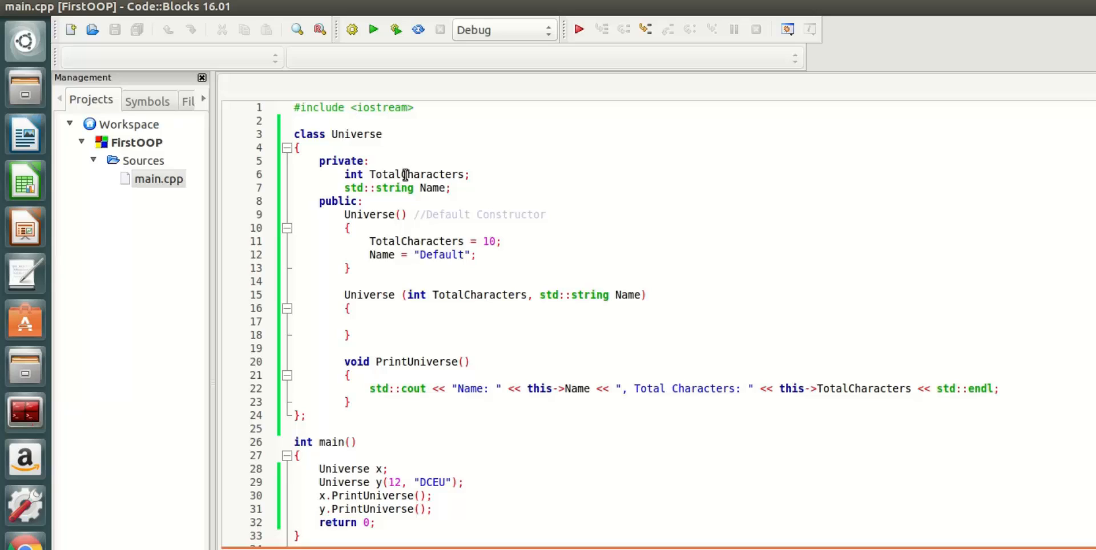
mouse_move(451, 306)
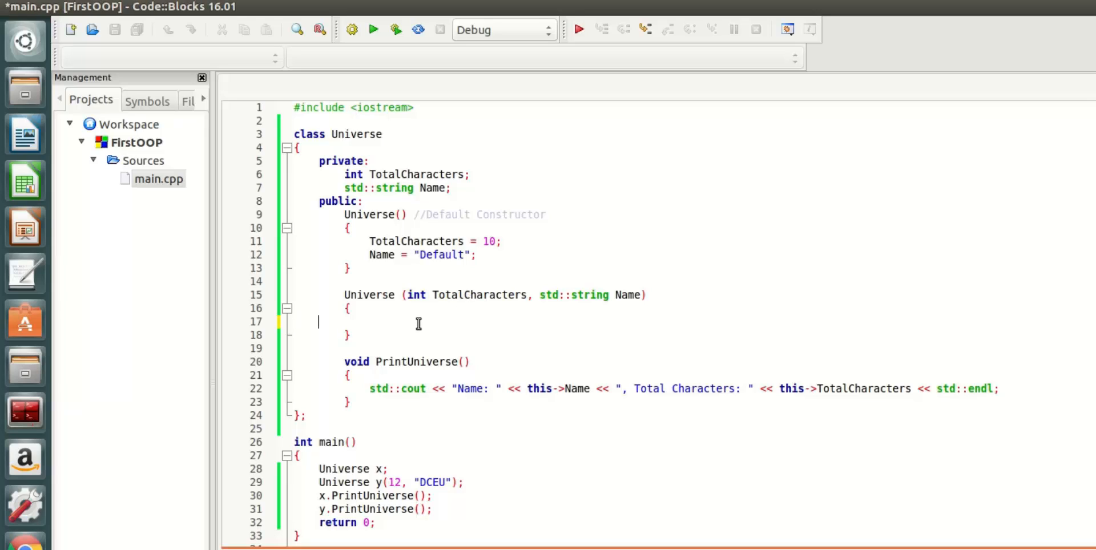
Write this->TotalCharacters = TotalCharacters; in the parameterized constructor and duplicate the line
type("this->")
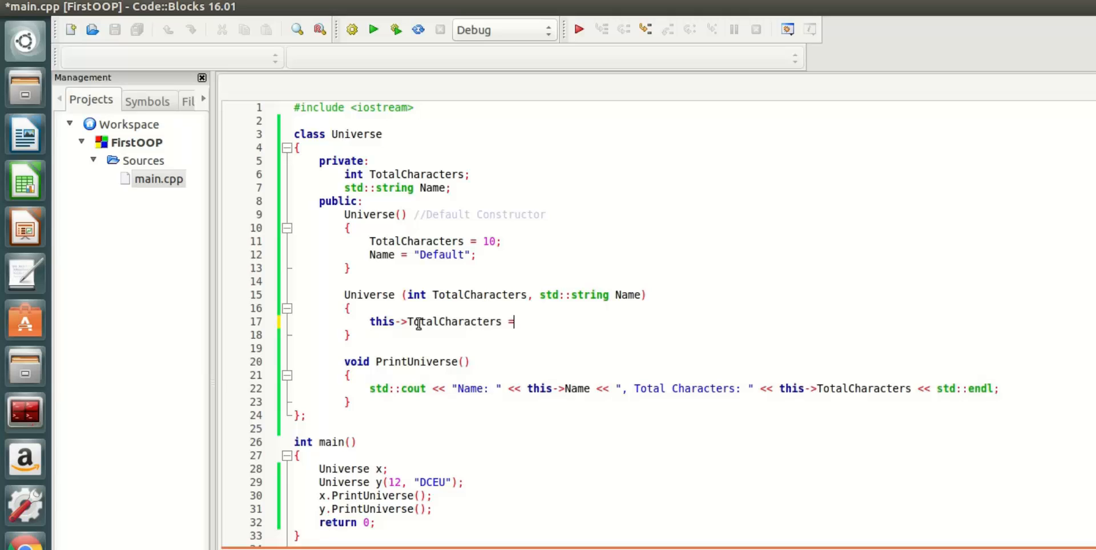
type("TotalCharacters;")
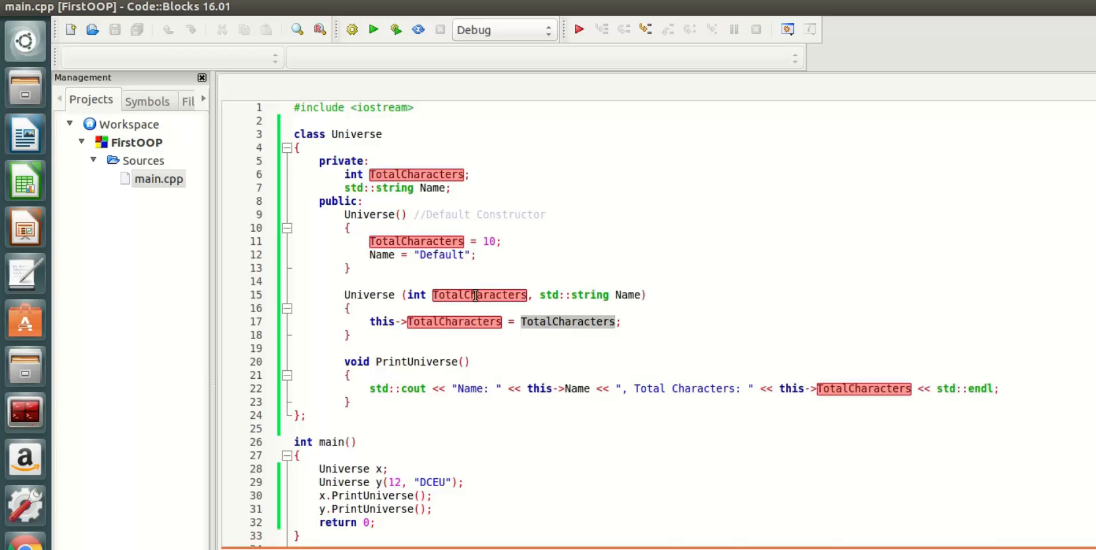
left_click(403, 322)
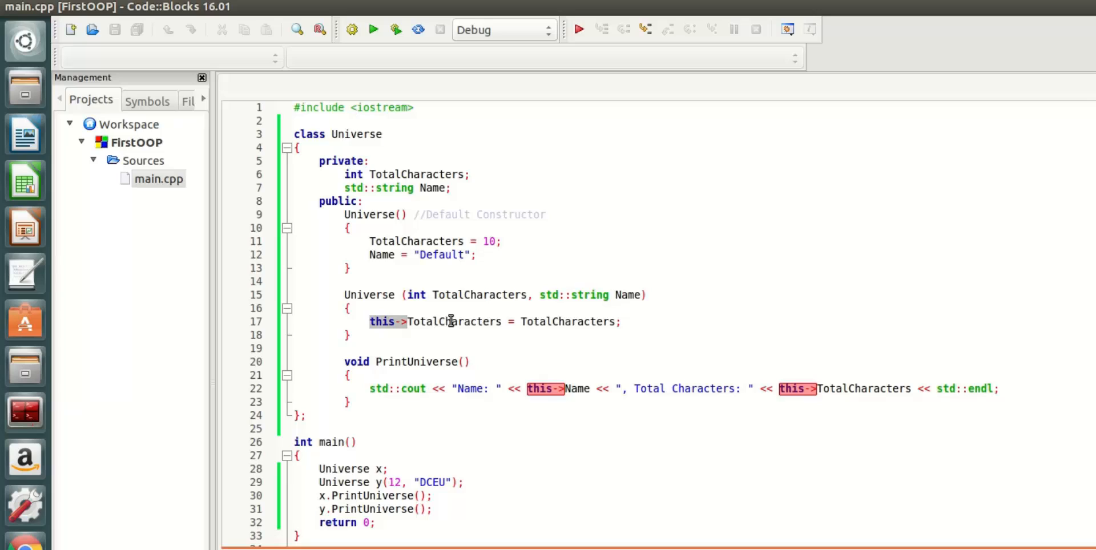
mouse_move(401, 329)
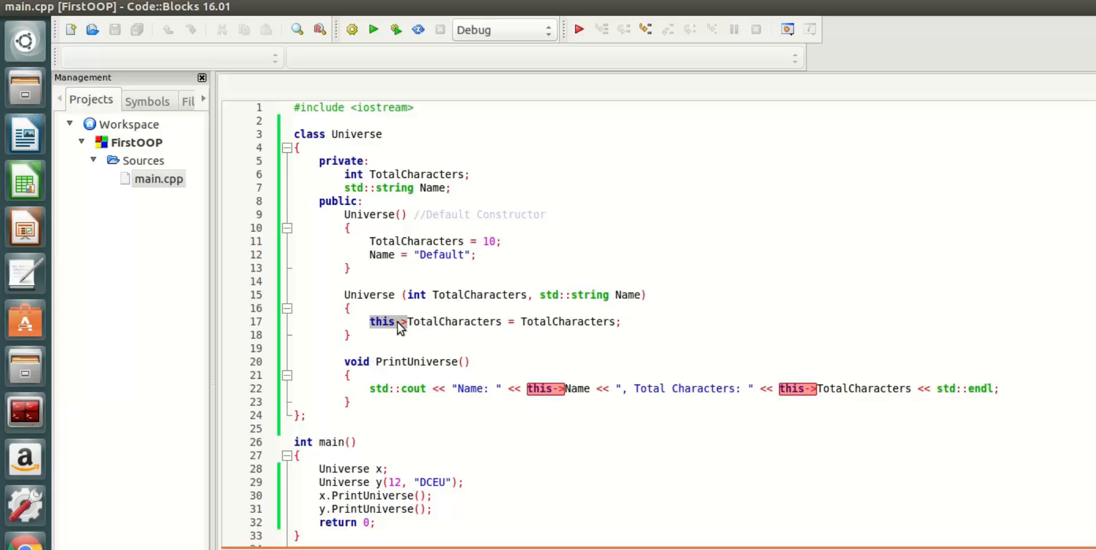
mouse_move(407, 175)
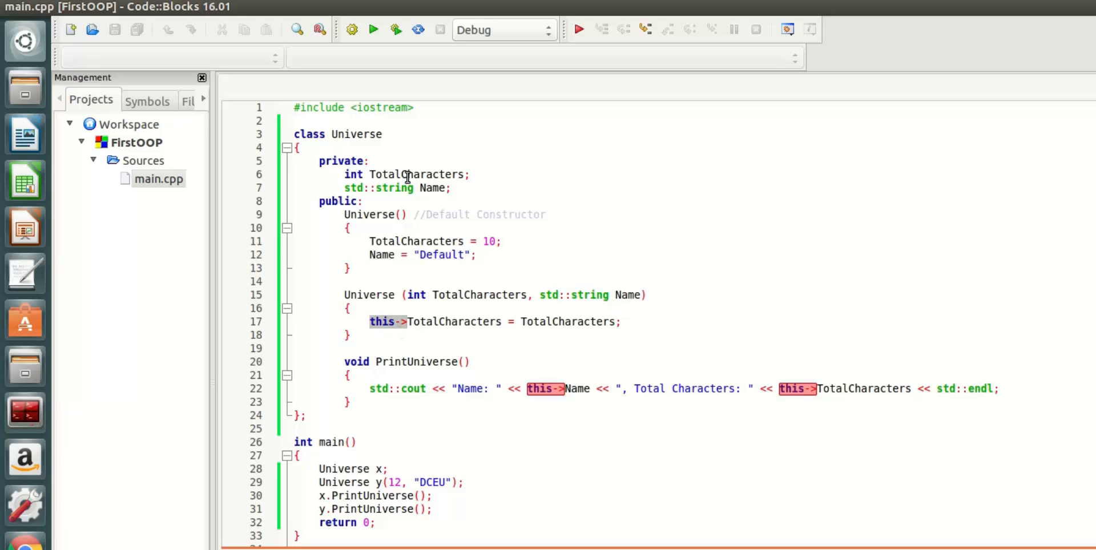
double_click(416, 175)
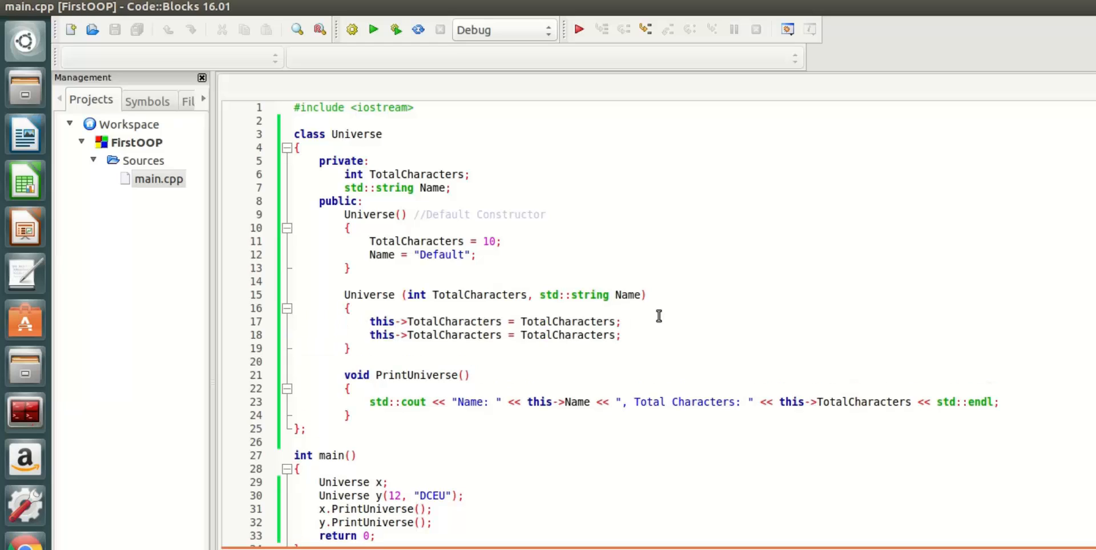
Change the duplicated line to this->Name = Name;
left_click(409, 335)
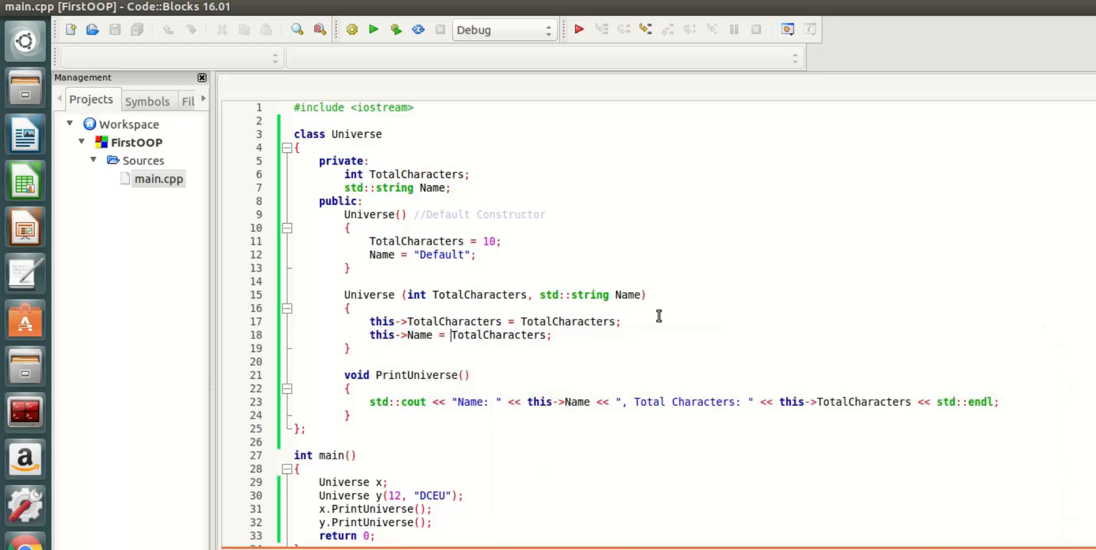
type("Na")
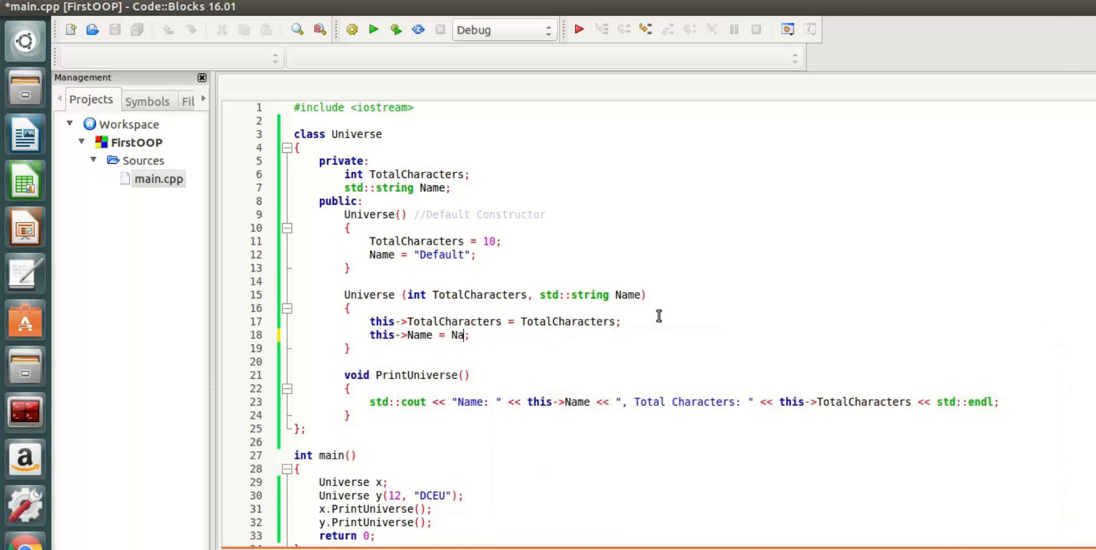
type("me;")
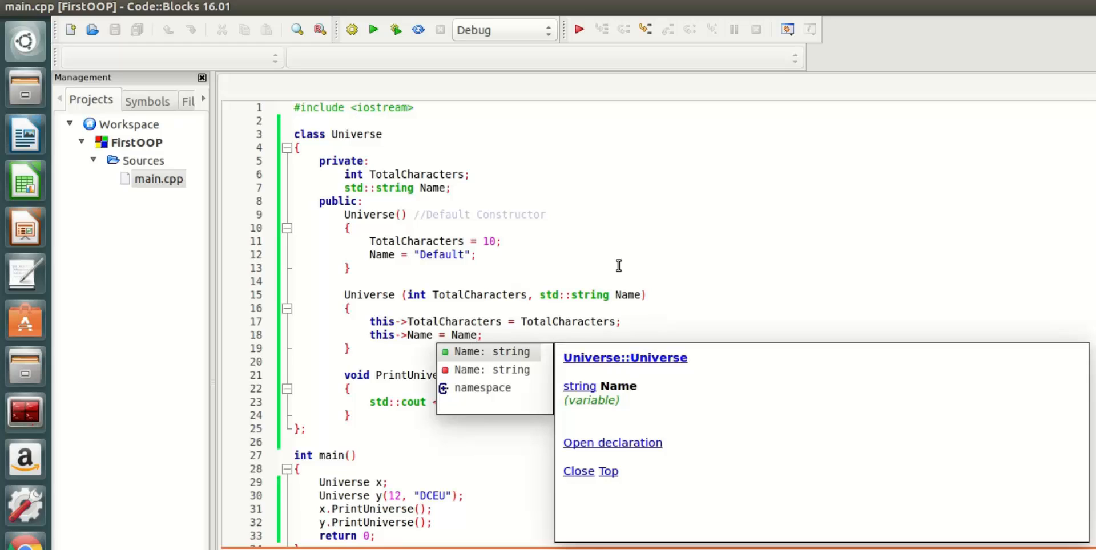
left_click(431, 107)
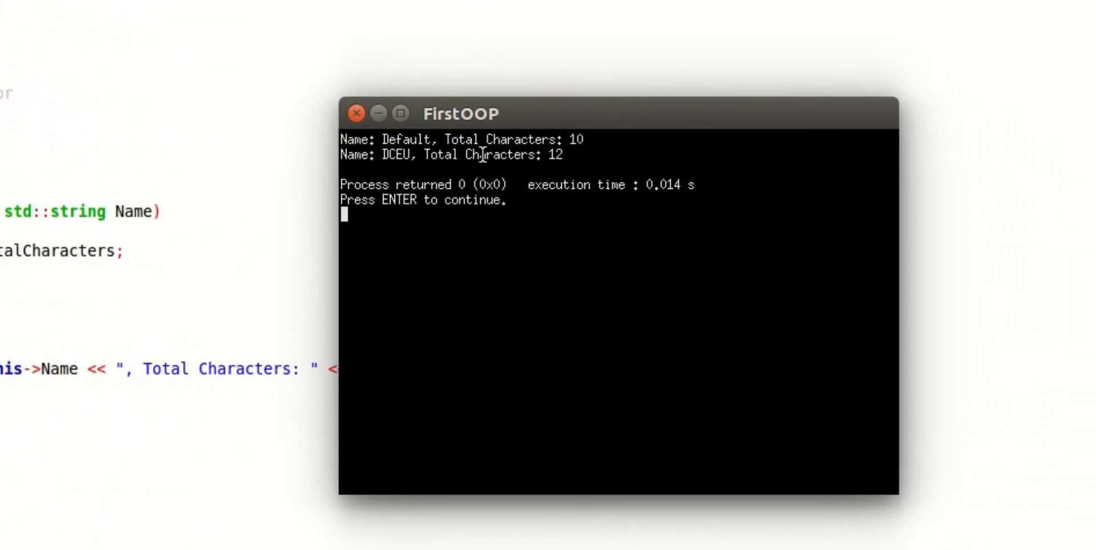
mouse_move(360, 155)
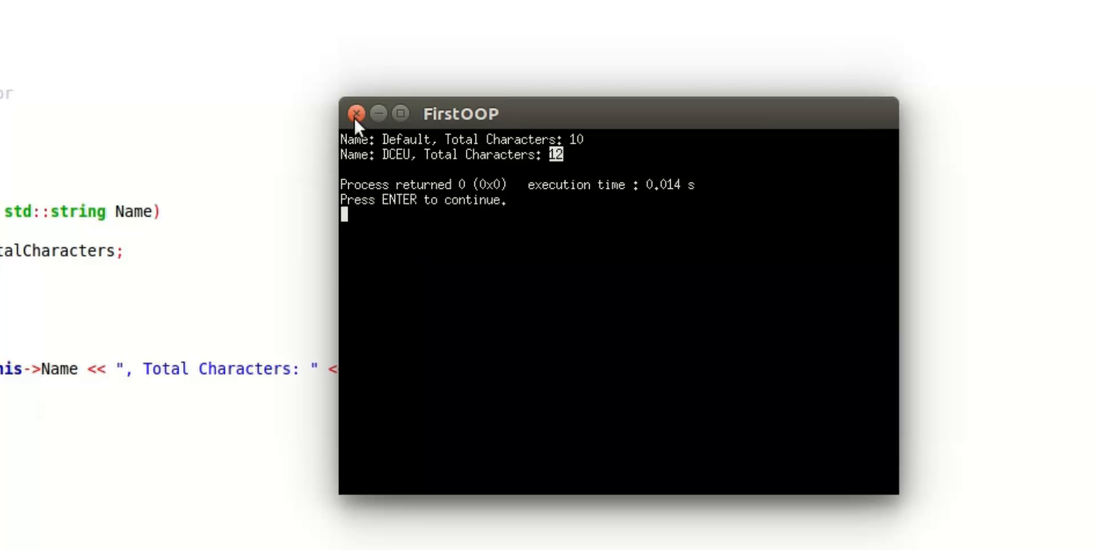
left_click(356, 114)
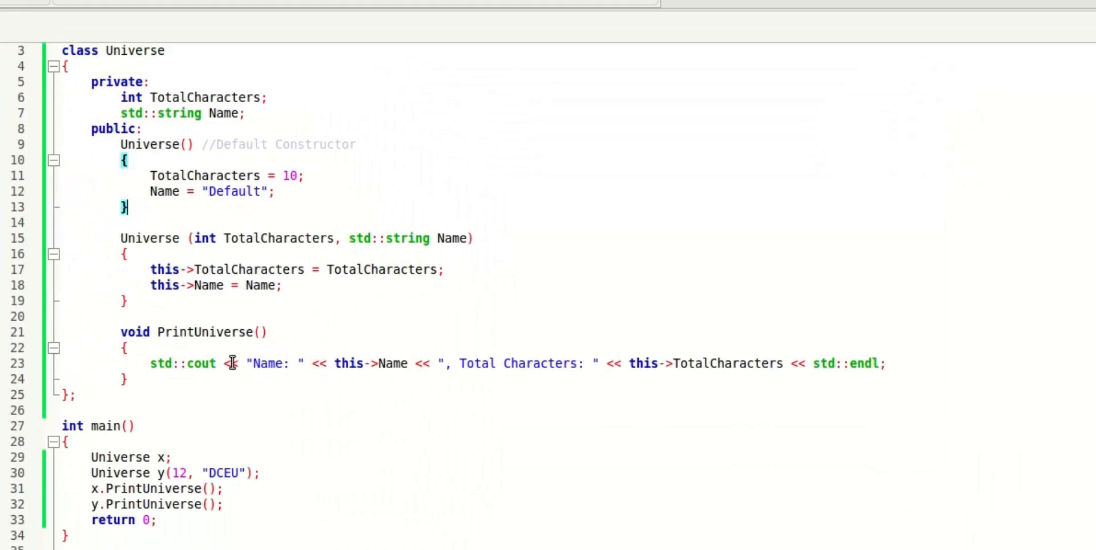
mouse_move(139, 458)
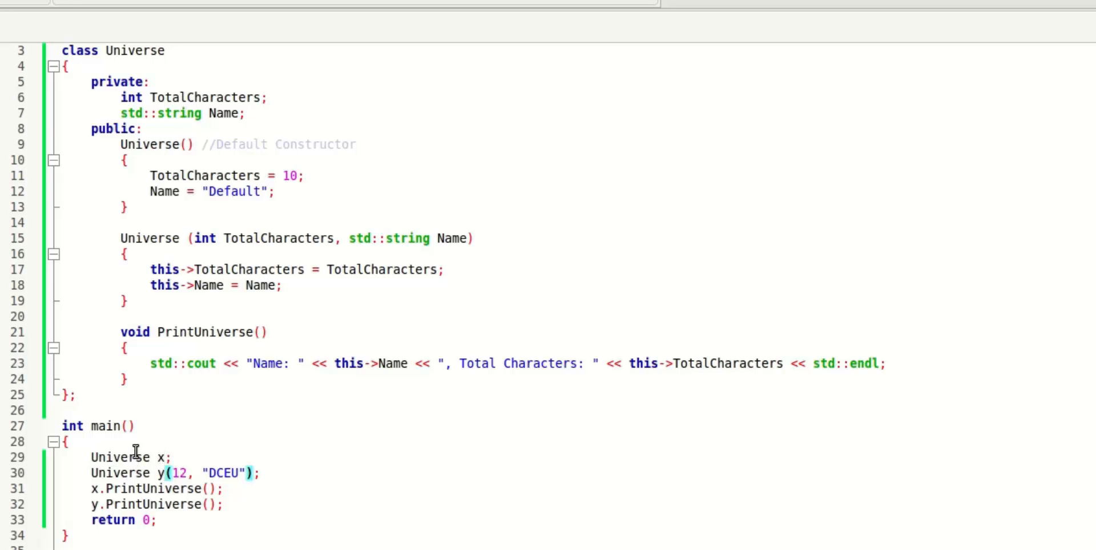
mouse_move(159, 129)
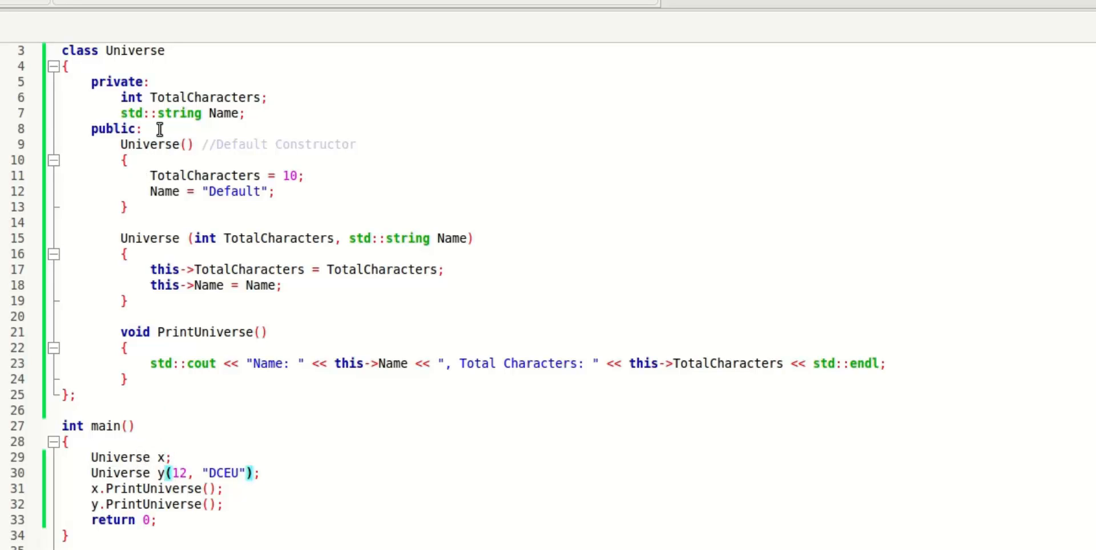
mouse_move(145, 488)
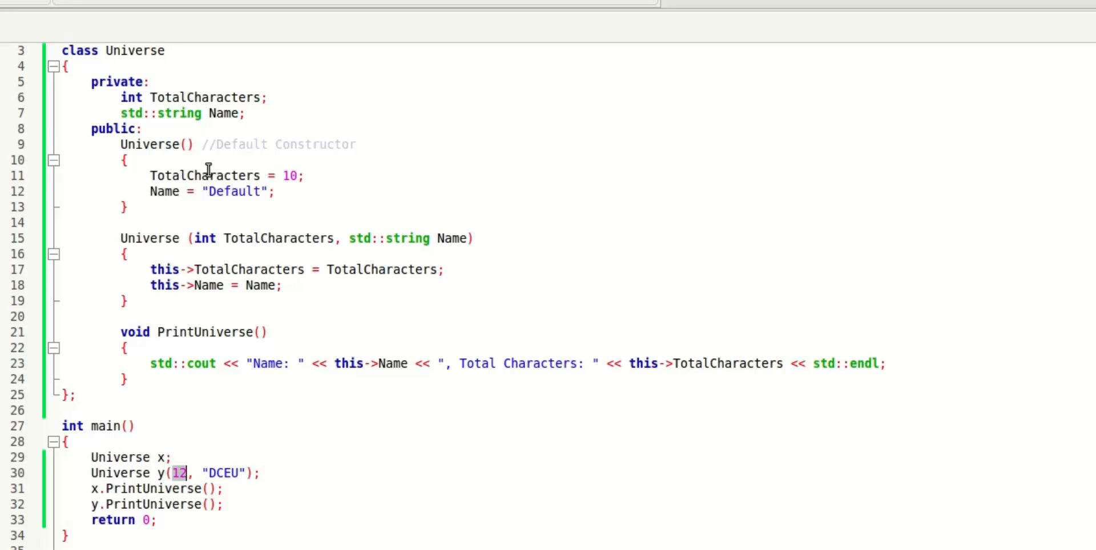
mouse_move(267, 174)
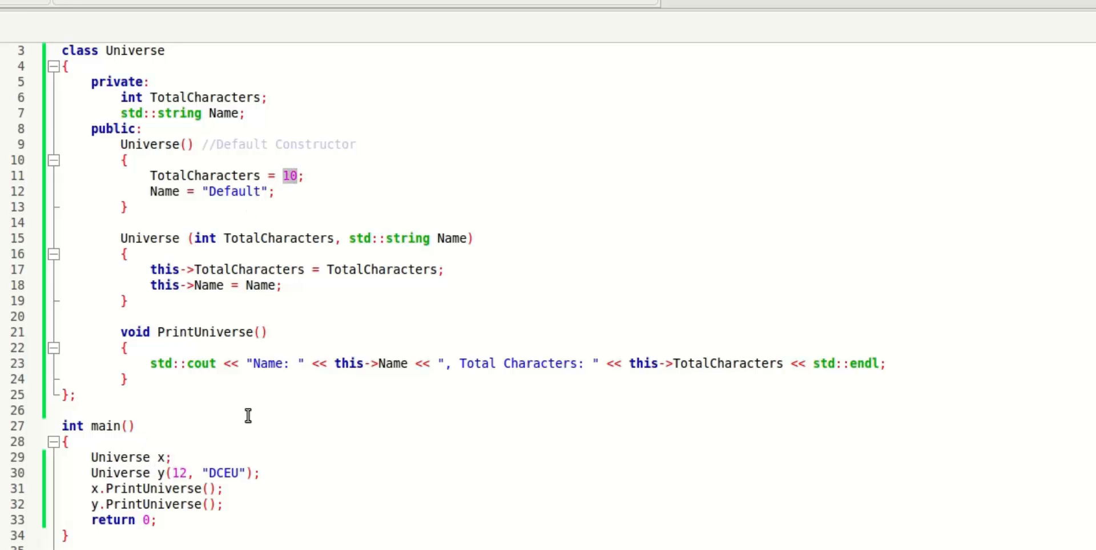
mouse_move(144, 464)
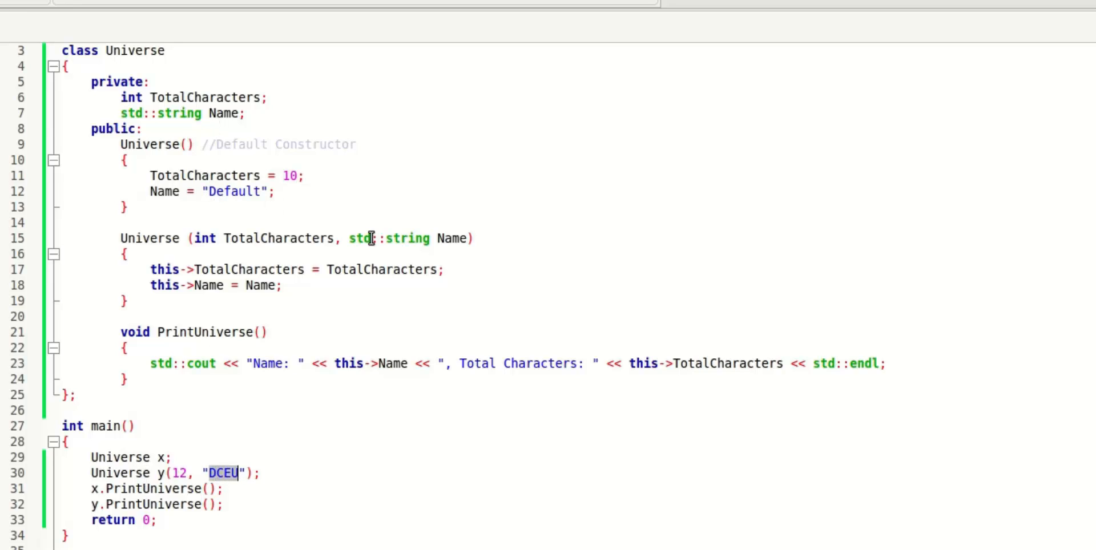
mouse_move(278, 285)
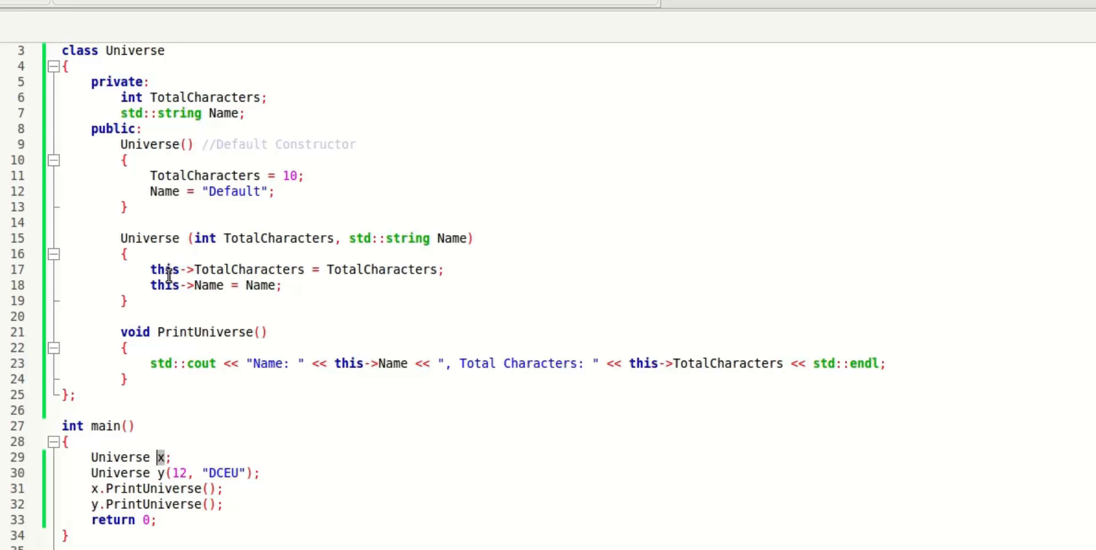
mouse_move(255, 269)
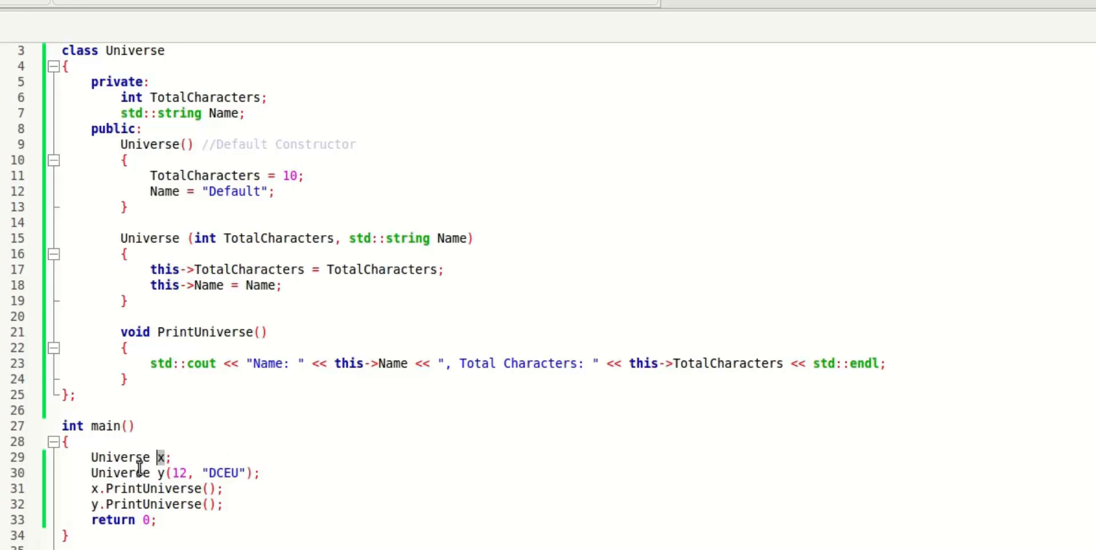
mouse_move(220, 180)
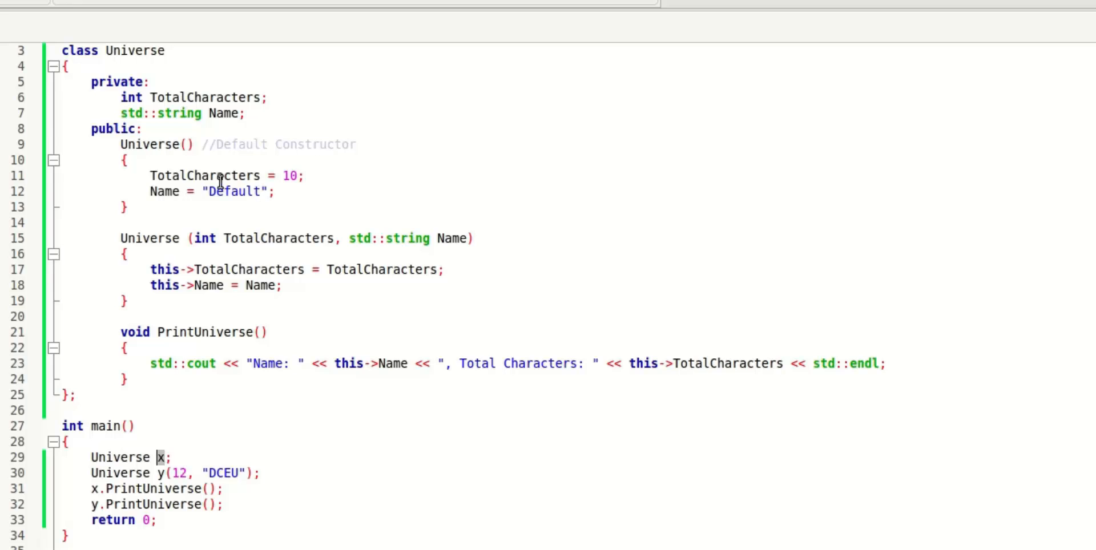
Prefix the default constructor assignments with this-> for TotalCharacters = 10 and Name = "Default"
left_click(150, 176)
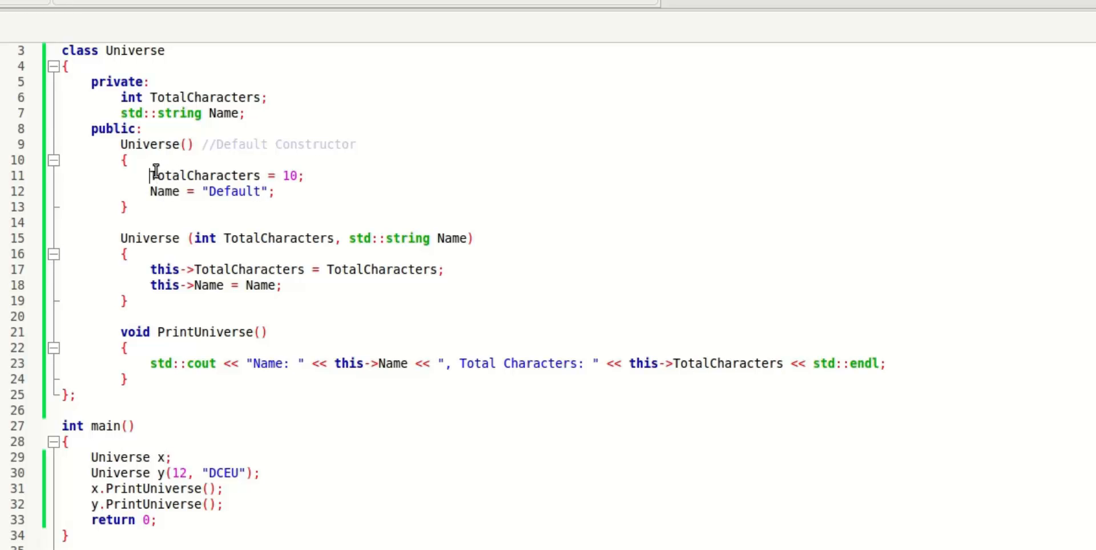
type("this->")
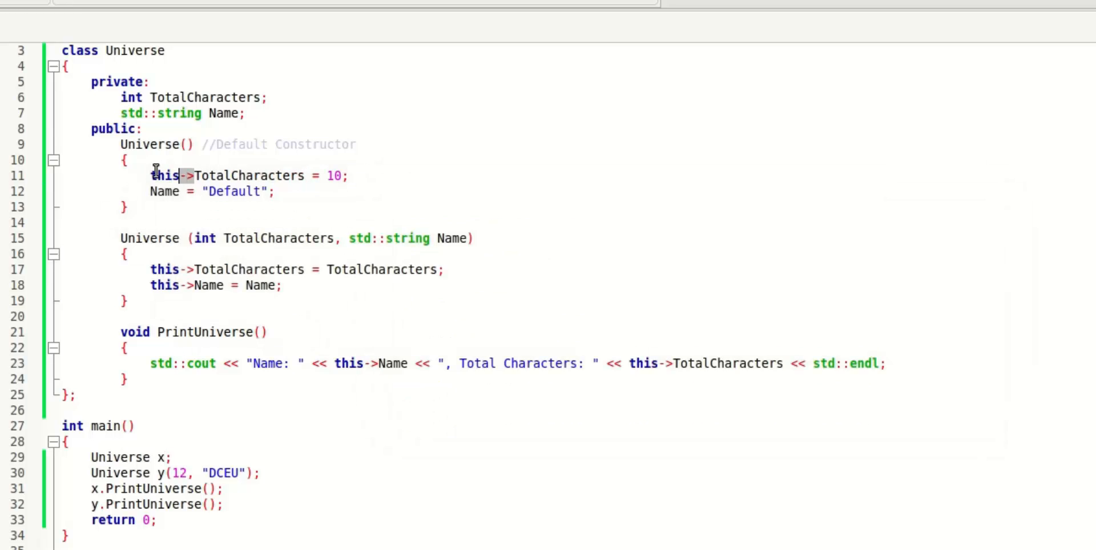
type("this->")
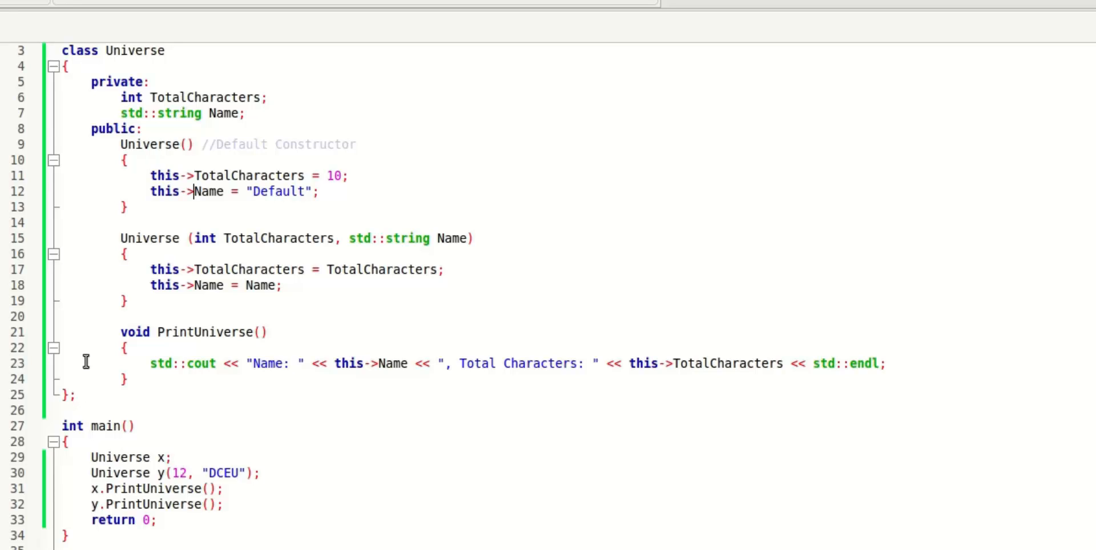
mouse_move(88, 489)
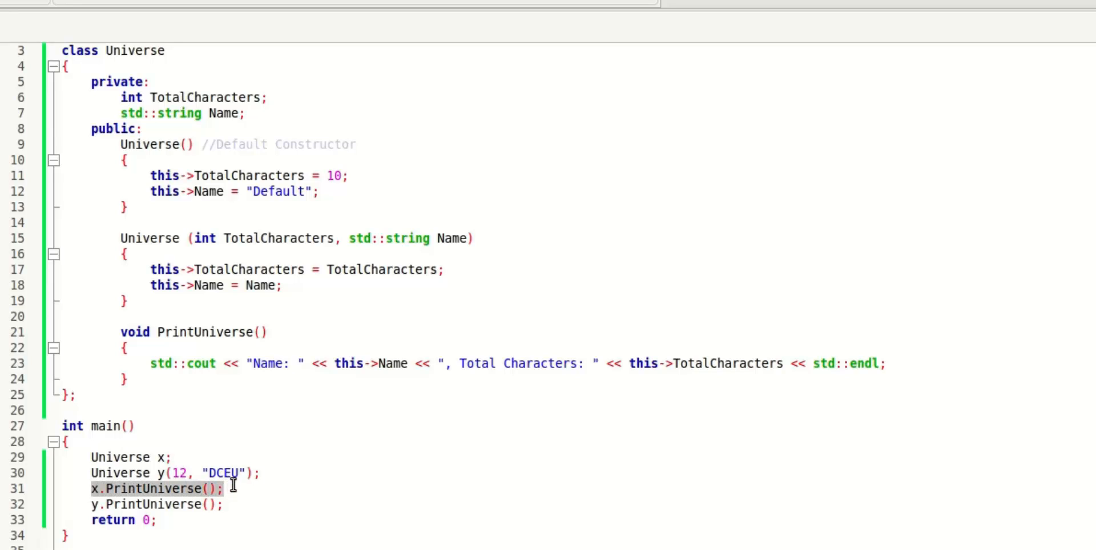
mouse_move(746, 355)
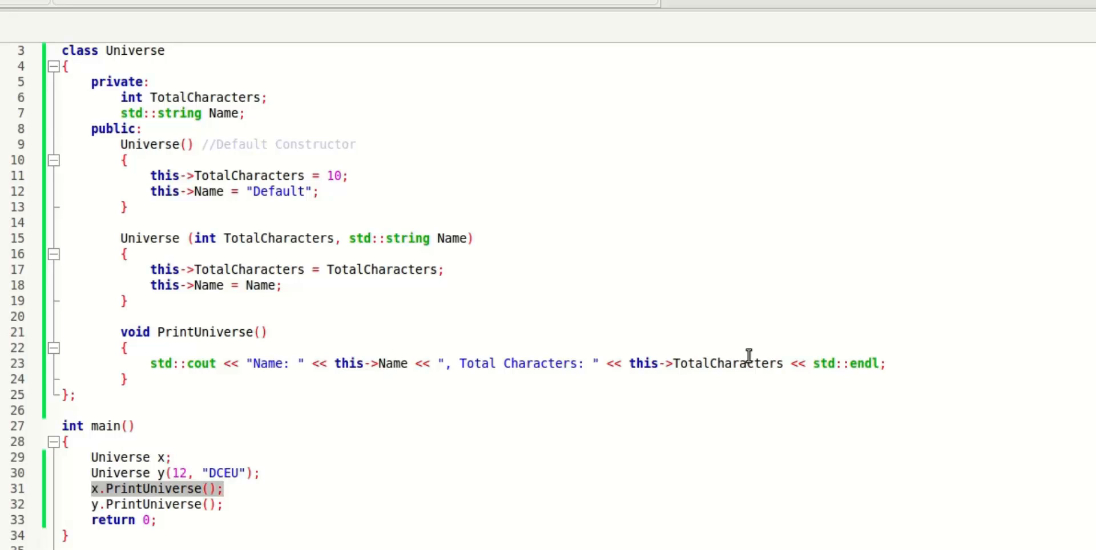
mouse_move(422, 363)
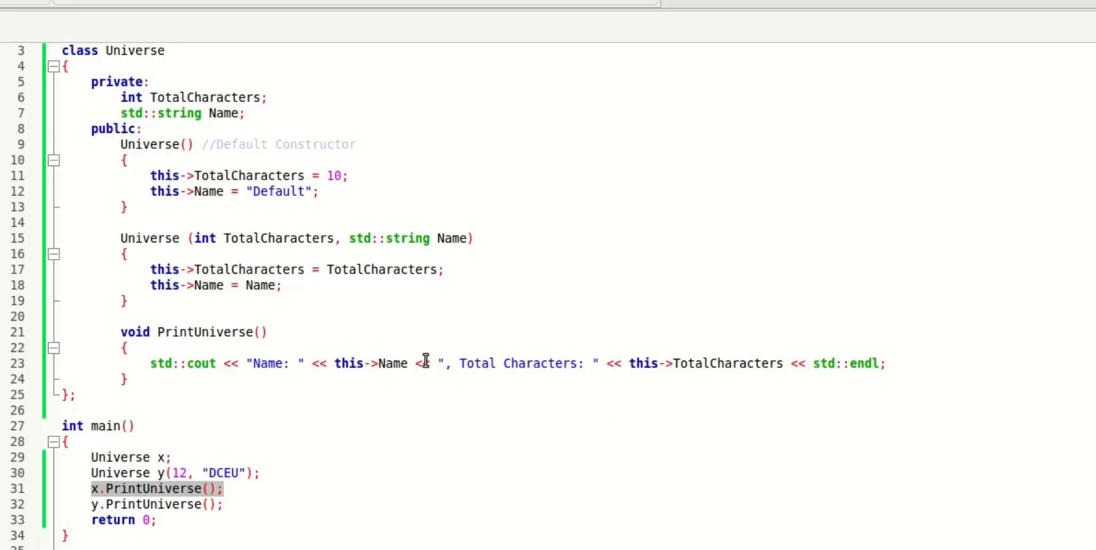